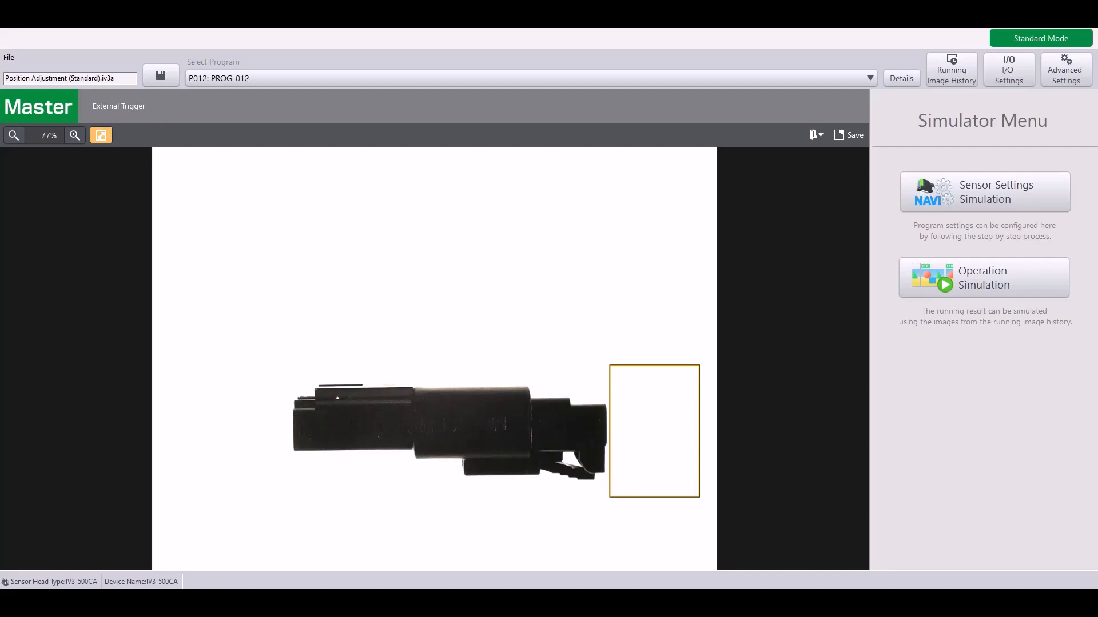
{"action": "mouse_move", "coordinate": [983, 191]}
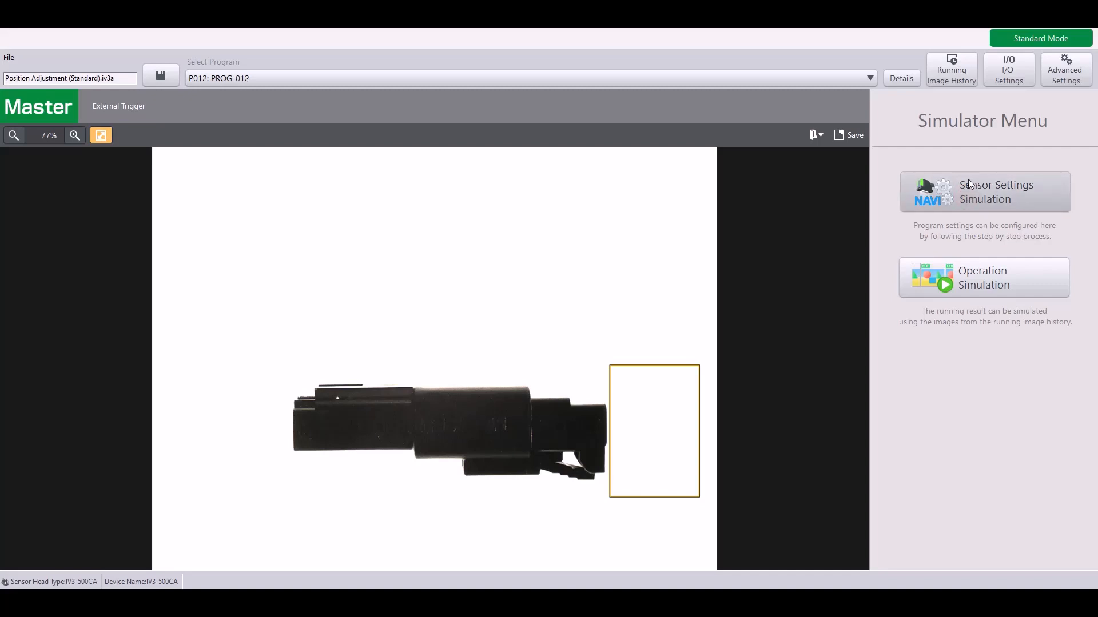
{"action": "mouse_move", "coordinate": [1017, 194]}
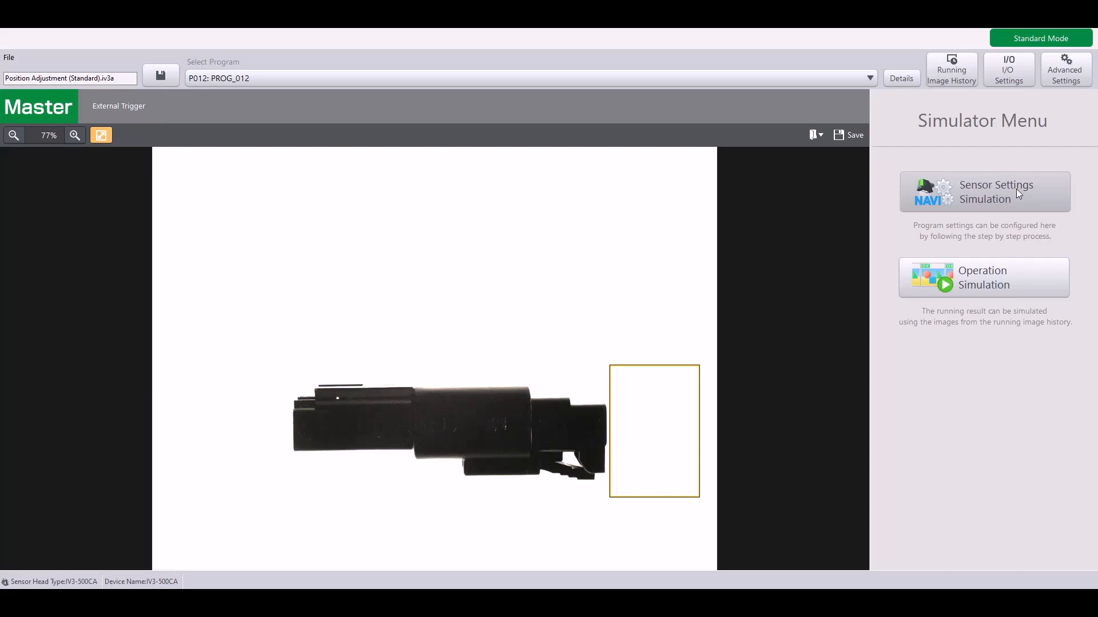
Step: Enter the sensor settings simulation and jump to step 3, Tool Settings, for PROG_012
{"action": "left_click", "coordinate": [984, 191]}
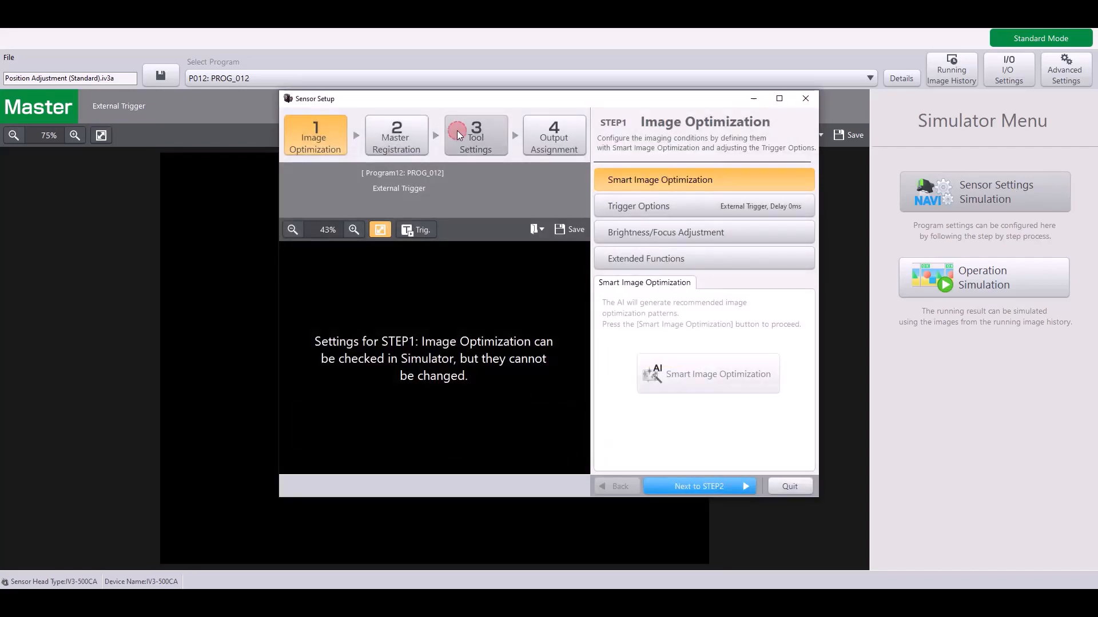
{"action": "left_click", "coordinate": [476, 135]}
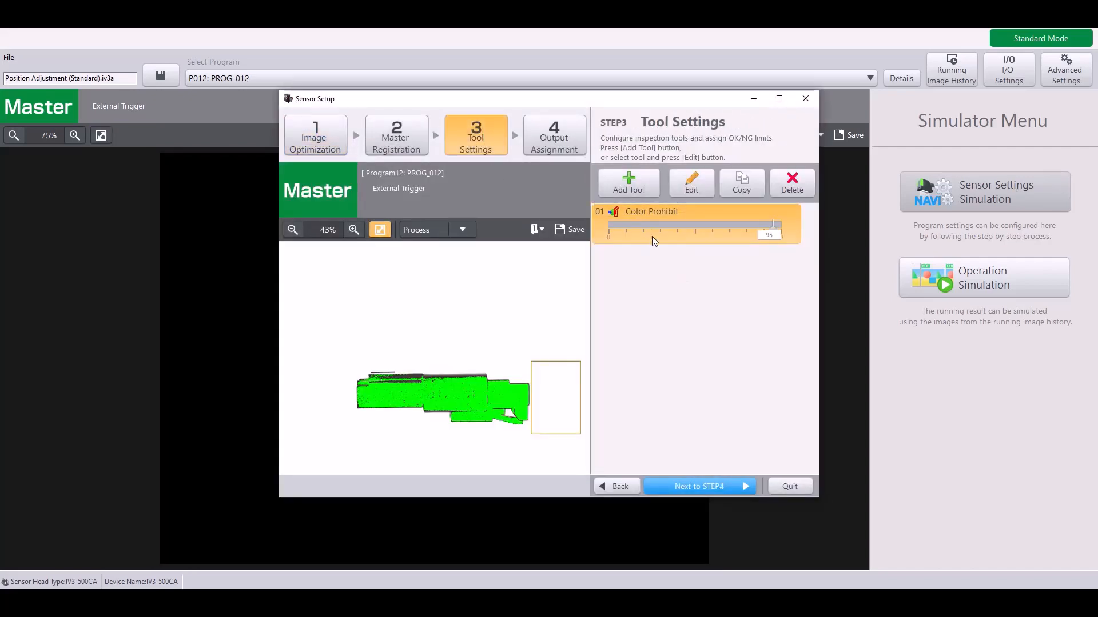
Step: Start adding a tool, choosing Position Adjustment on Basic Tools and previewing High-Speed Position Adjustment on Extra1
{"action": "left_click", "coordinate": [627, 182]}
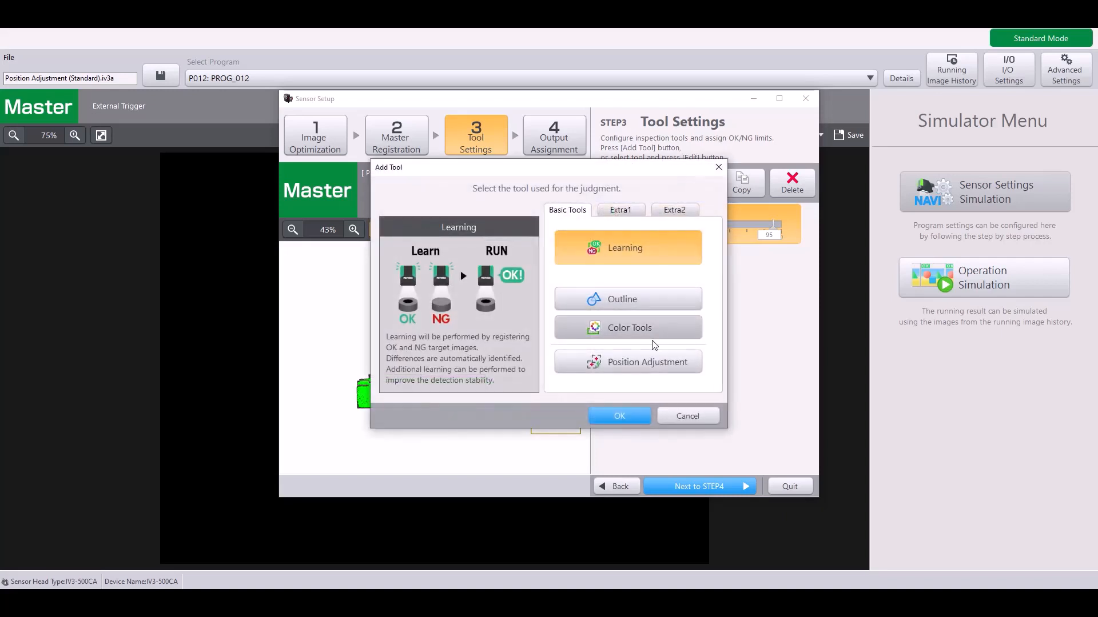
{"action": "left_click", "coordinate": [628, 362]}
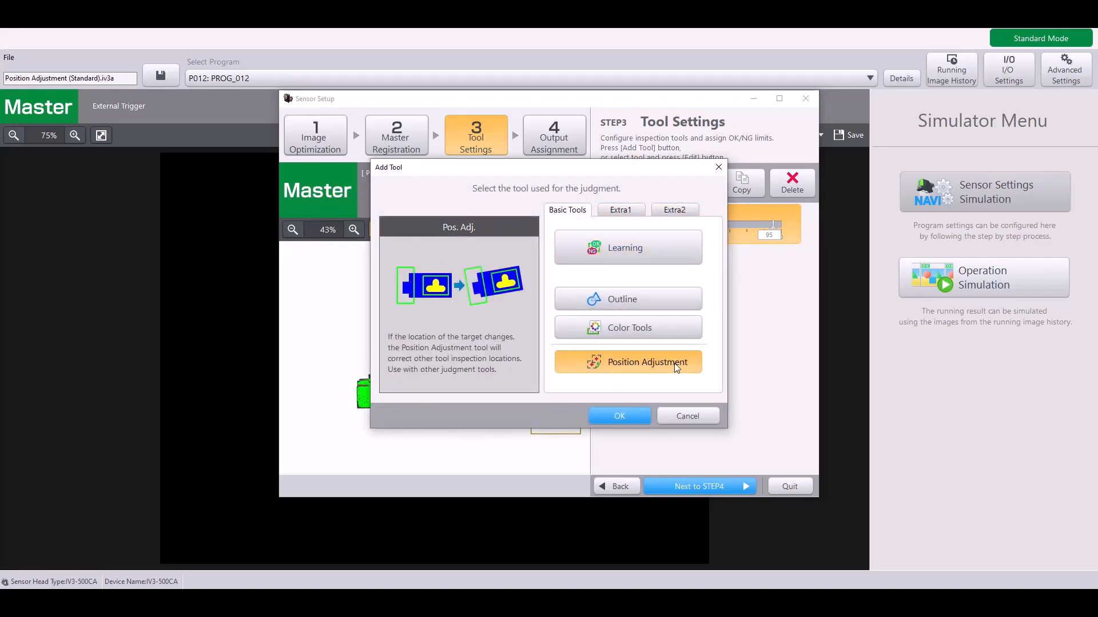
{"action": "mouse_move", "coordinate": [606, 373]}
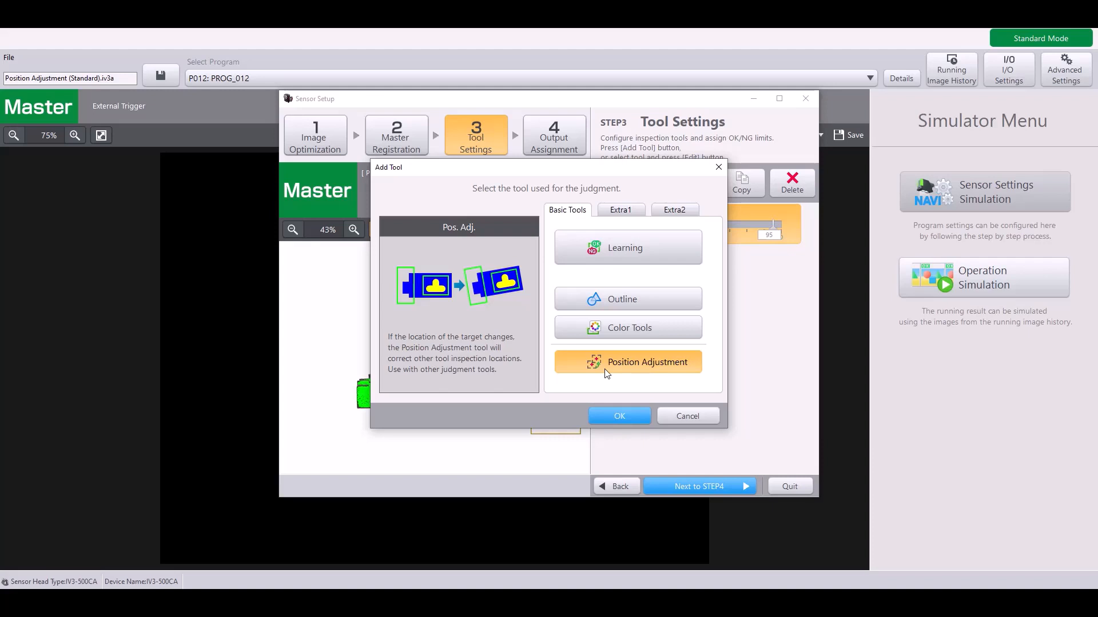
{"action": "mouse_move", "coordinate": [623, 246]}
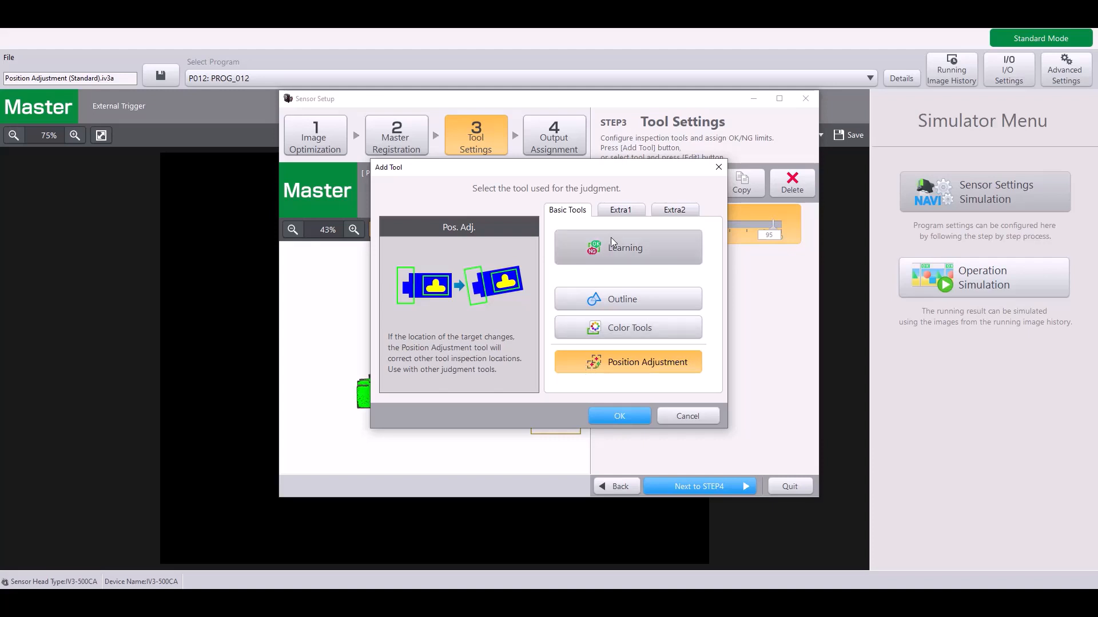
{"action": "left_click", "coordinate": [619, 211]}
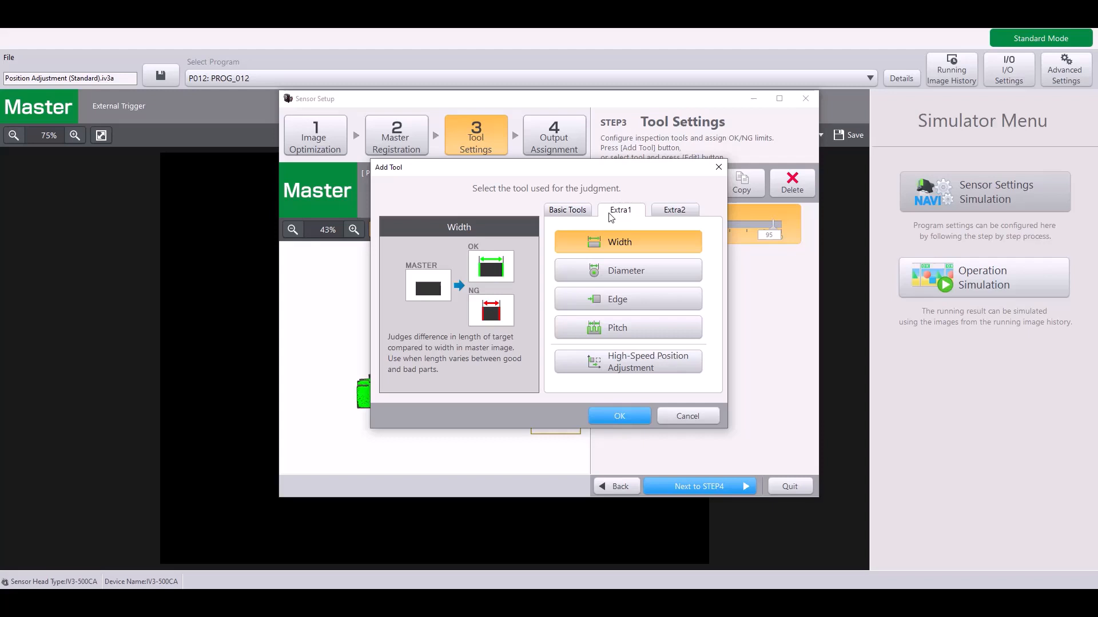
{"action": "left_click", "coordinate": [628, 362]}
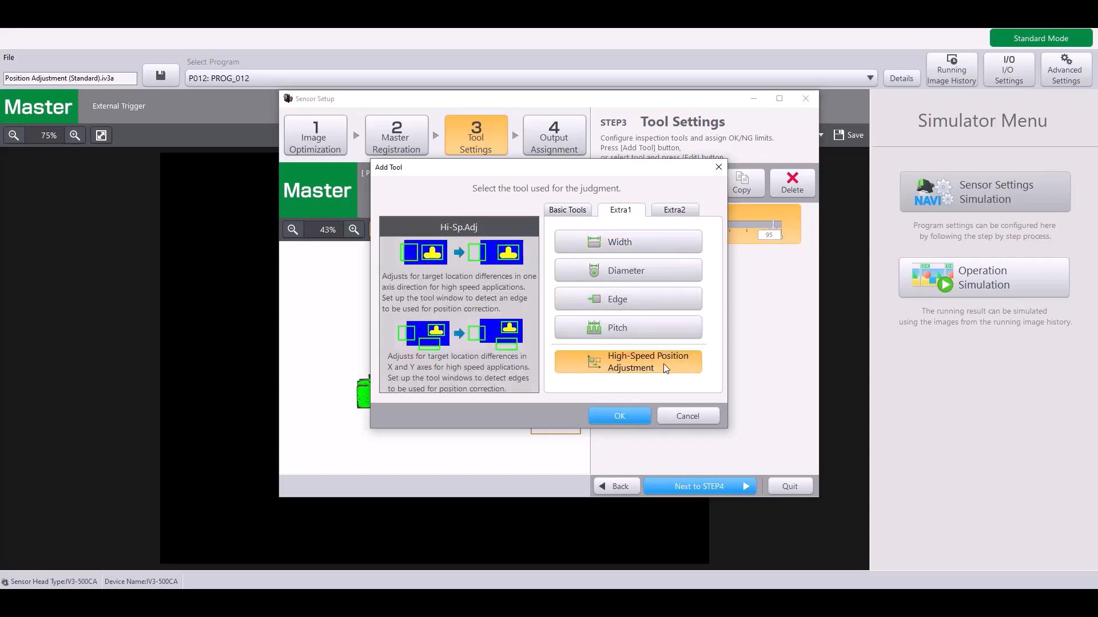
{"action": "mouse_move", "coordinate": [684, 364]}
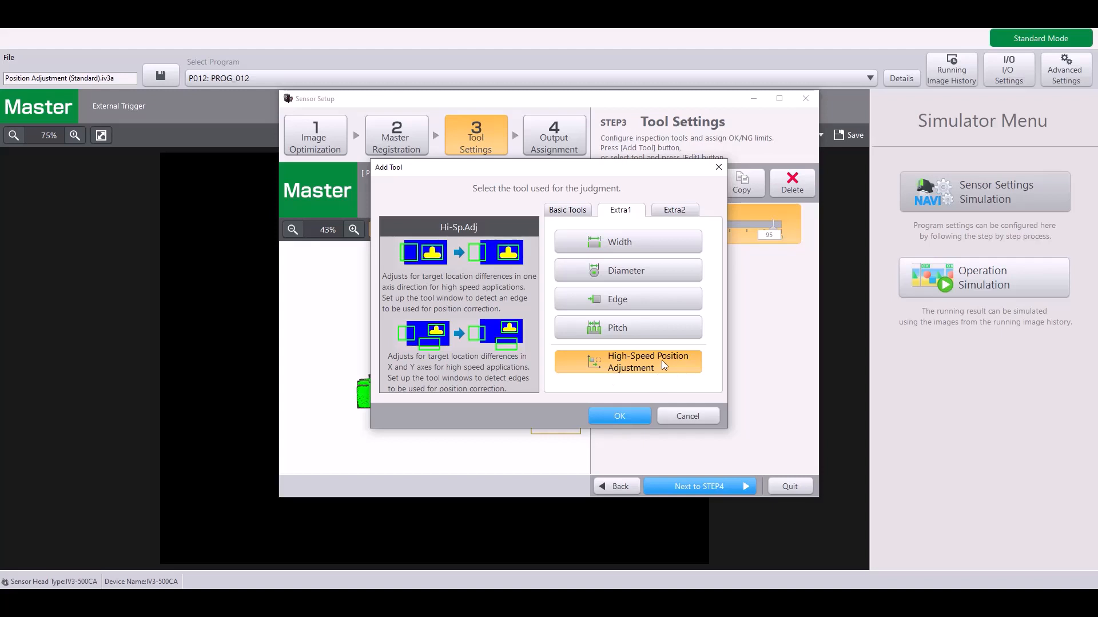
{"action": "mouse_move", "coordinate": [552, 192]}
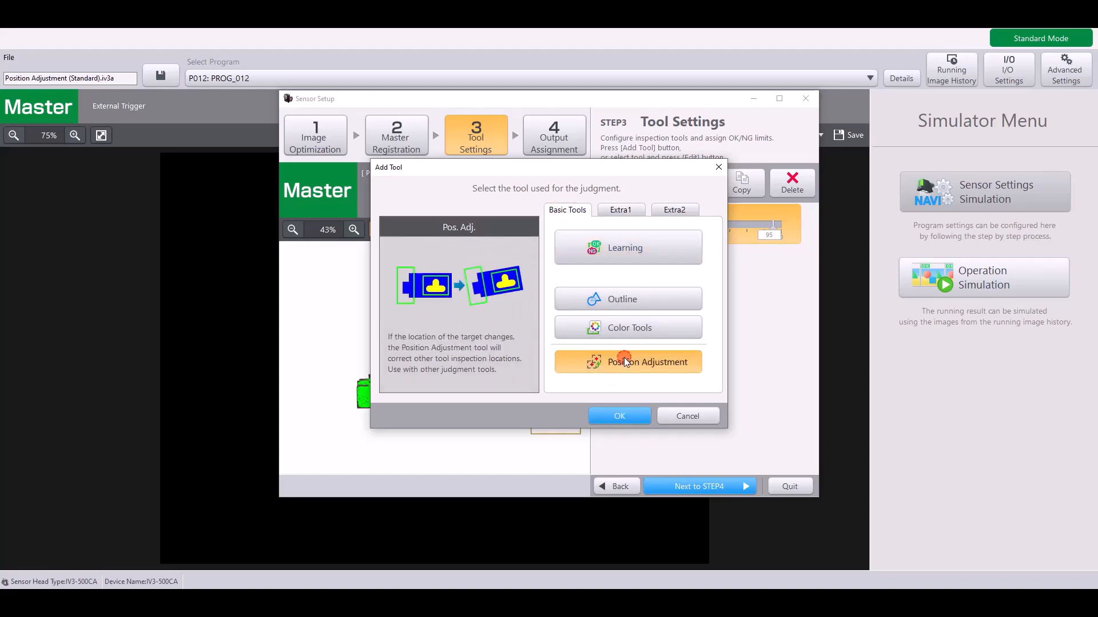
{"action": "mouse_move", "coordinate": [665, 372]}
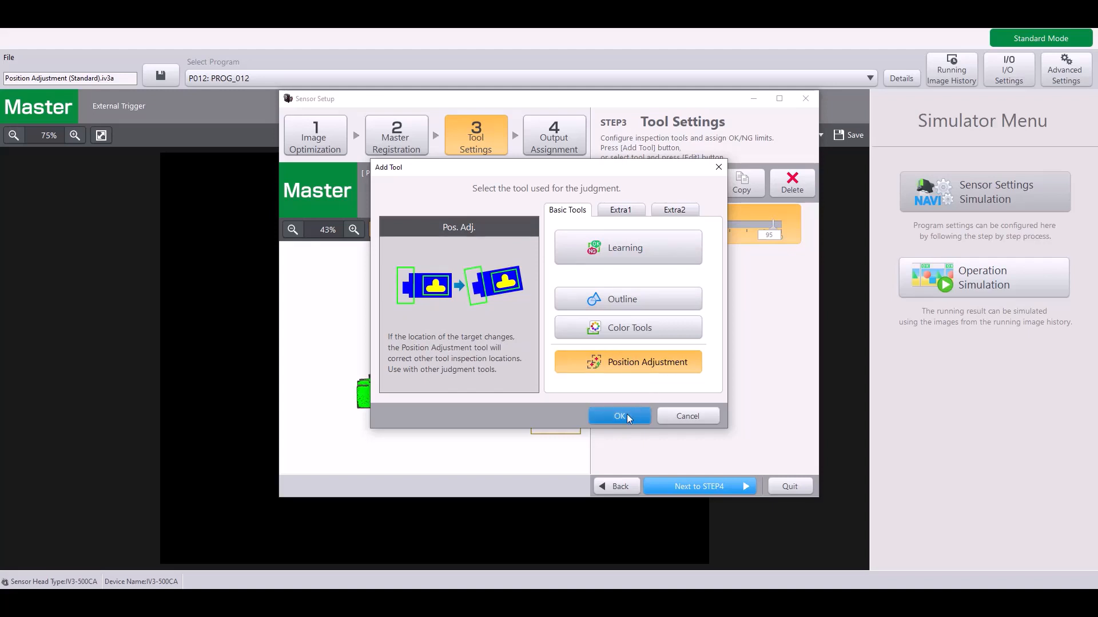
Step: Confirm adding the Position Adjustment tool P00 and bring up its window settings
{"action": "left_click", "coordinate": [619, 416]}
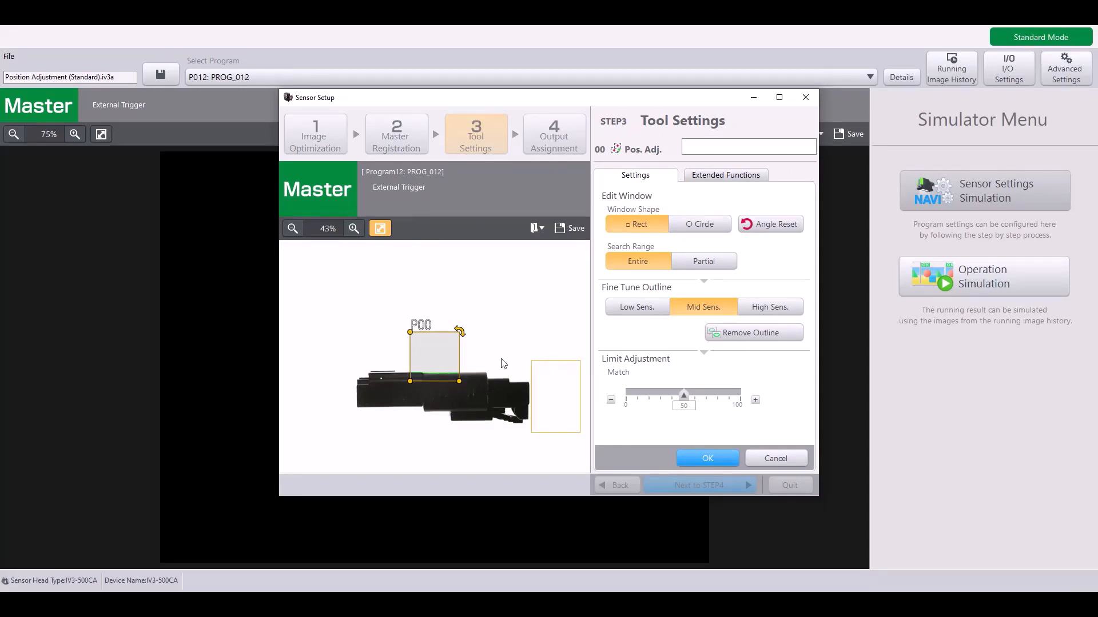
{"action": "mouse_move", "coordinate": [547, 374]}
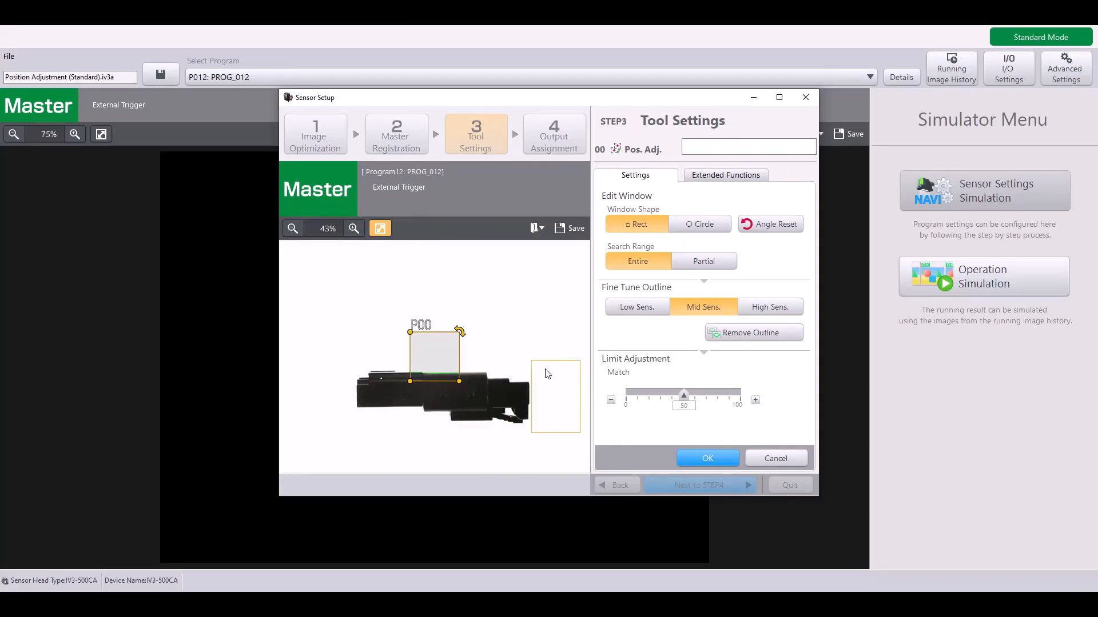
{"action": "mouse_move", "coordinate": [534, 360]}
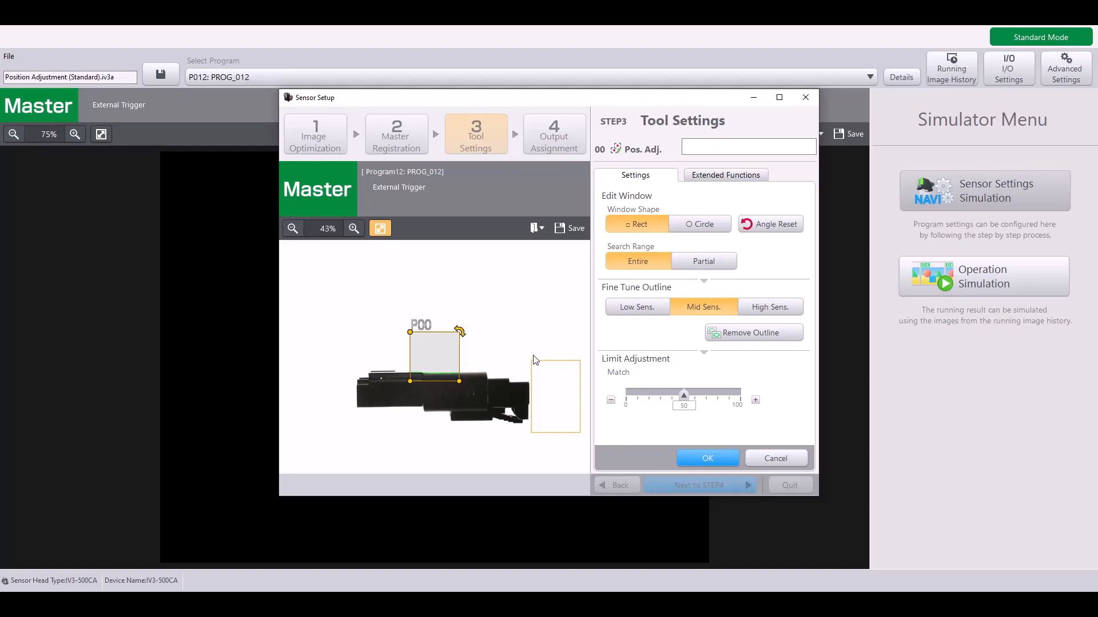
{"action": "mouse_move", "coordinate": [517, 408]}
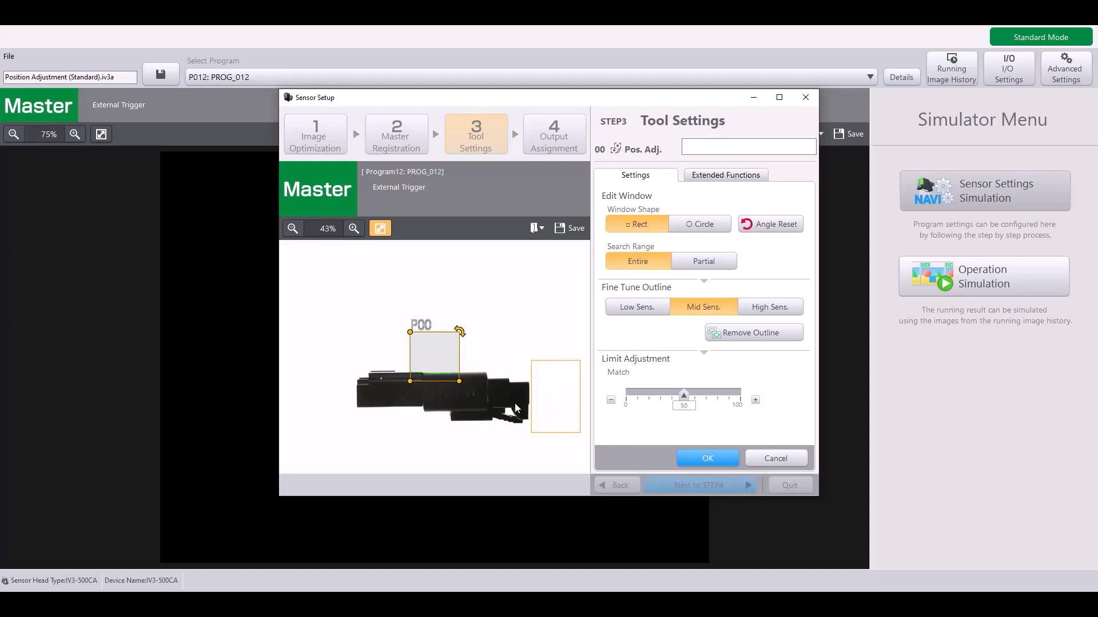
{"action": "mouse_move", "coordinate": [500, 382]}
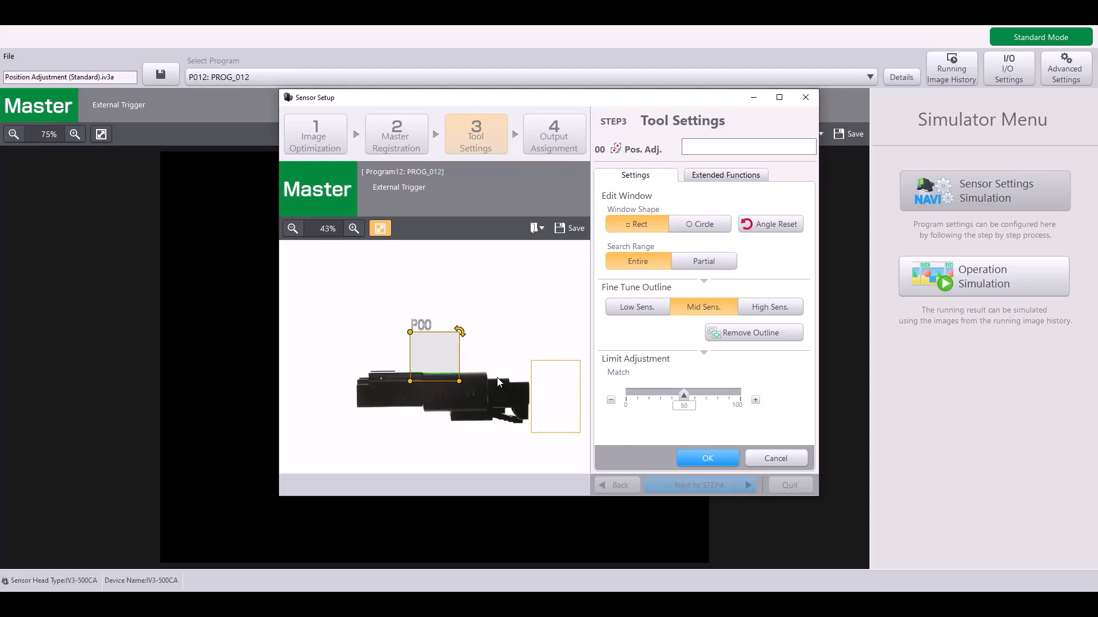
{"action": "mouse_move", "coordinate": [513, 396]}
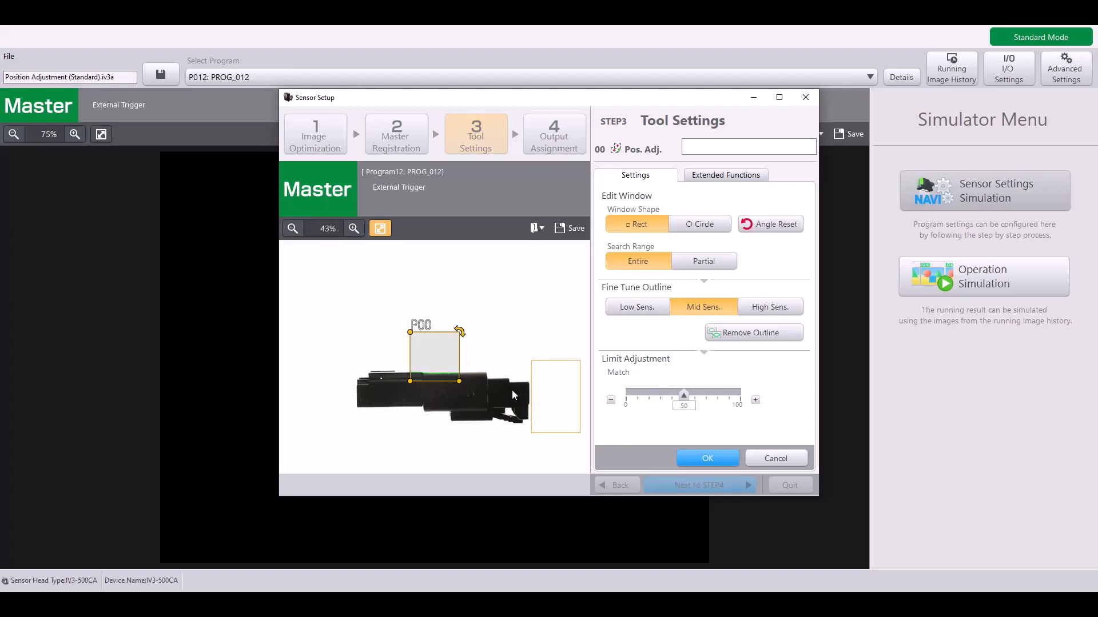
{"action": "mouse_move", "coordinate": [500, 389]}
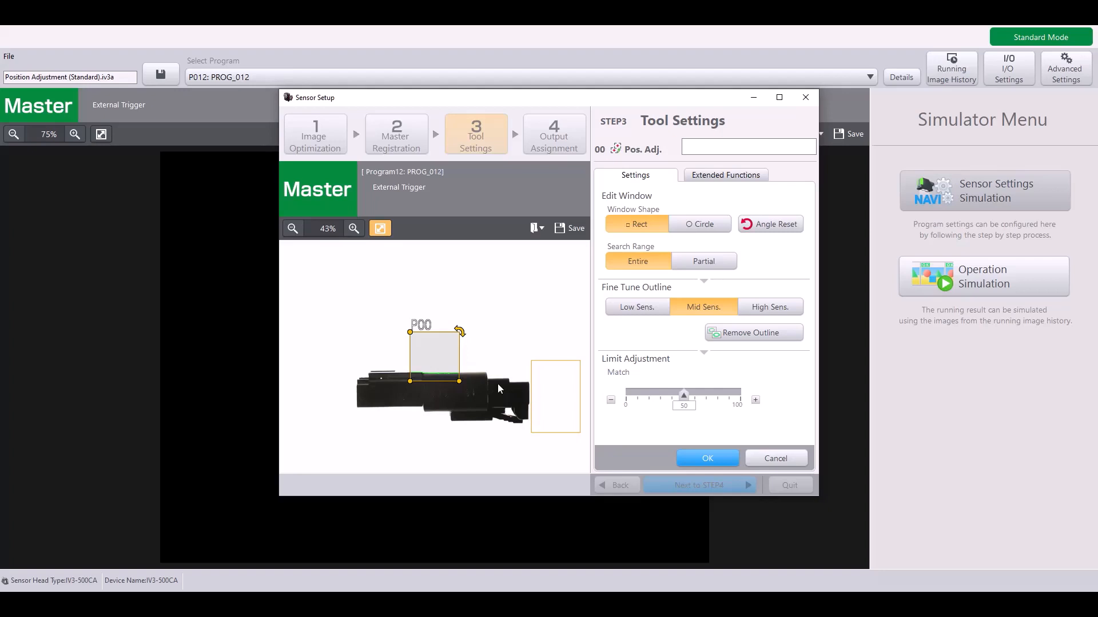
{"action": "mouse_move", "coordinate": [532, 413]}
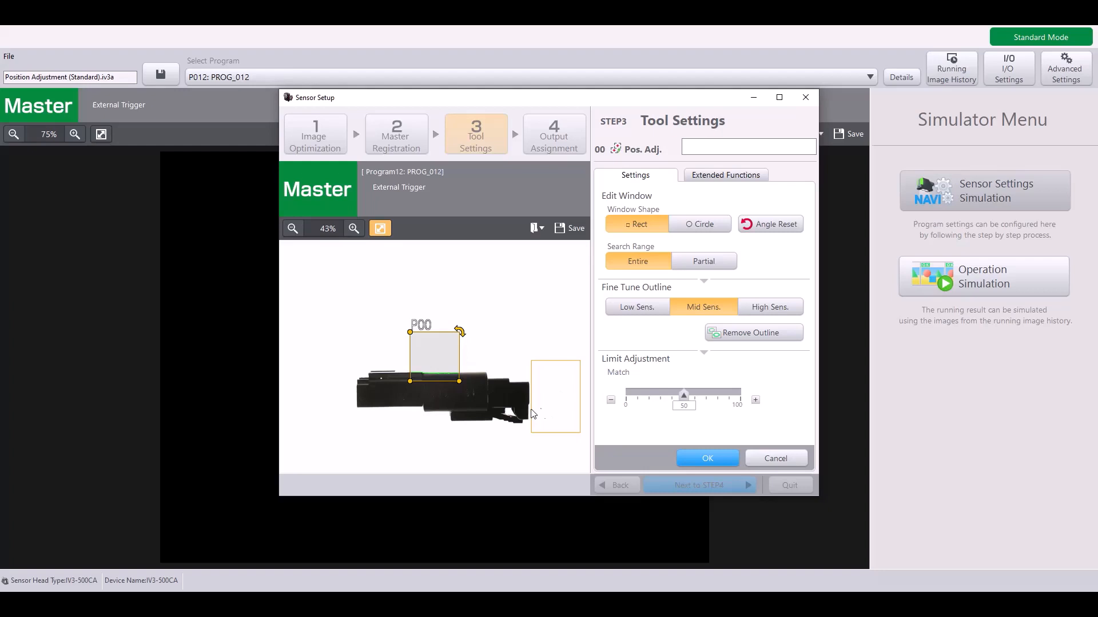
{"action": "mouse_move", "coordinate": [546, 382]}
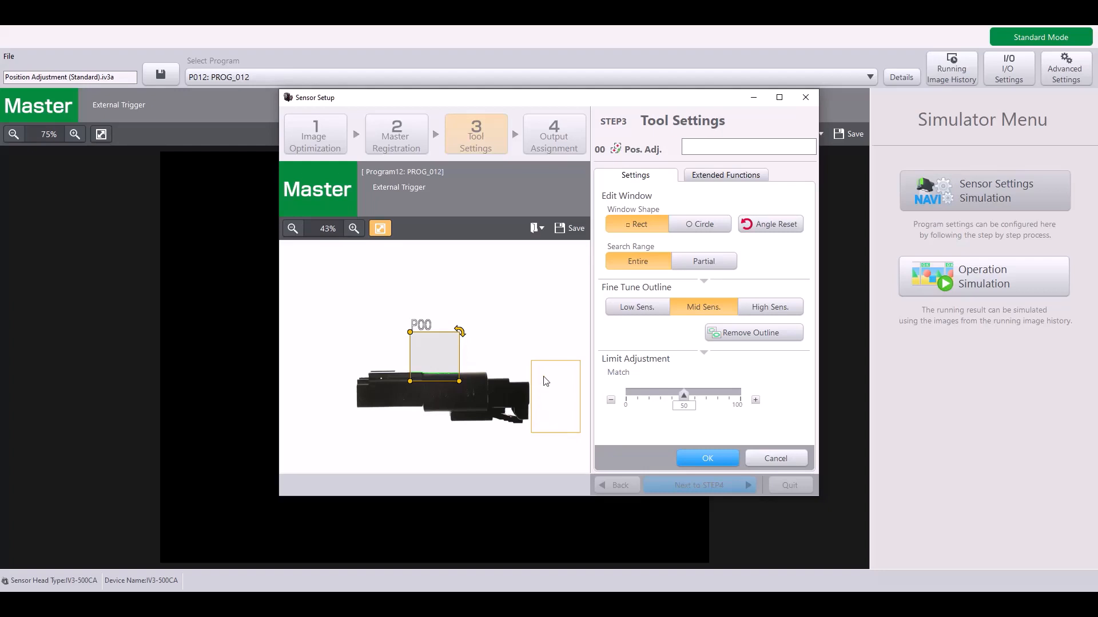
{"action": "mouse_move", "coordinate": [506, 399]}
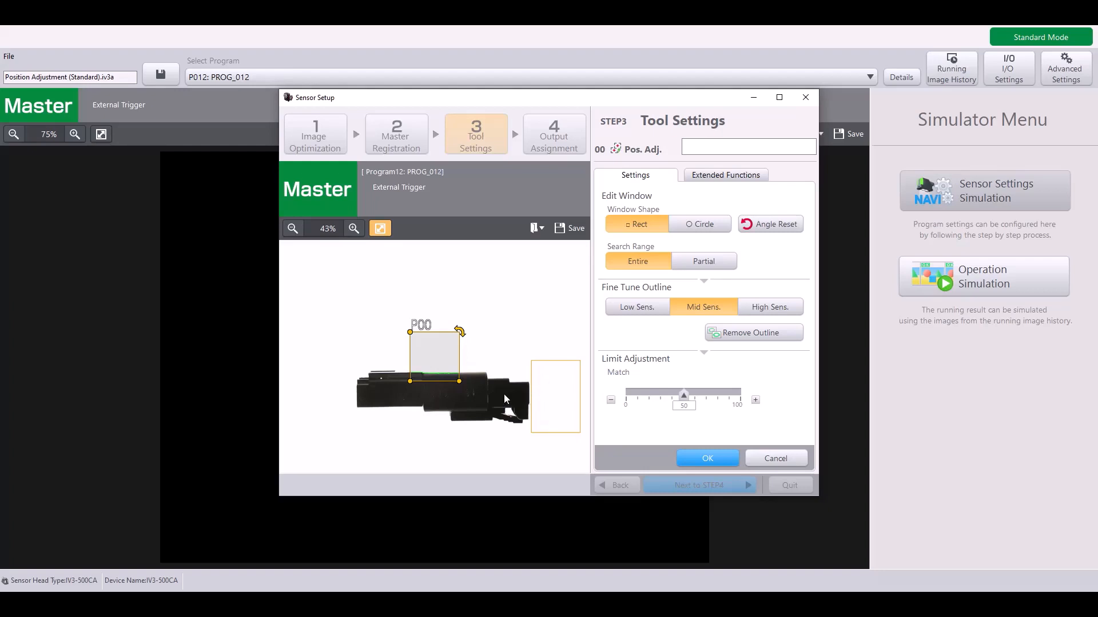
{"action": "mouse_move", "coordinate": [518, 385]}
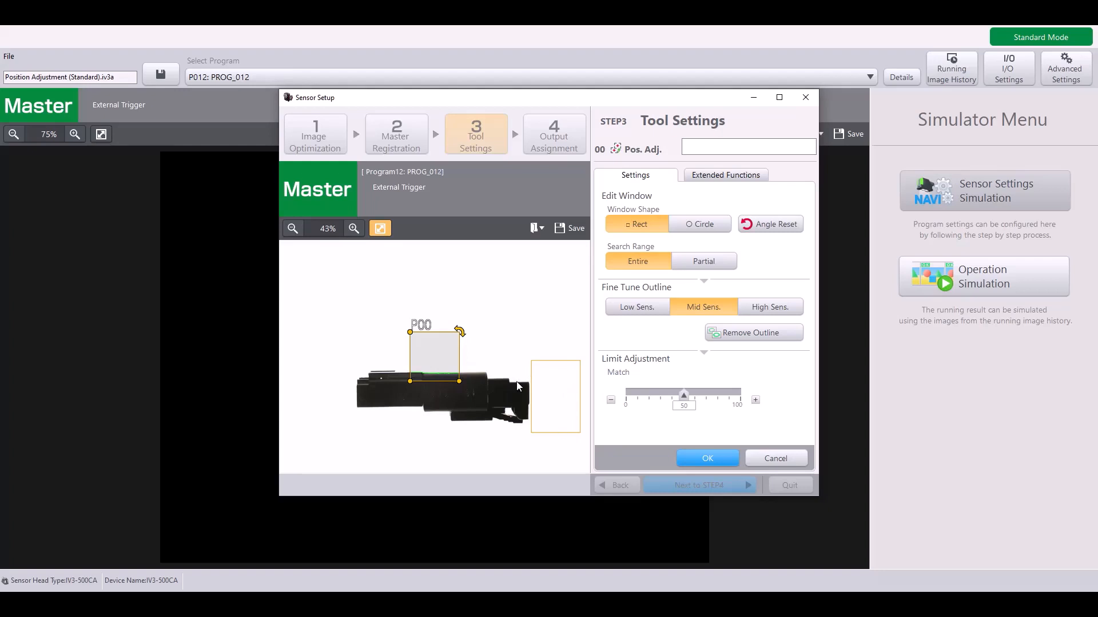
{"action": "mouse_move", "coordinate": [552, 429]}
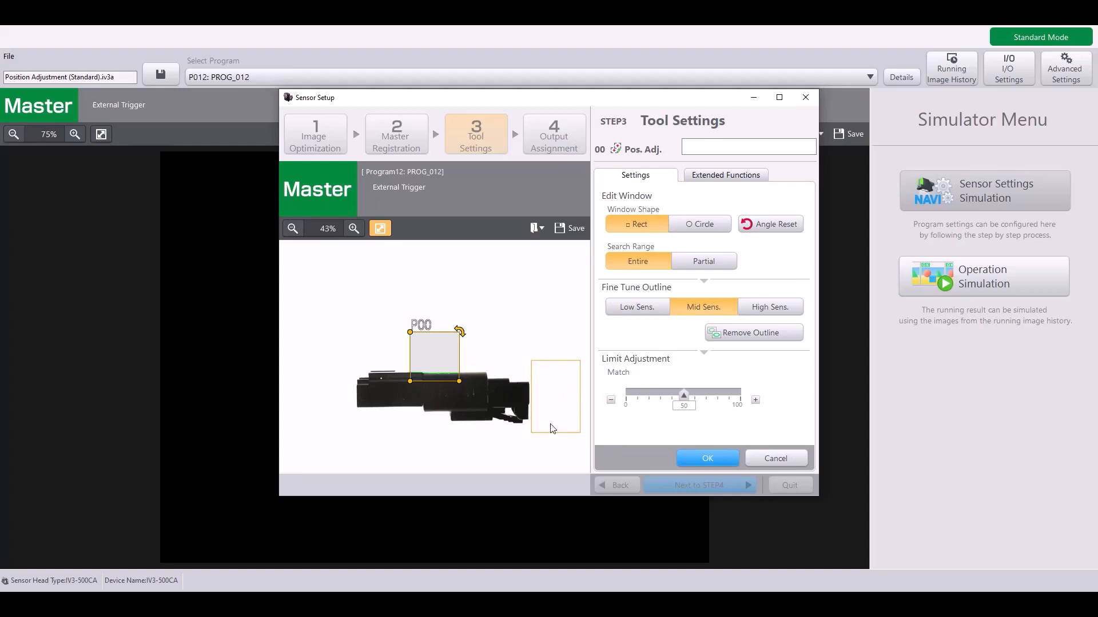
{"action": "mouse_move", "coordinate": [481, 176]}
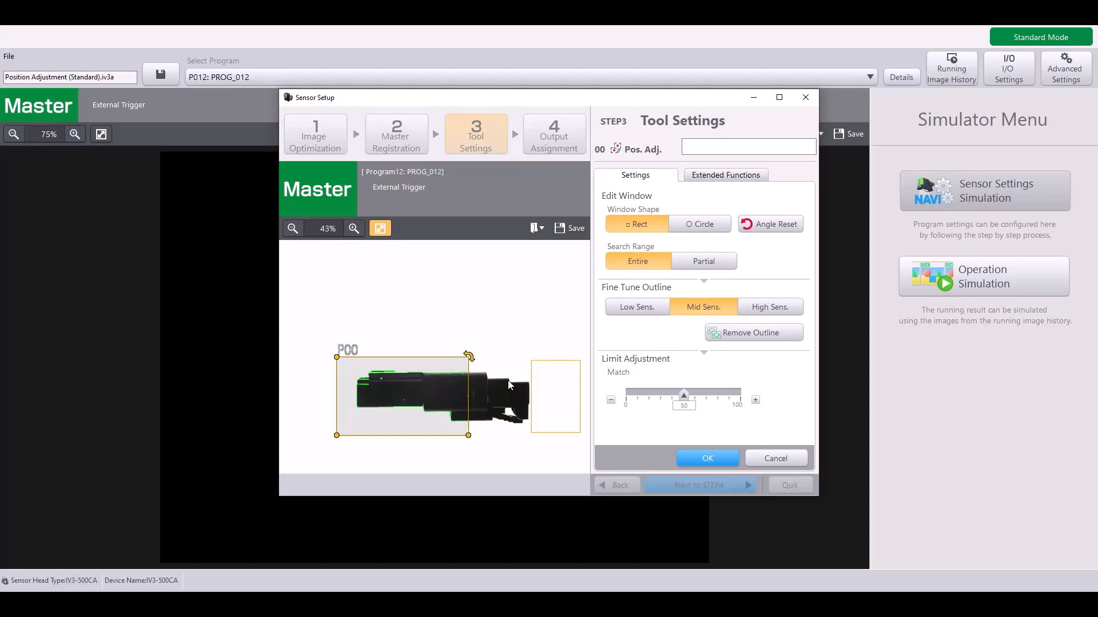
{"action": "mouse_move", "coordinate": [509, 399]}
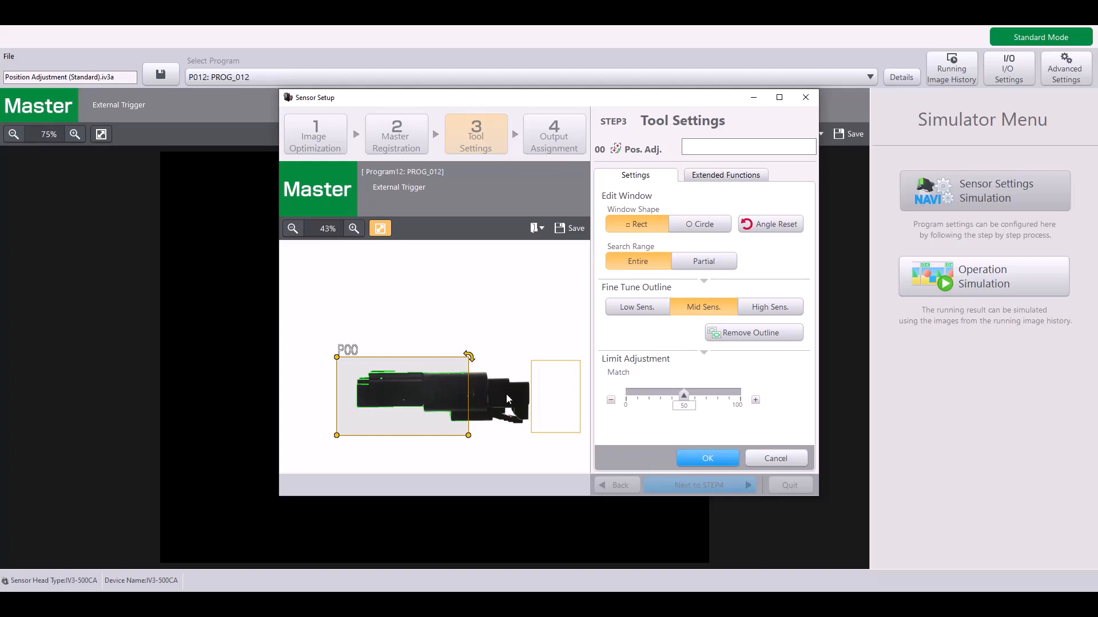
{"action": "mouse_move", "coordinate": [520, 397]}
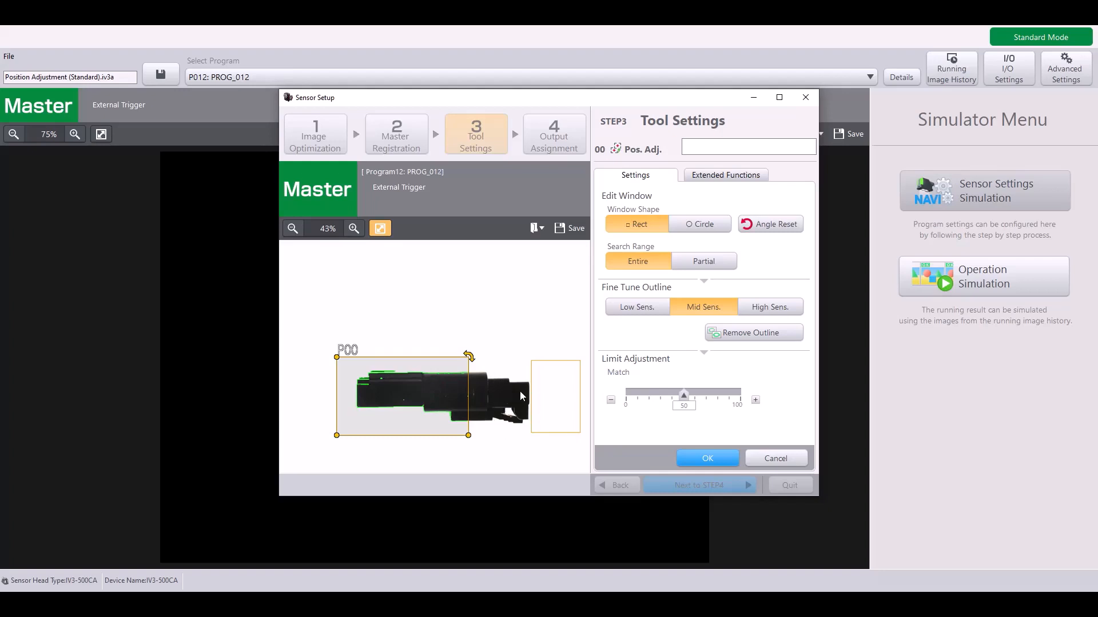
{"action": "mouse_move", "coordinate": [509, 395]}
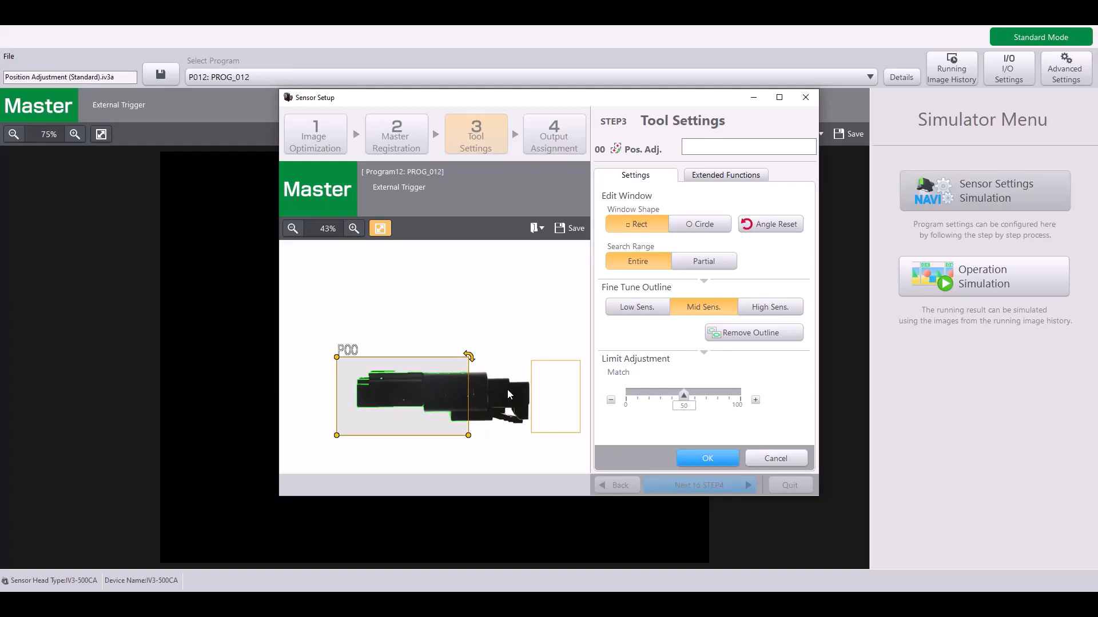
{"action": "mouse_move", "coordinate": [566, 417]}
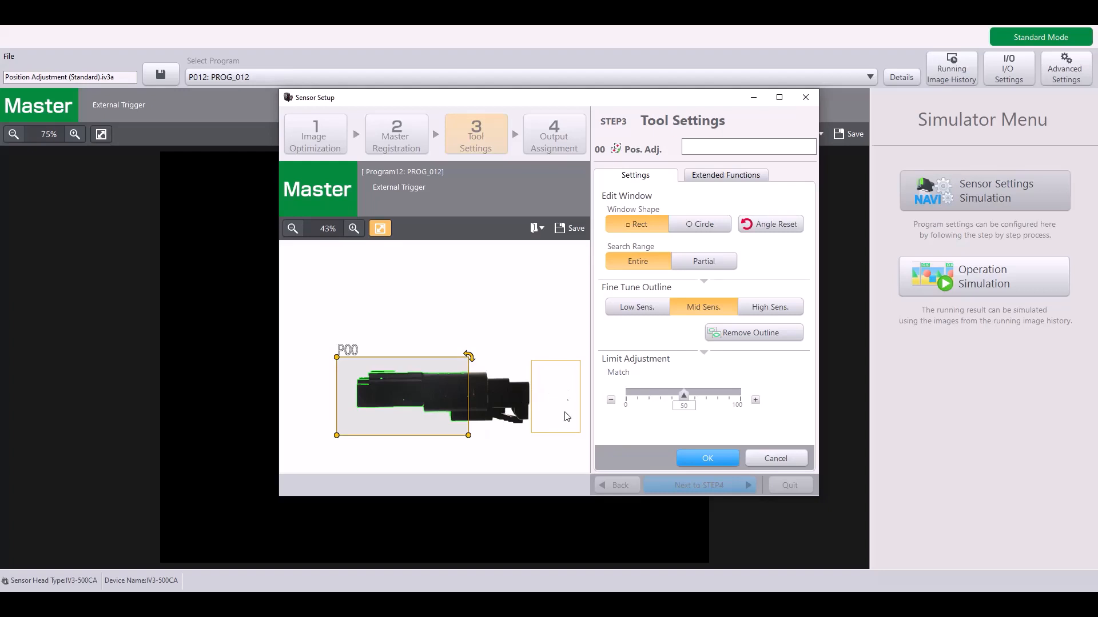
{"action": "mouse_move", "coordinate": [514, 386]}
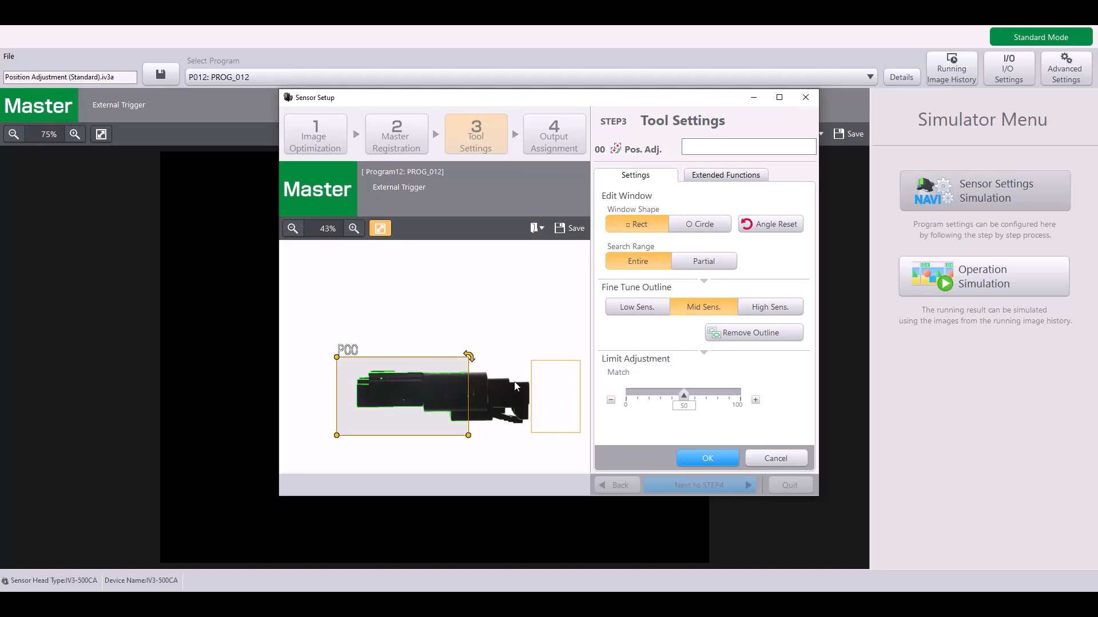
{"action": "mouse_move", "coordinate": [528, 398]}
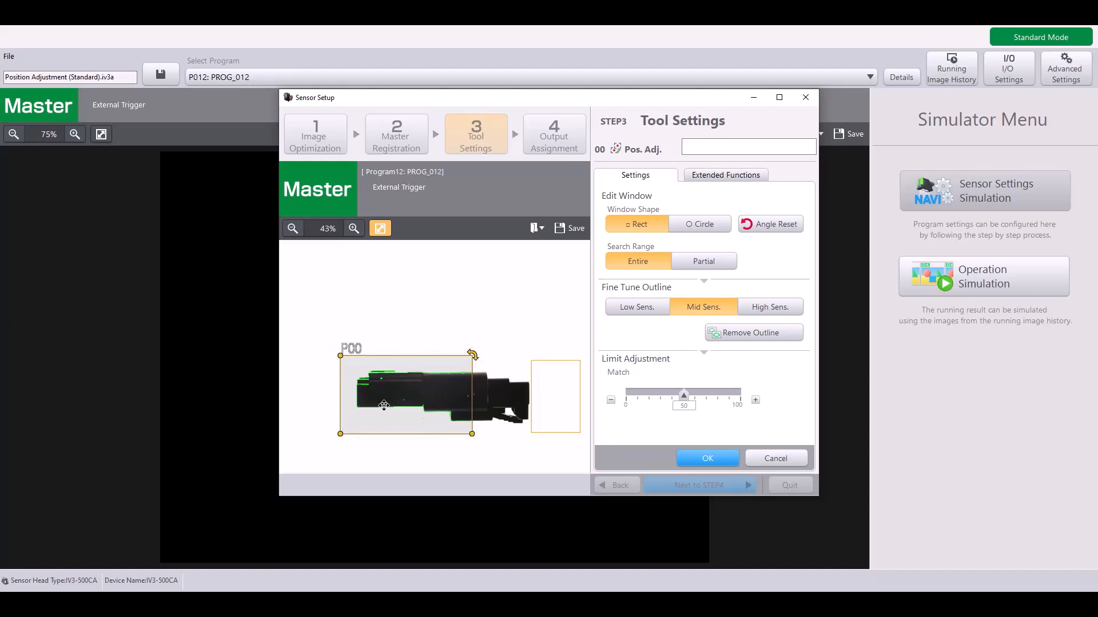
{"action": "mouse_move", "coordinate": [468, 392]}
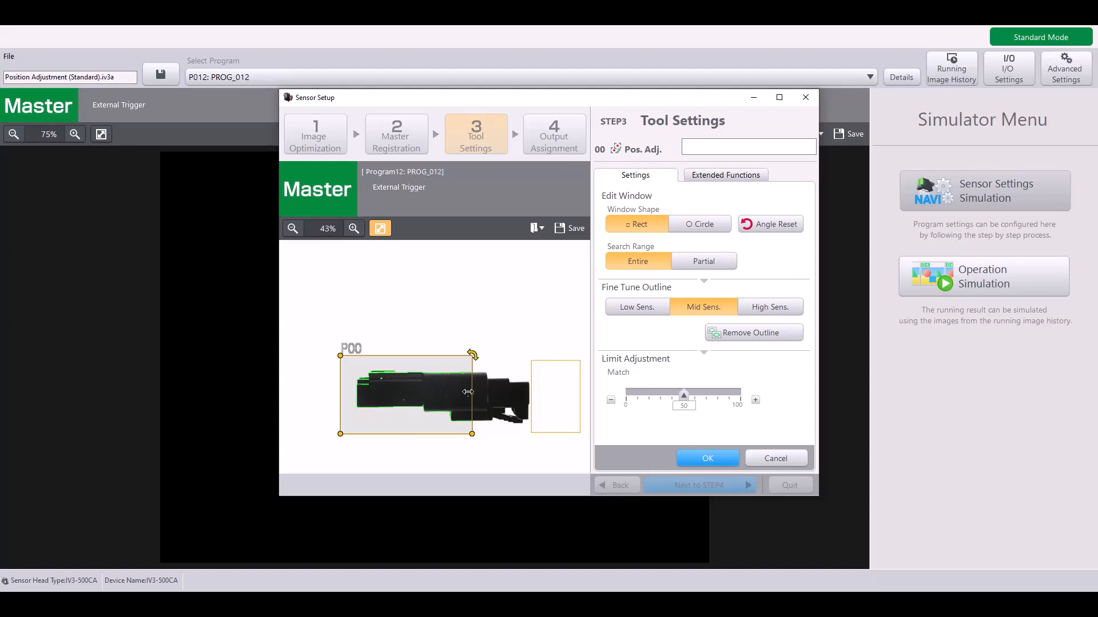
{"action": "mouse_move", "coordinate": [461, 394]}
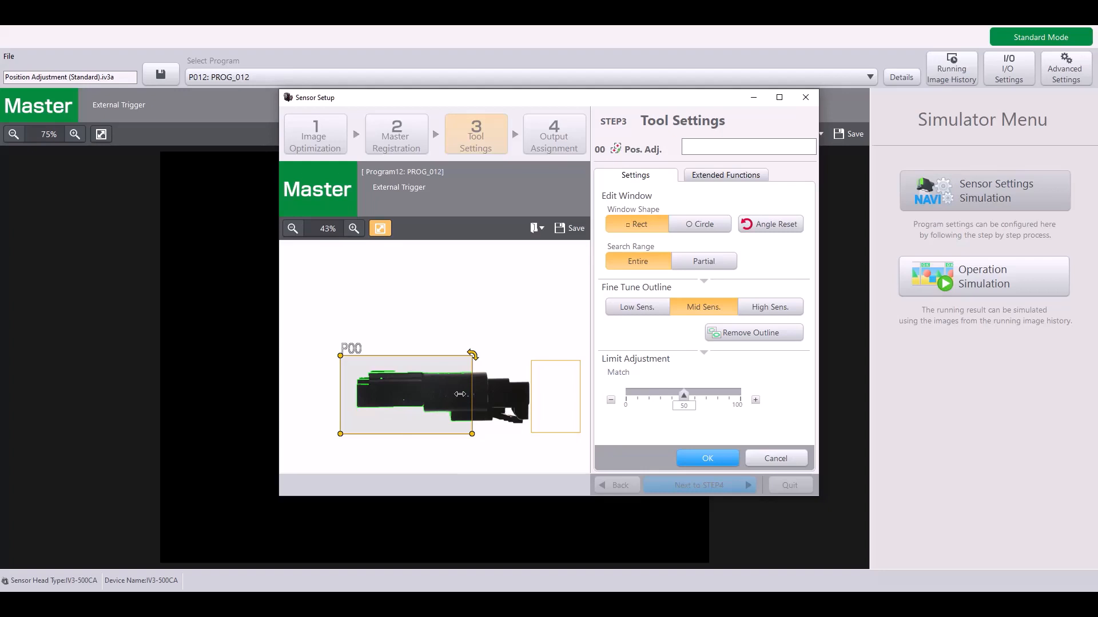
{"action": "mouse_move", "coordinate": [441, 384]}
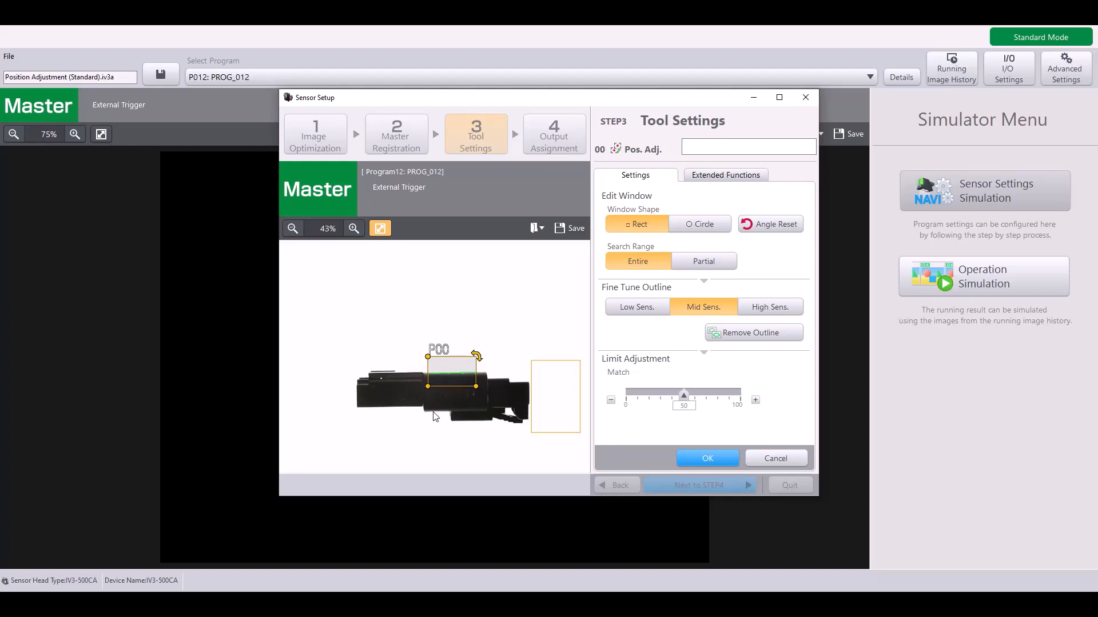
{"action": "mouse_move", "coordinate": [473, 375]}
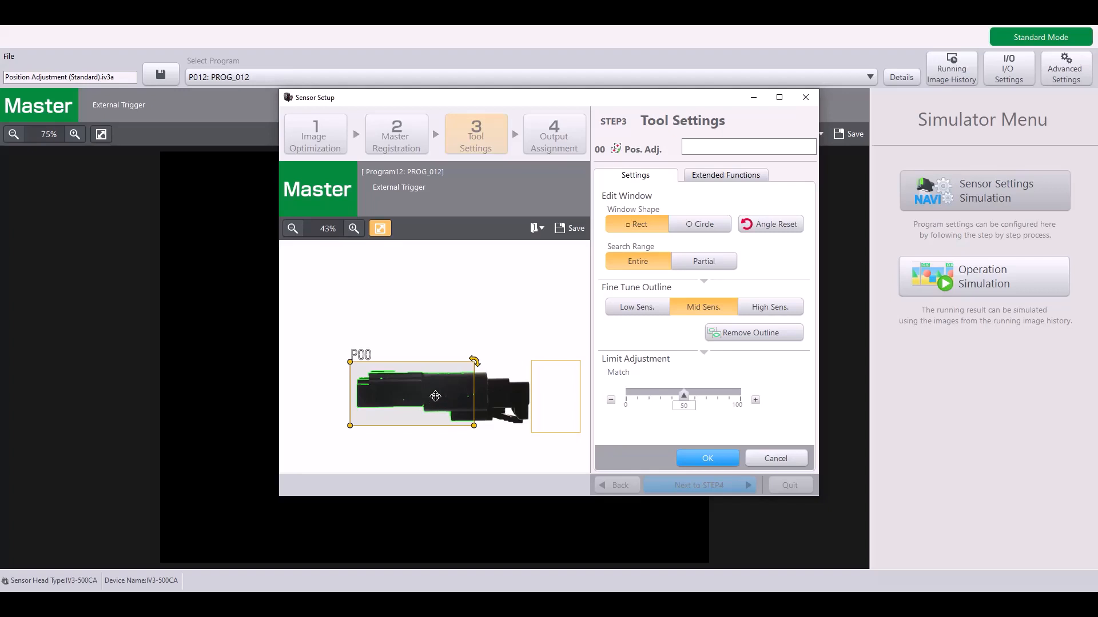
{"action": "mouse_move", "coordinate": [423, 369]}
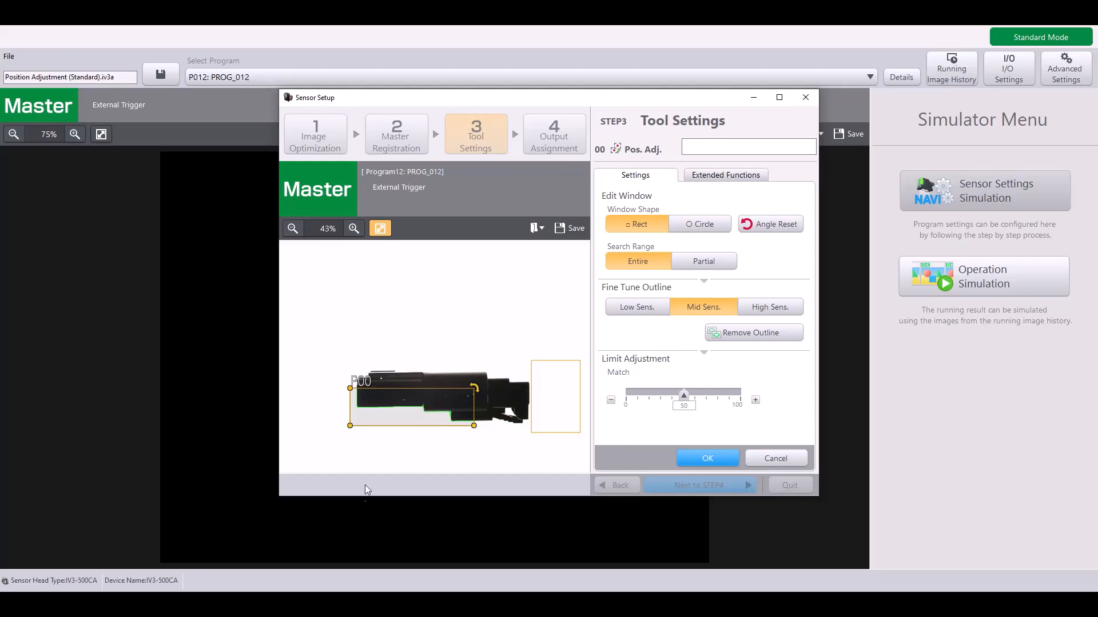
{"action": "mouse_move", "coordinate": [354, 407]}
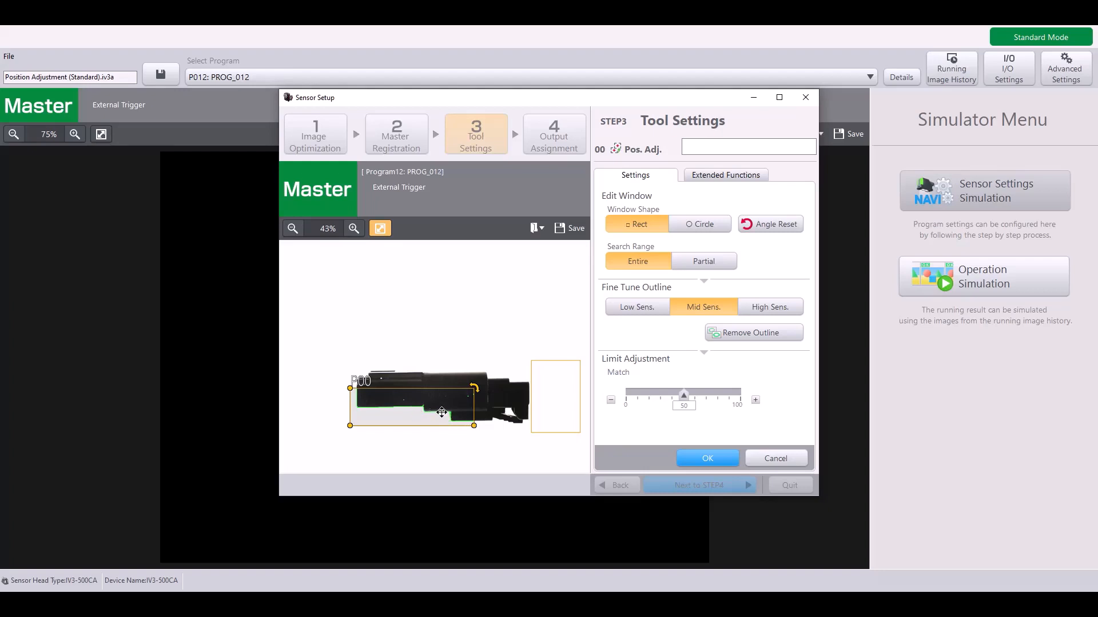
{"action": "mouse_move", "coordinate": [494, 464]}
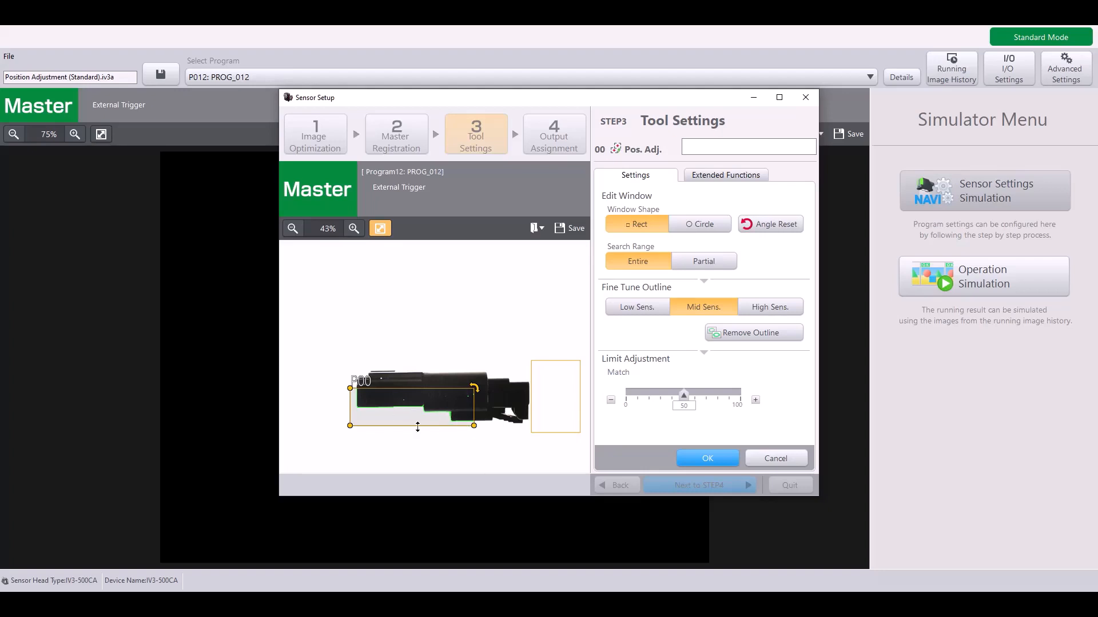
{"action": "mouse_move", "coordinate": [492, 423]}
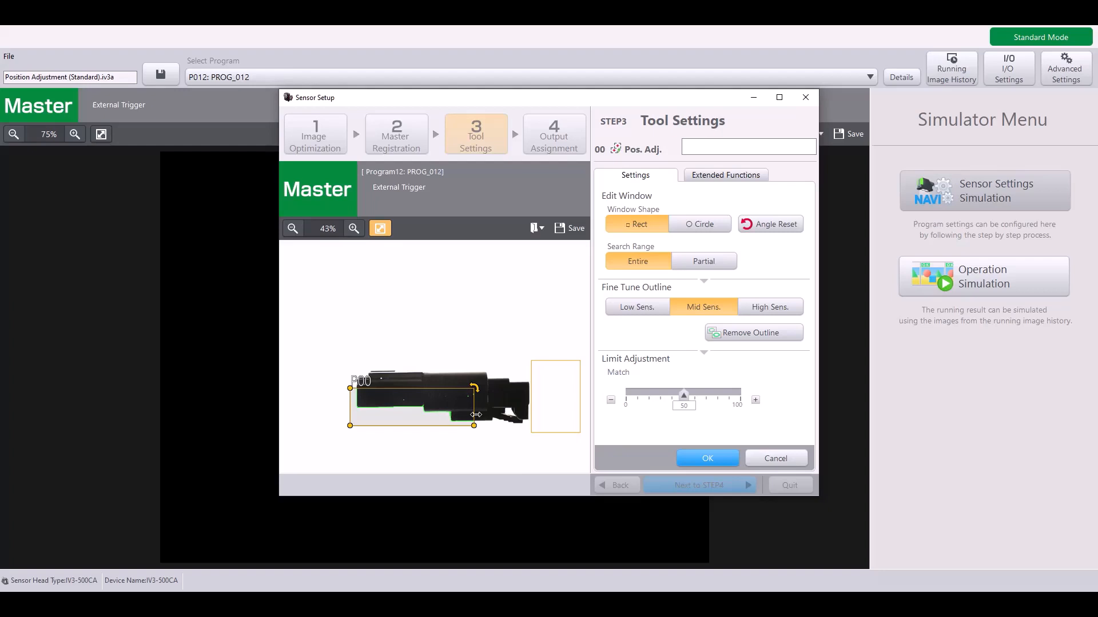
{"action": "mouse_move", "coordinate": [409, 410]}
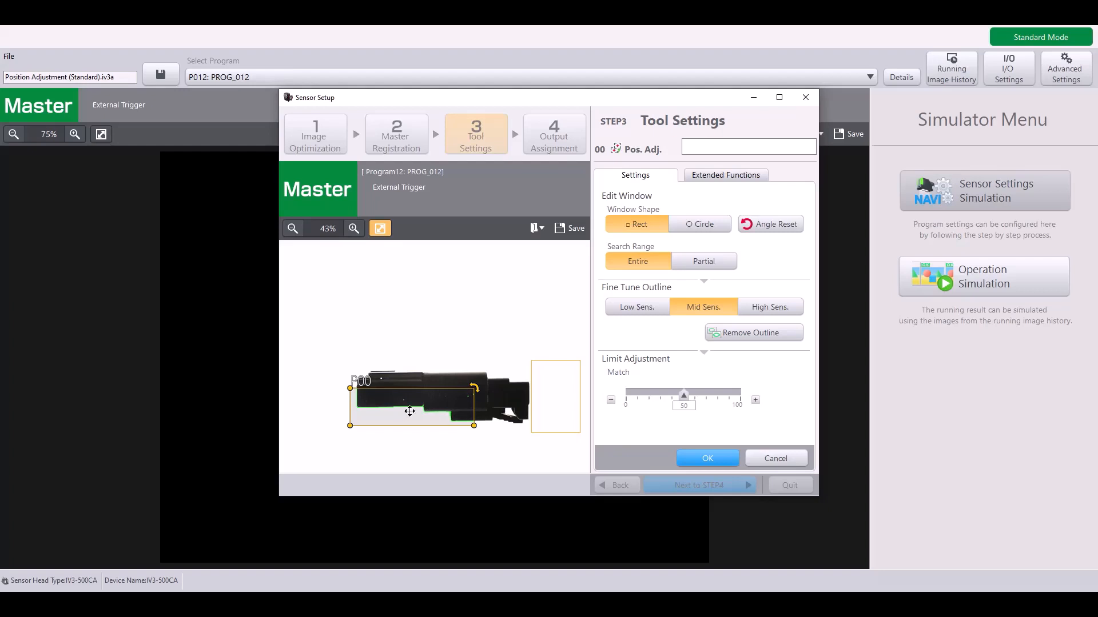
{"action": "mouse_move", "coordinate": [485, 463]}
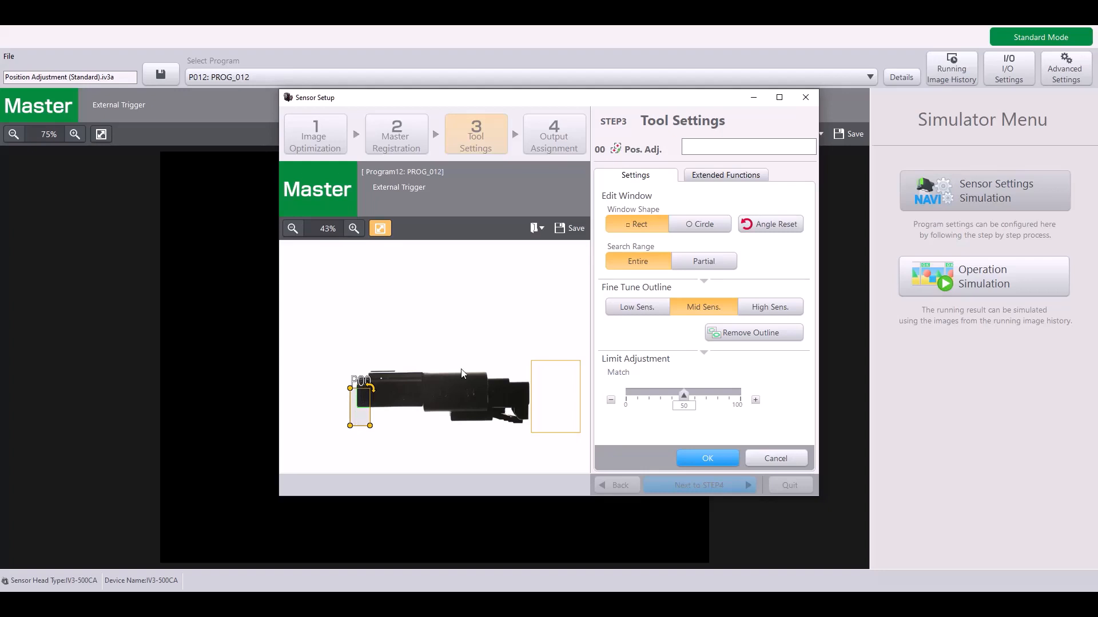
{"action": "mouse_move", "coordinate": [404, 386]}
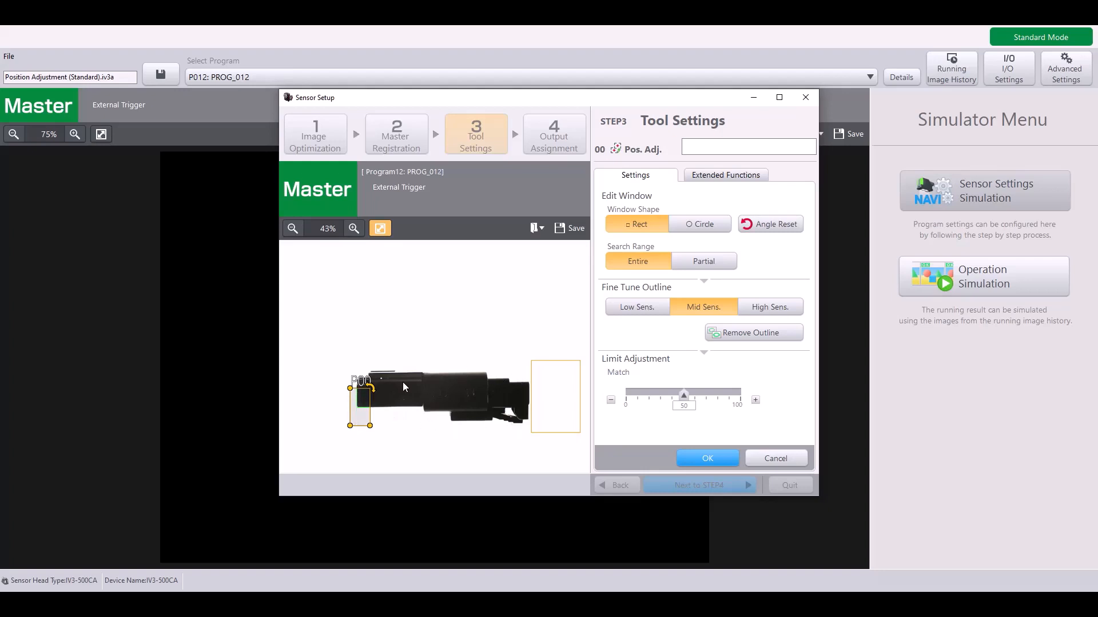
{"action": "mouse_move", "coordinate": [531, 413]}
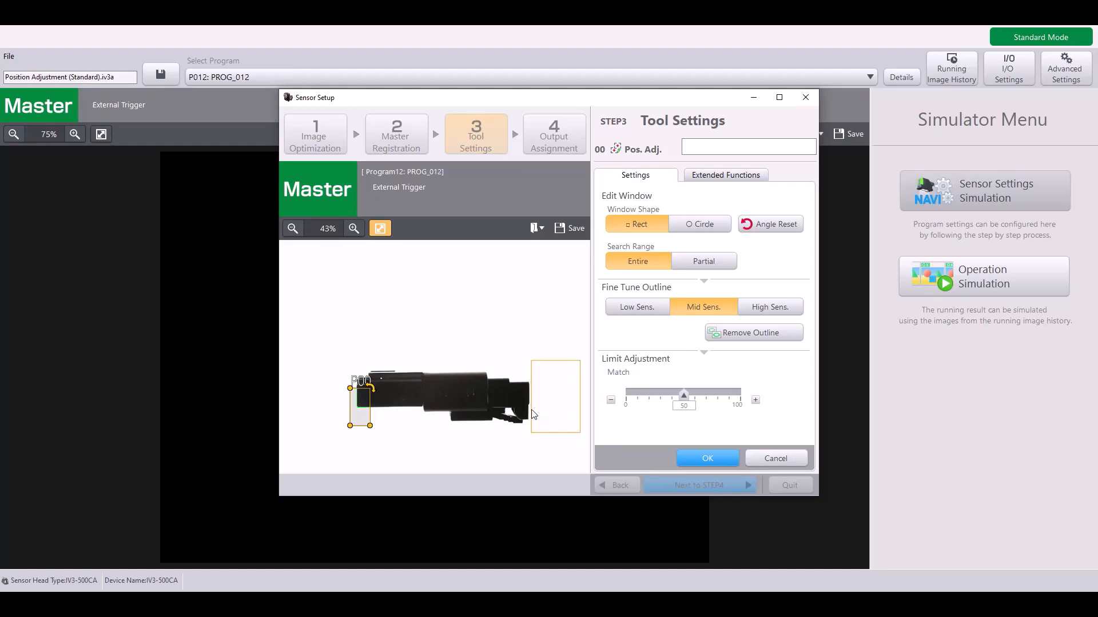
{"action": "mouse_move", "coordinate": [420, 401]}
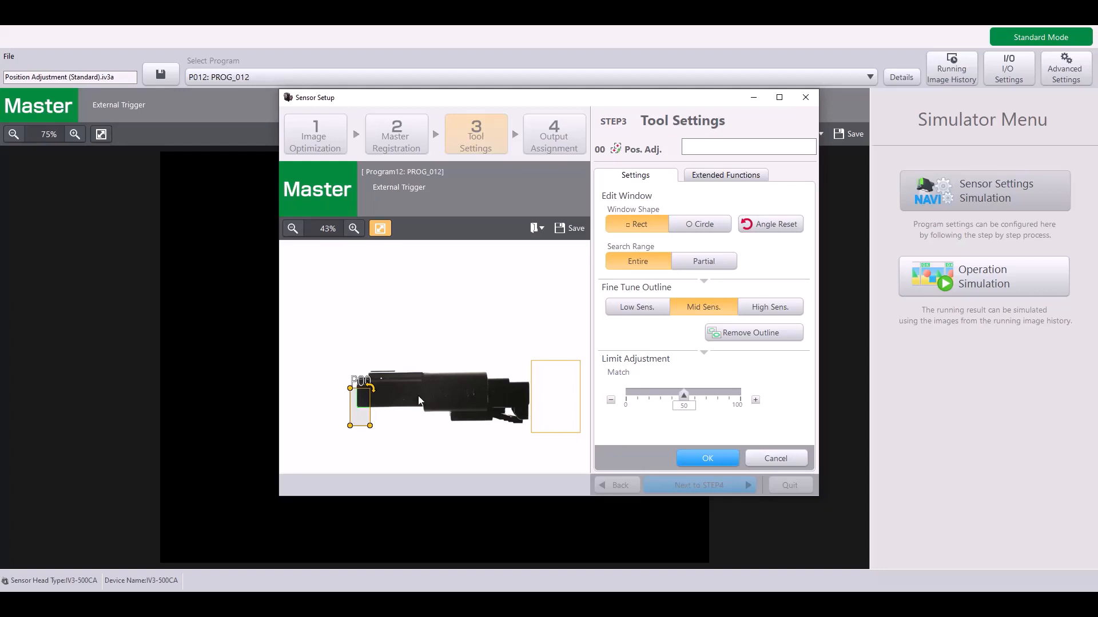
{"action": "mouse_move", "coordinate": [425, 405]}
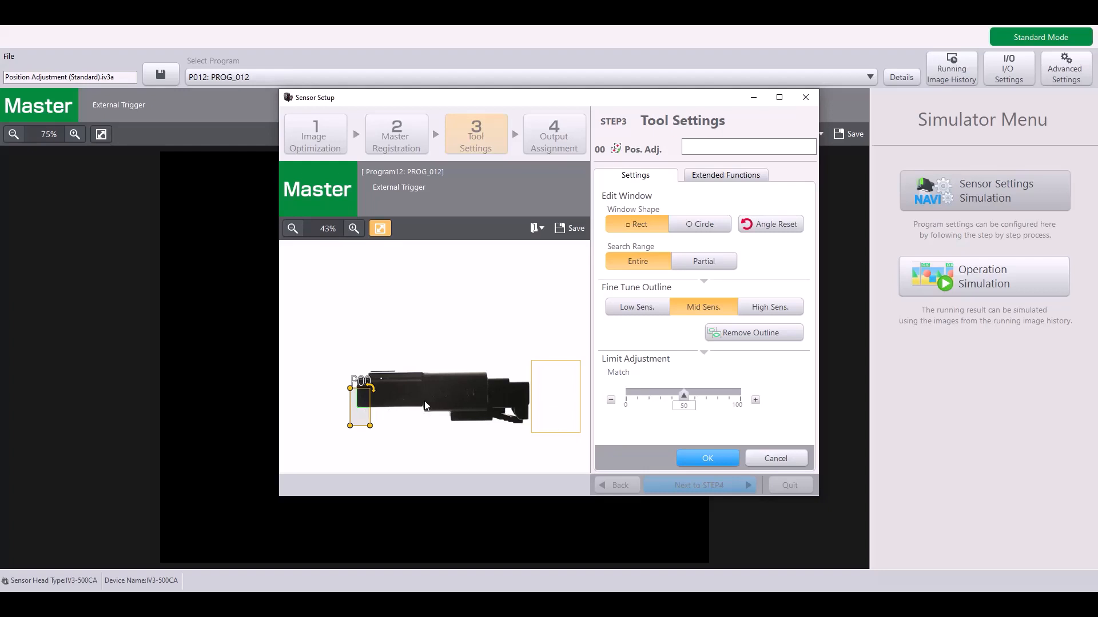
{"action": "mouse_move", "coordinate": [544, 409]}
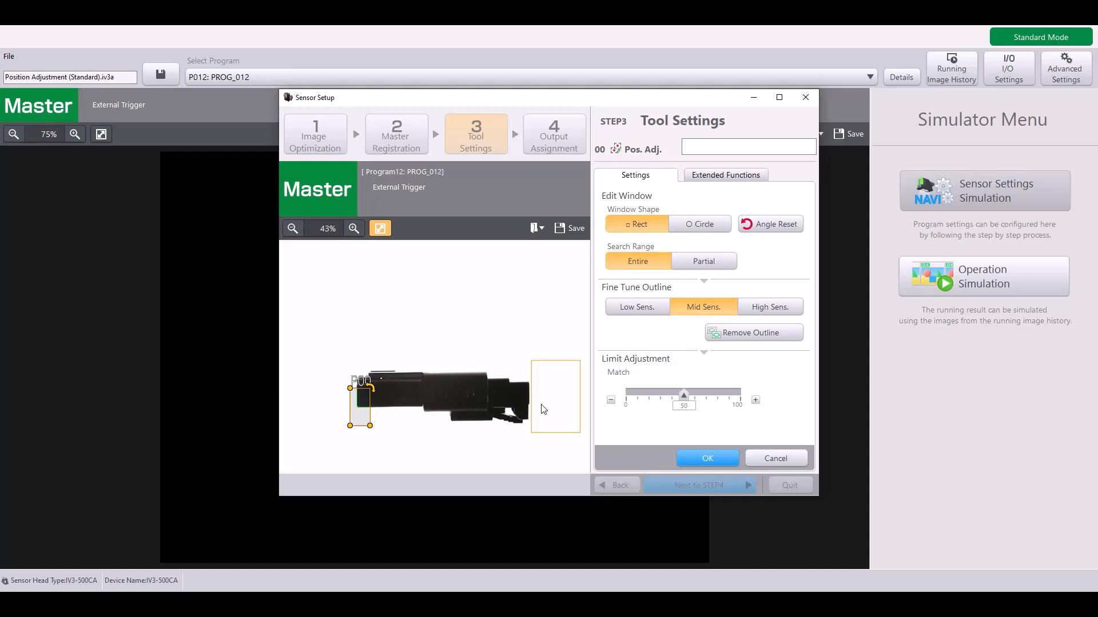
{"action": "mouse_move", "coordinate": [370, 402]}
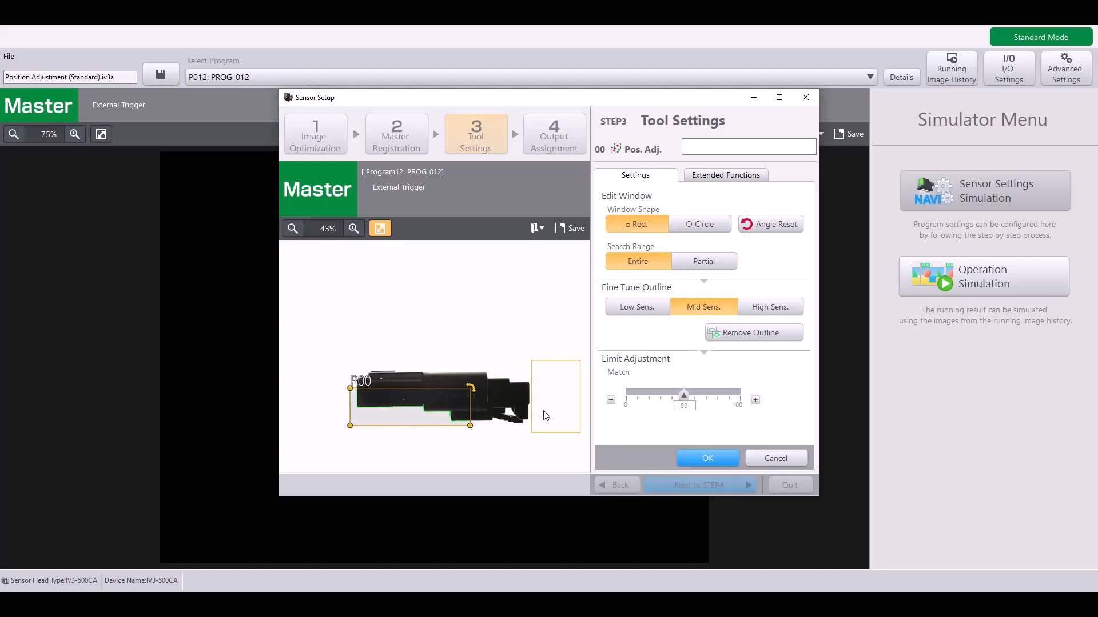
{"action": "mouse_move", "coordinate": [542, 447]}
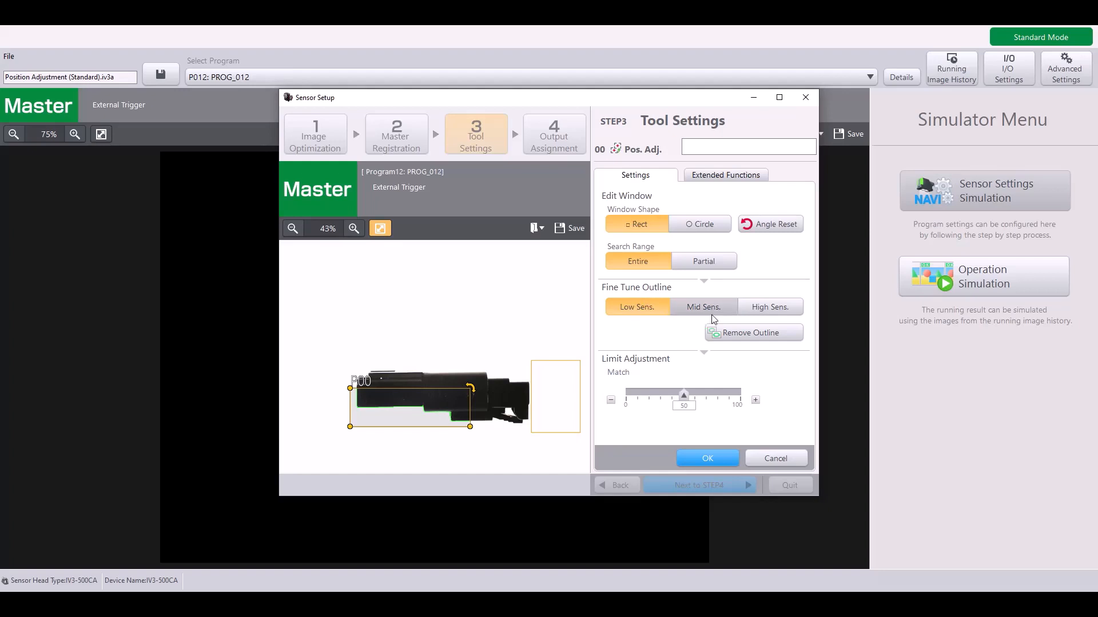
Step: Set P00's outline detection to high sensitivity and begin removing unwanted outline edges
{"action": "left_click", "coordinate": [770, 307]}
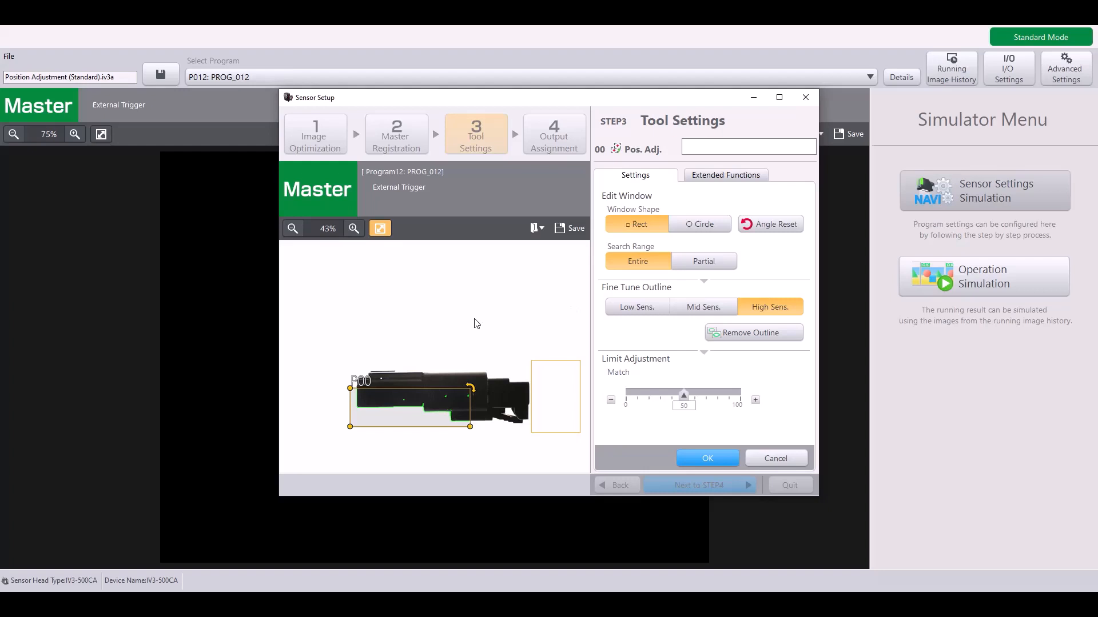
{"action": "mouse_move", "coordinate": [411, 391]}
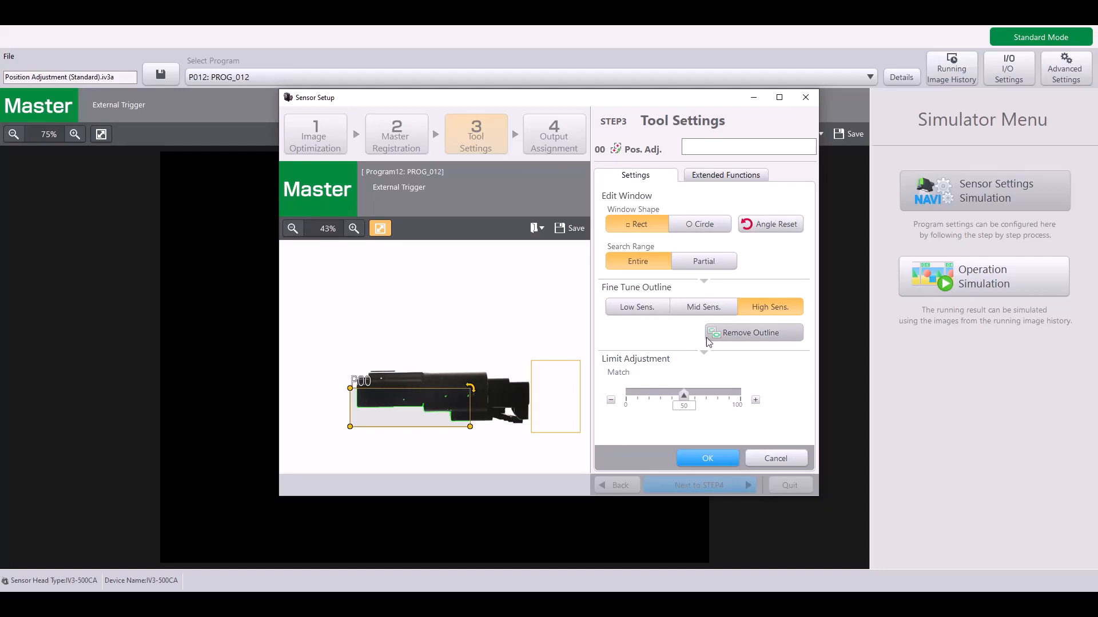
{"action": "mouse_move", "coordinate": [735, 333]}
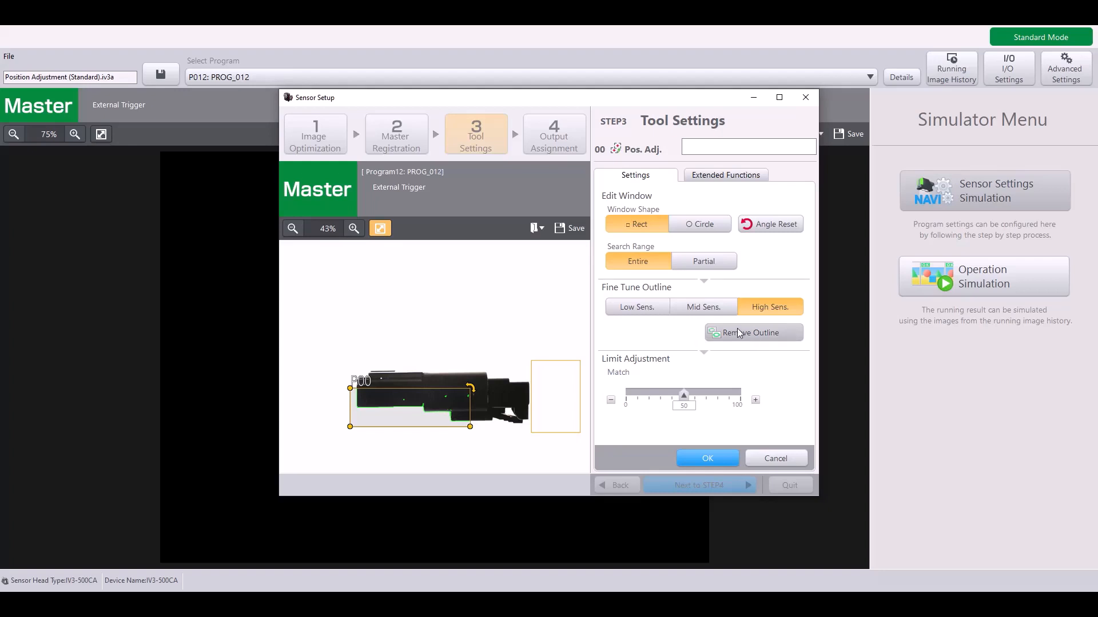
{"action": "left_click", "coordinate": [754, 333]}
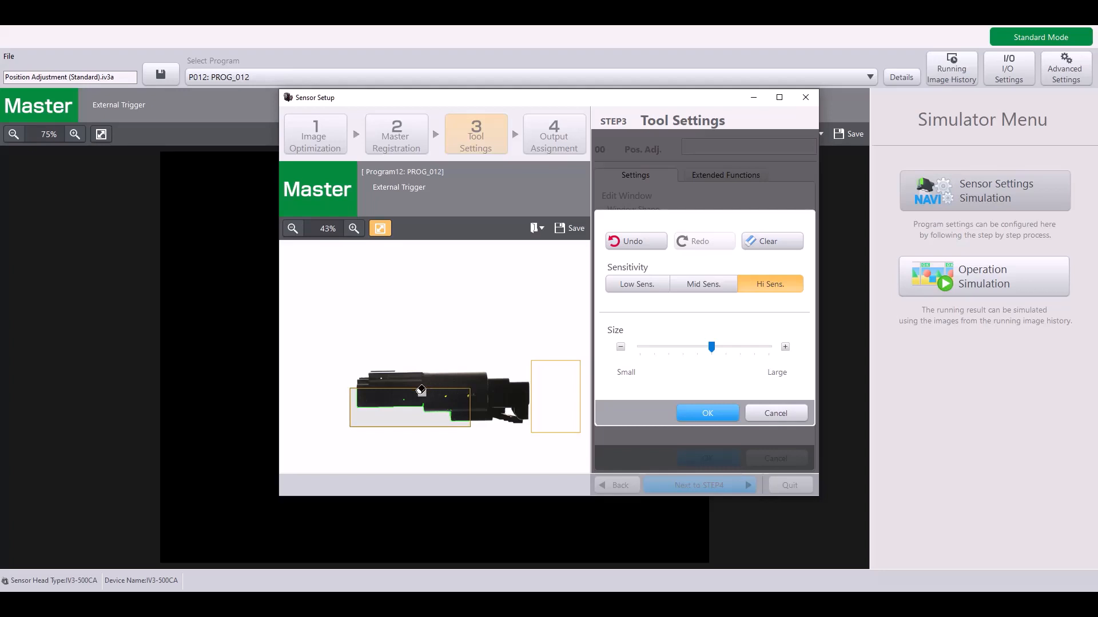
{"action": "mouse_move", "coordinate": [431, 391]}
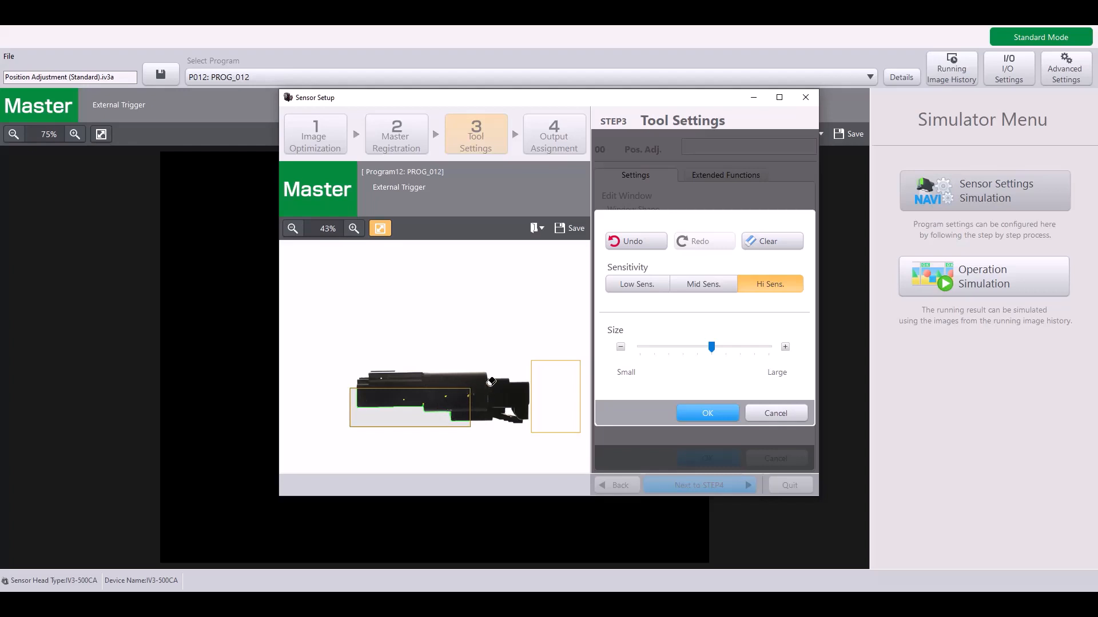
{"action": "mouse_move", "coordinate": [455, 392]}
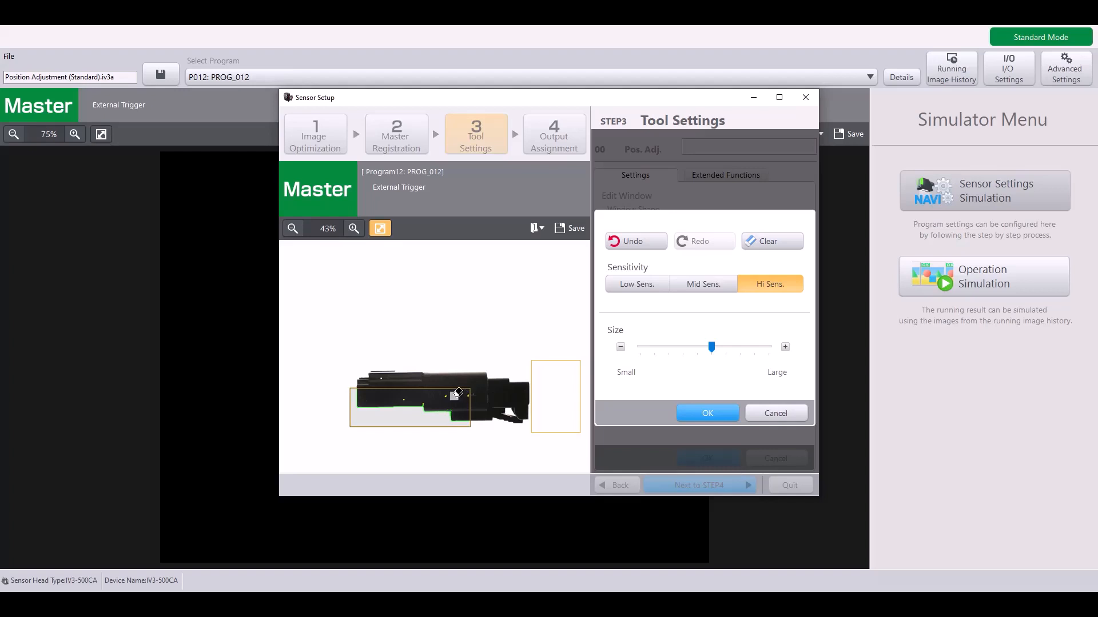
{"action": "mouse_move", "coordinate": [631, 373]}
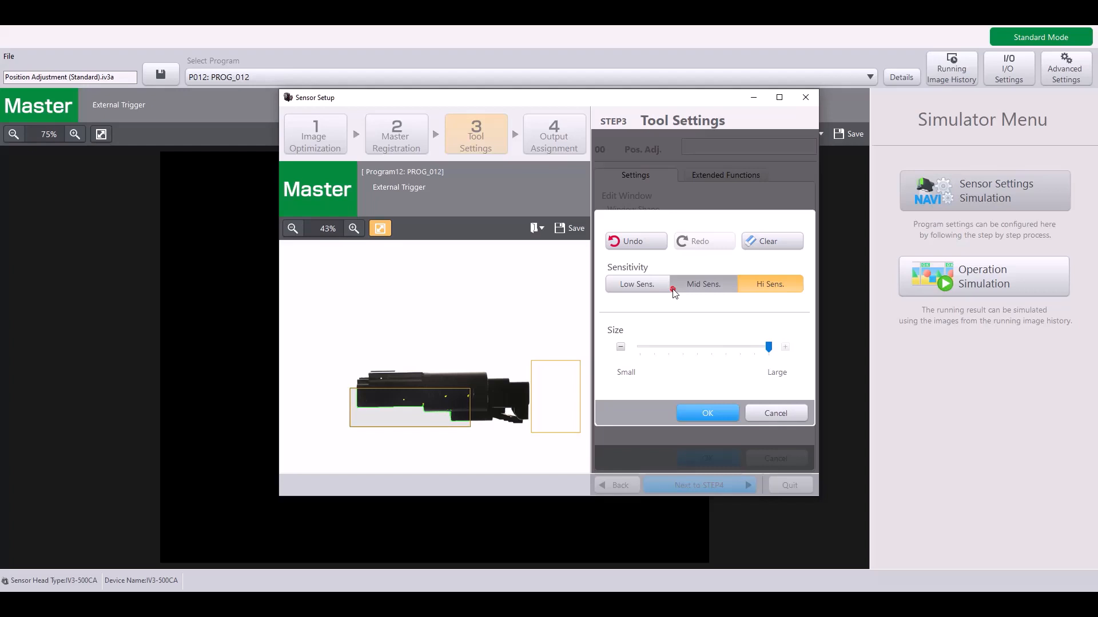
Step: Return the outline sensitivity to mid and confirm the outline fine-tuning
{"action": "left_click", "coordinate": [702, 283]}
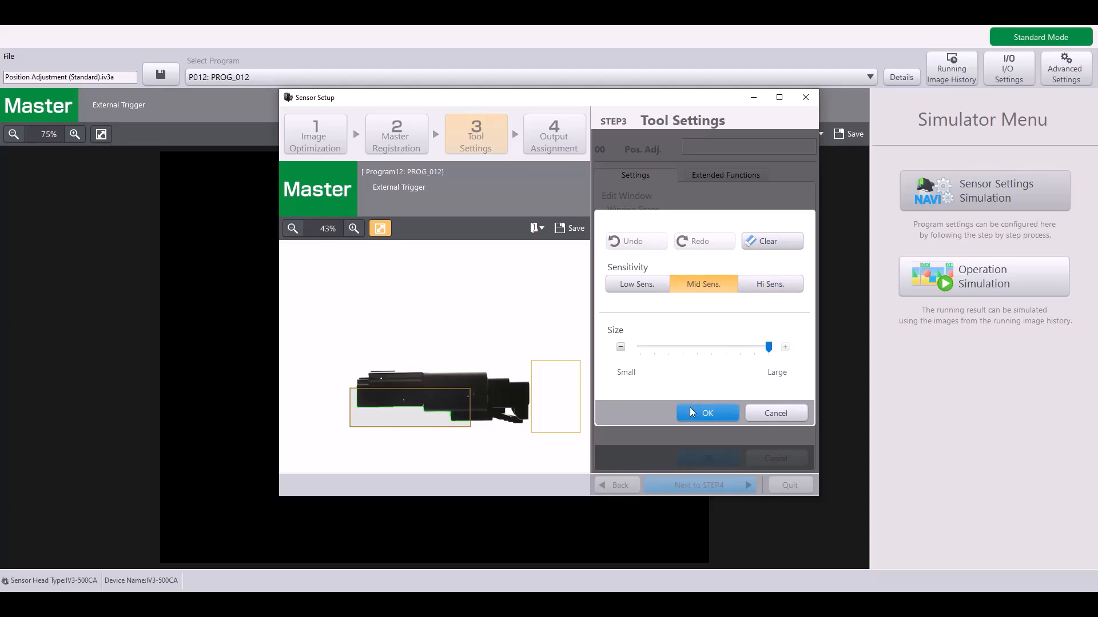
{"action": "left_click", "coordinate": [705, 413]}
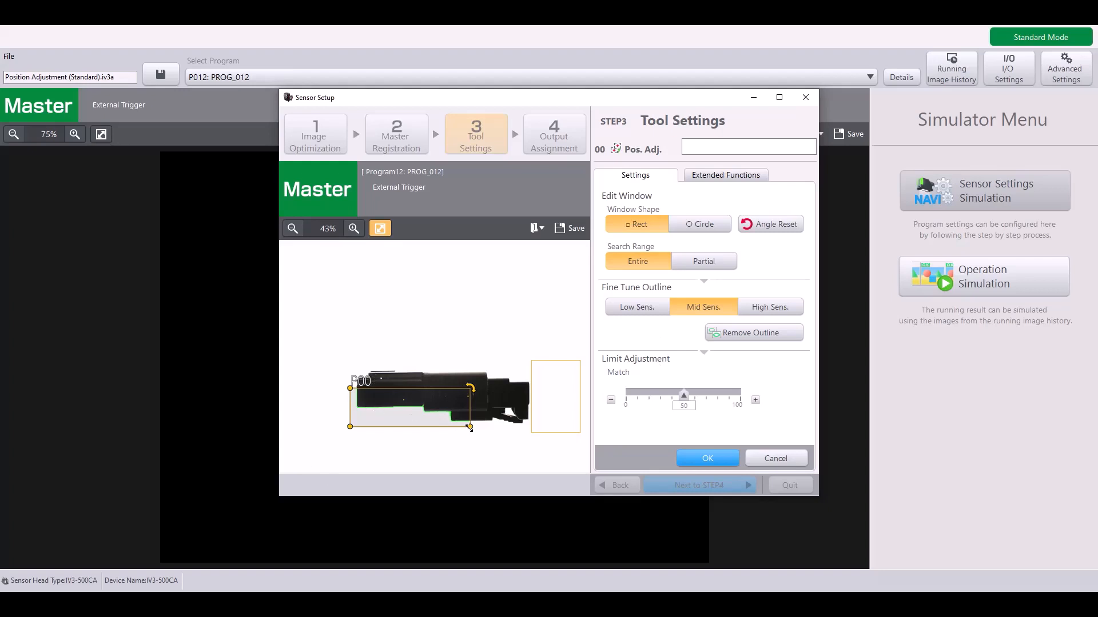
{"action": "mouse_move", "coordinate": [652, 354]}
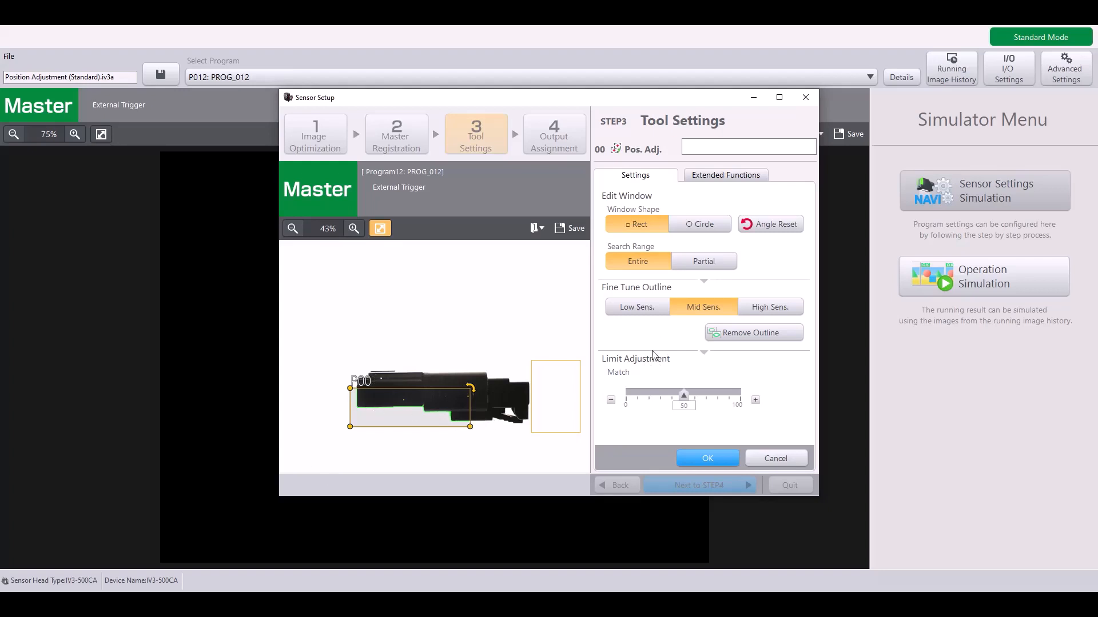
{"action": "mouse_move", "coordinate": [614, 370]}
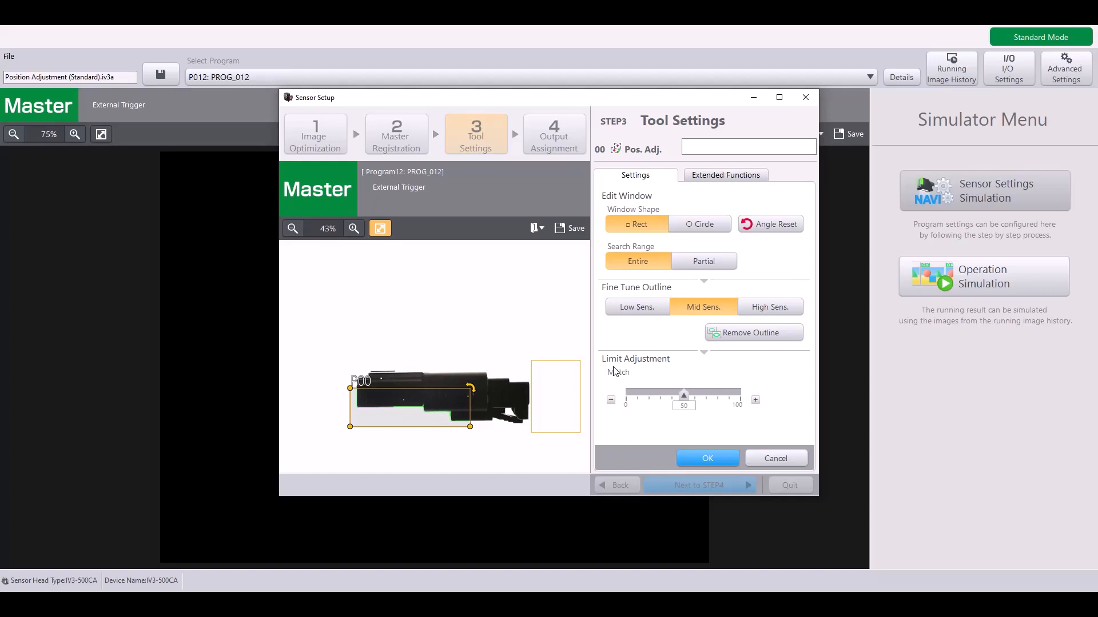
{"action": "mouse_move", "coordinate": [680, 411]}
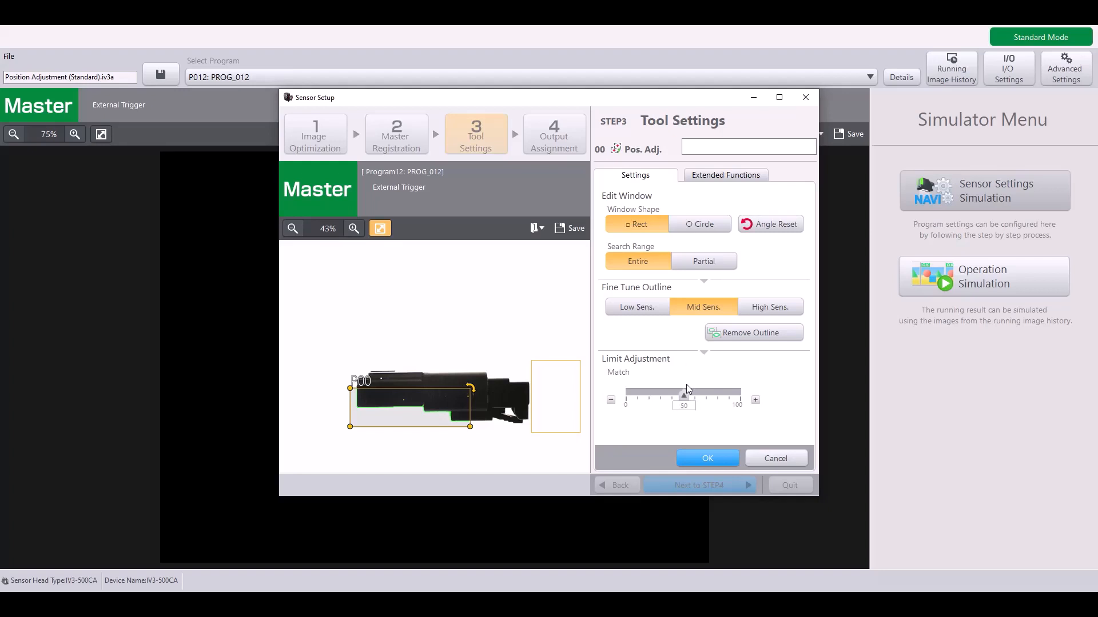
{"action": "mouse_move", "coordinate": [692, 388]}
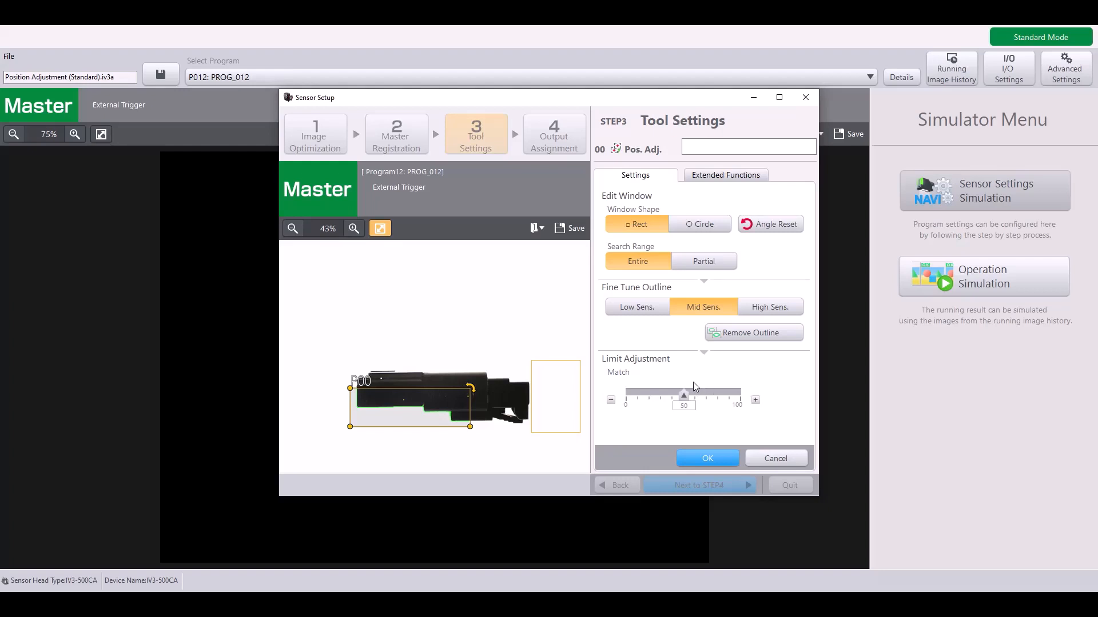
{"action": "mouse_move", "coordinate": [694, 426]}
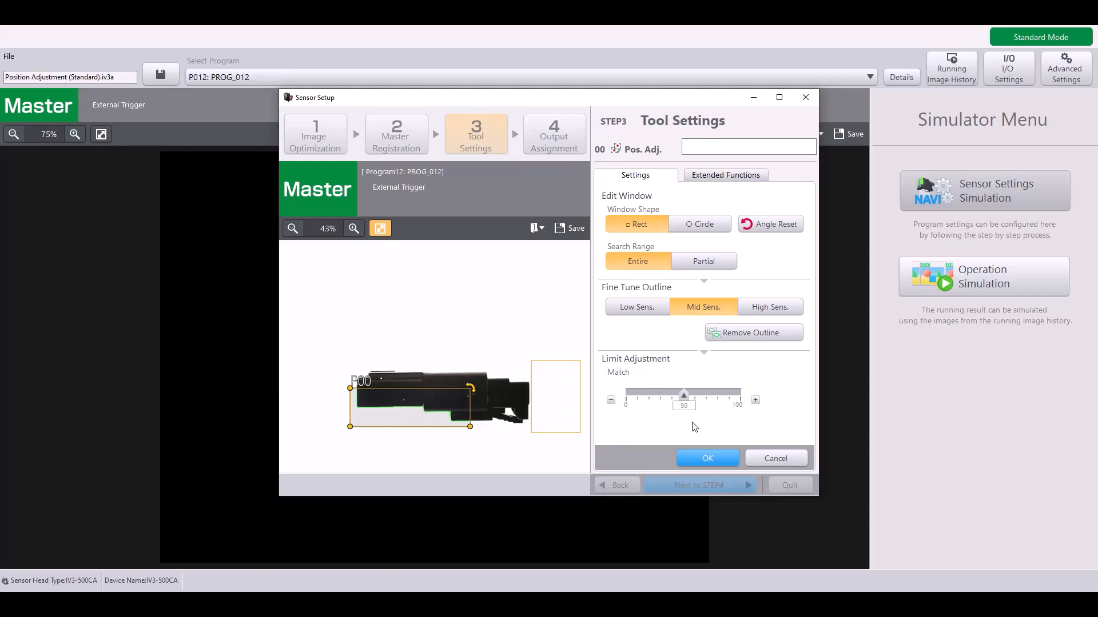
{"action": "mouse_move", "coordinate": [685, 398]}
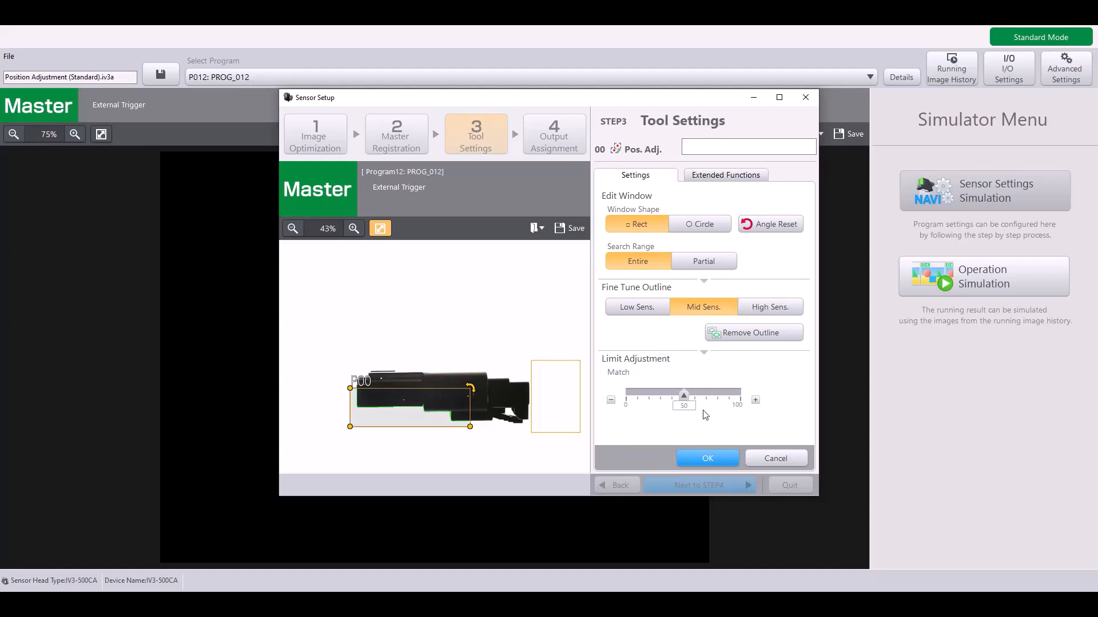
{"action": "mouse_move", "coordinate": [740, 423]}
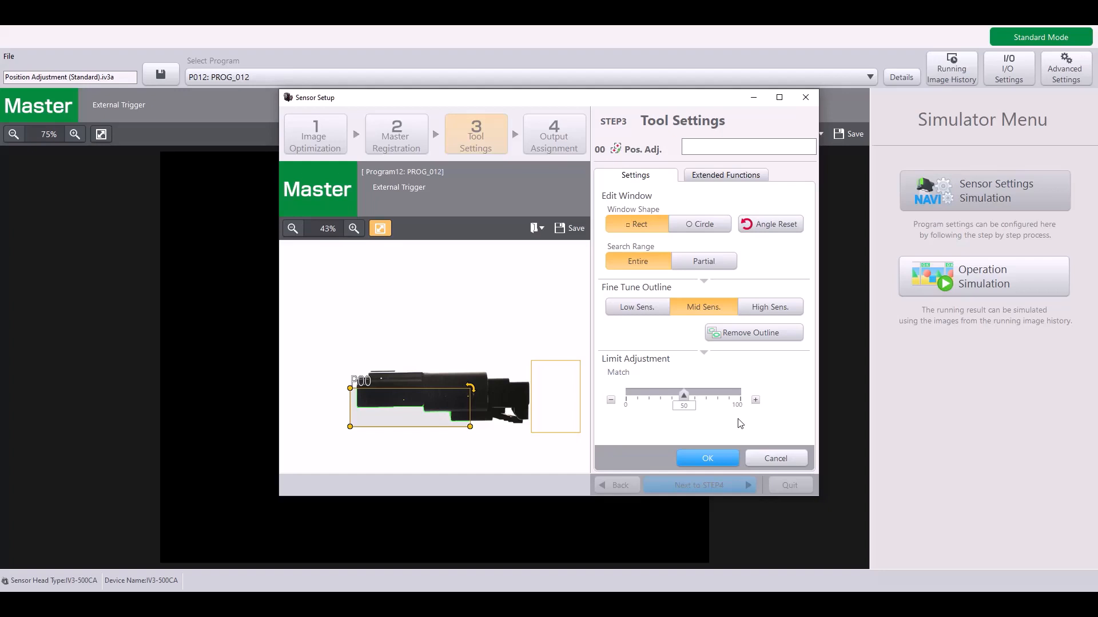
Step: In extended functions, keep rotation range ±20° and switch the search algorithm to high accuracy
{"action": "left_click", "coordinate": [726, 175]}
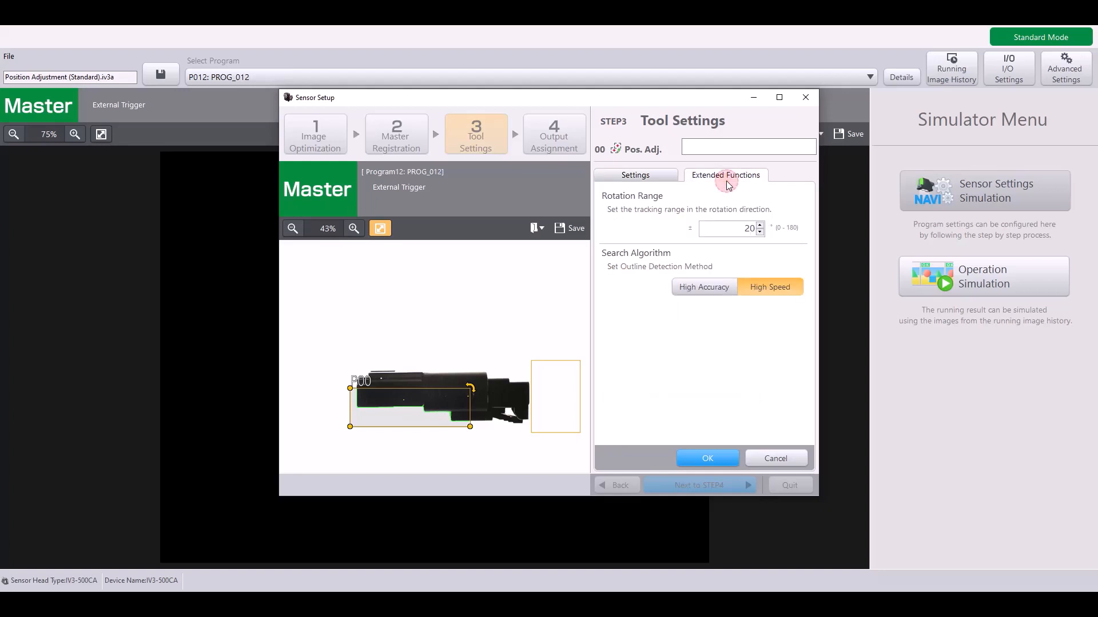
{"action": "mouse_move", "coordinate": [737, 178]}
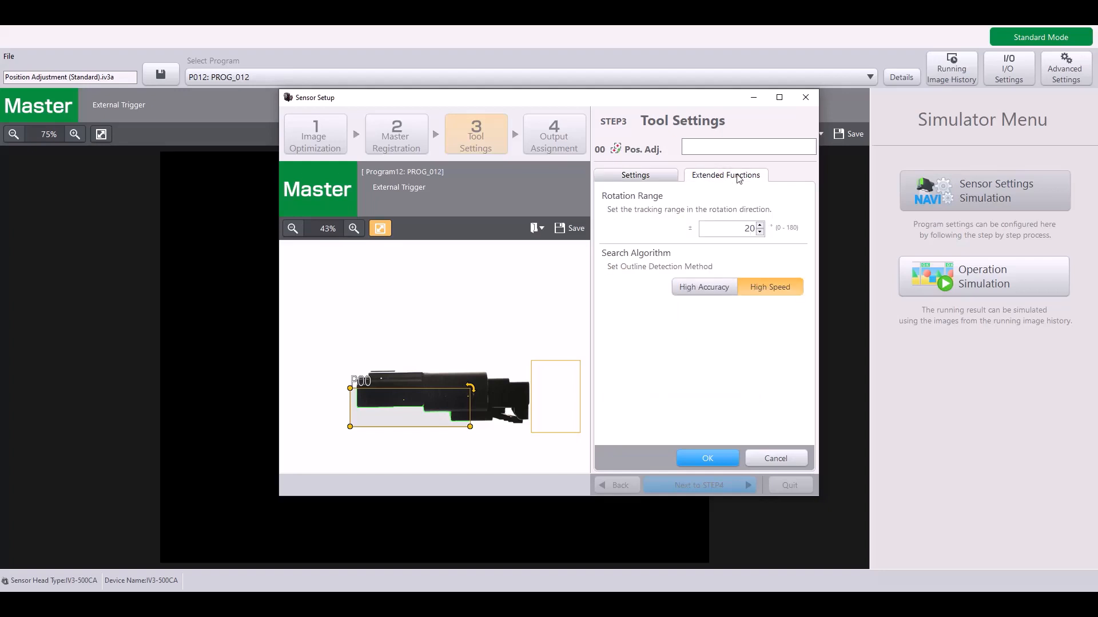
{"action": "mouse_move", "coordinate": [653, 203]}
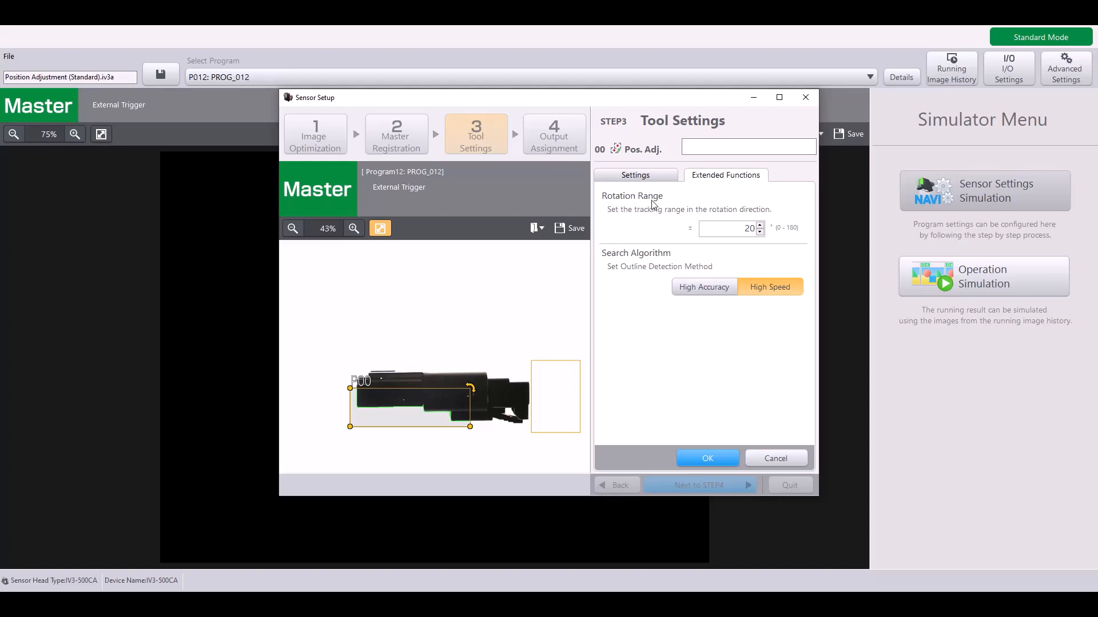
{"action": "mouse_move", "coordinate": [730, 232]}
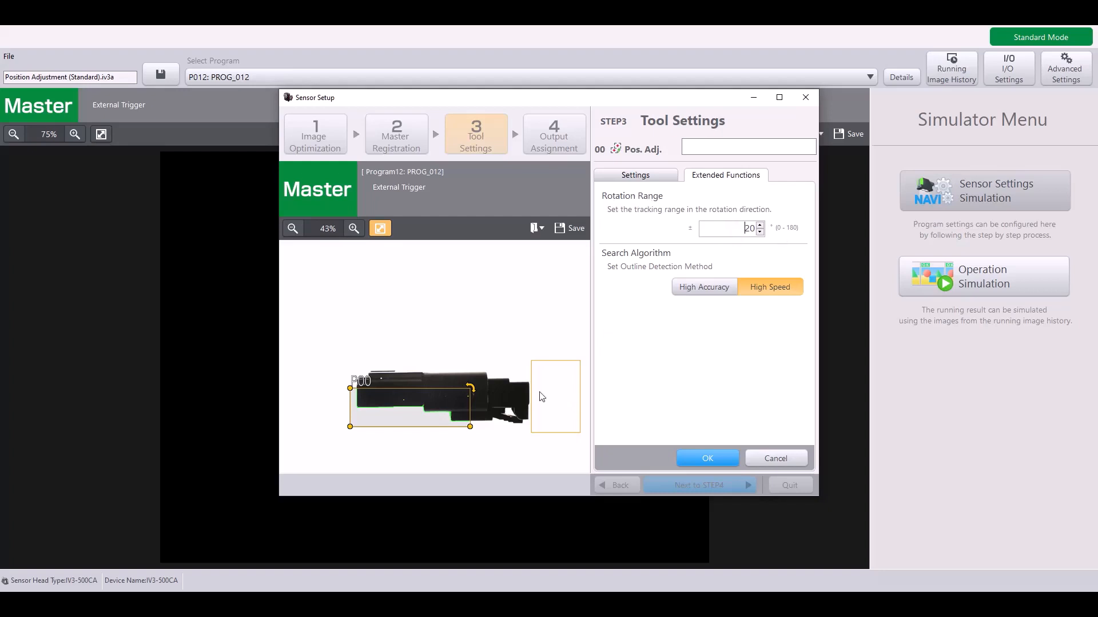
{"action": "mouse_move", "coordinate": [531, 393]}
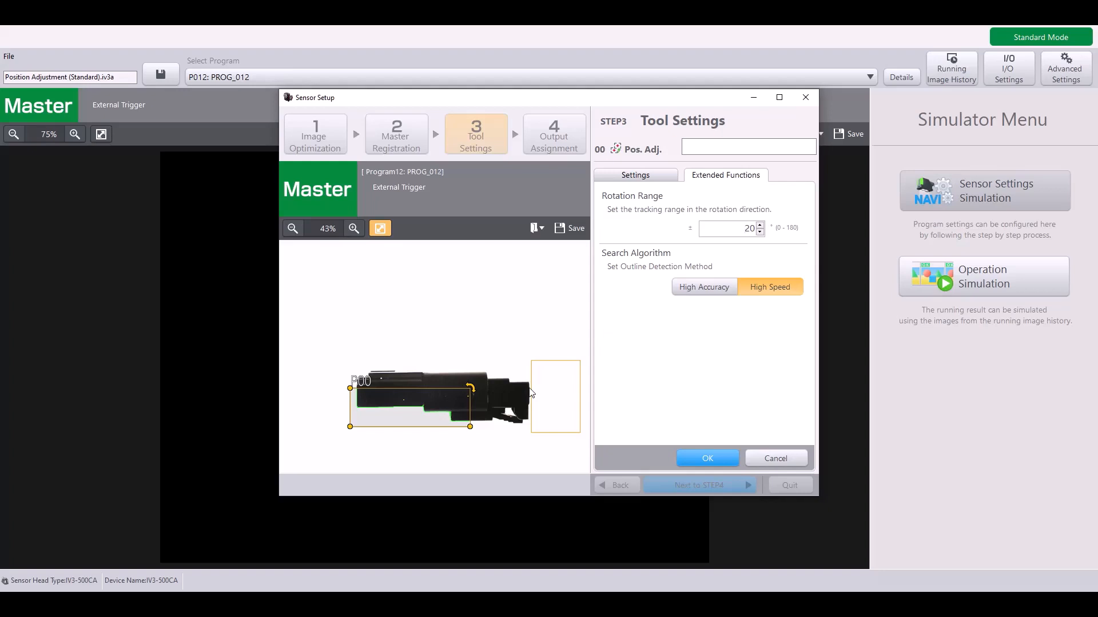
{"action": "left_click", "coordinate": [728, 229]}
{"action": "type", "text": "180"}
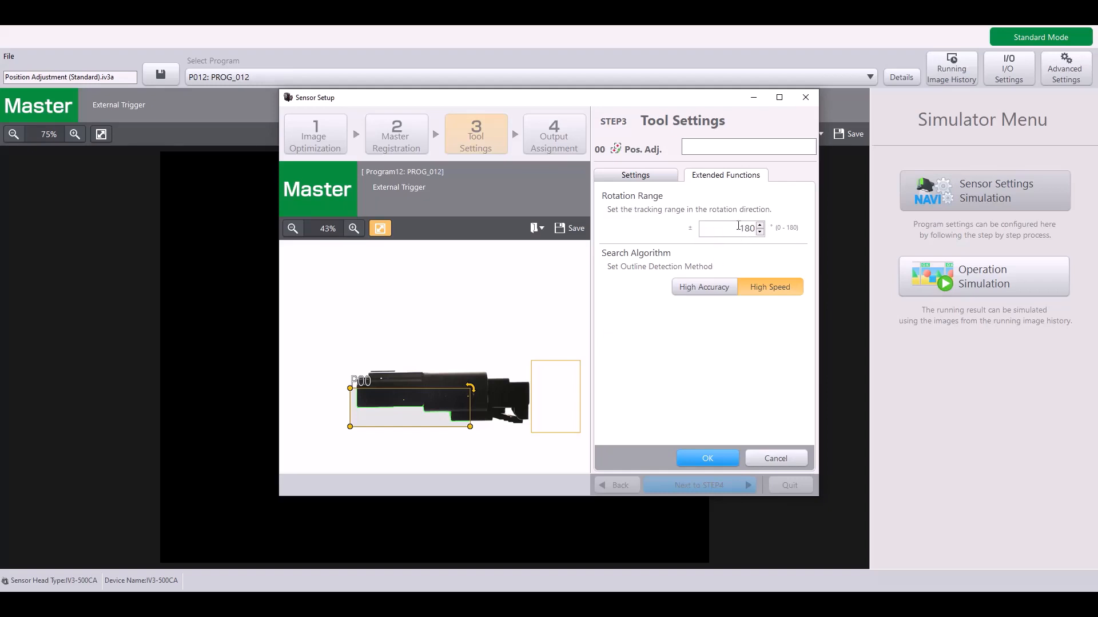
{"action": "mouse_move", "coordinate": [381, 335]}
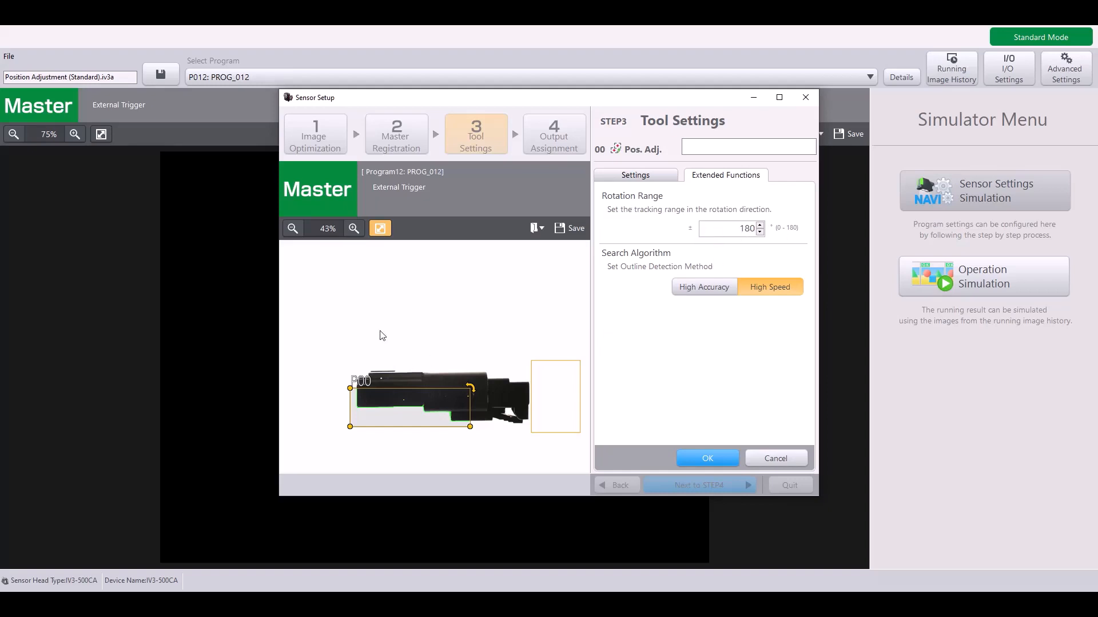
{"action": "mouse_move", "coordinate": [475, 321]}
{"action": "type", "text": "20"}
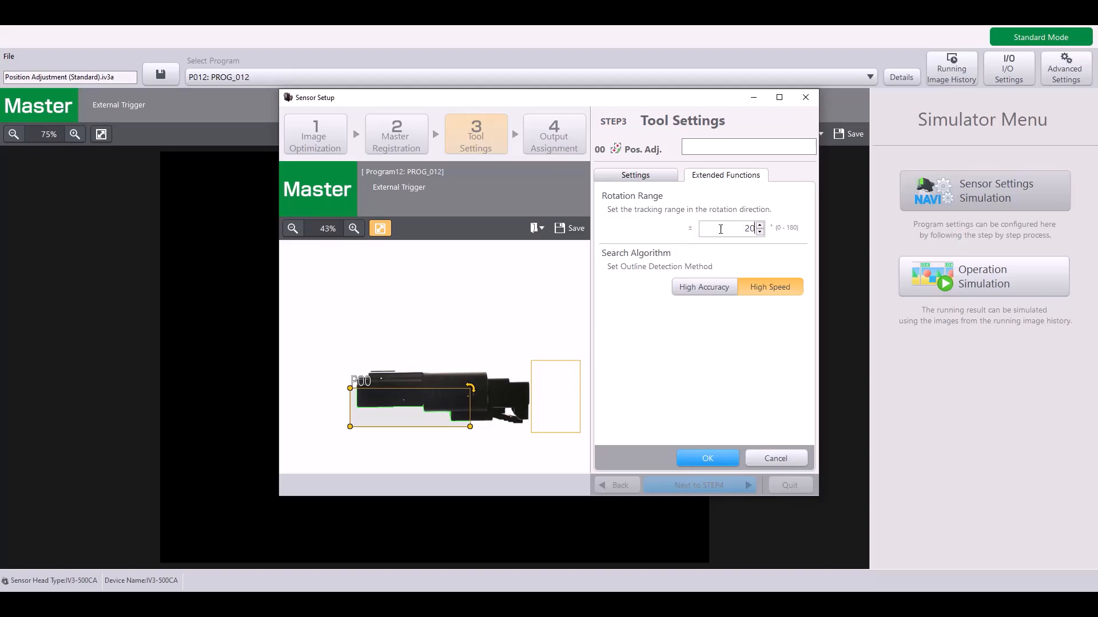
{"action": "mouse_move", "coordinate": [578, 295]}
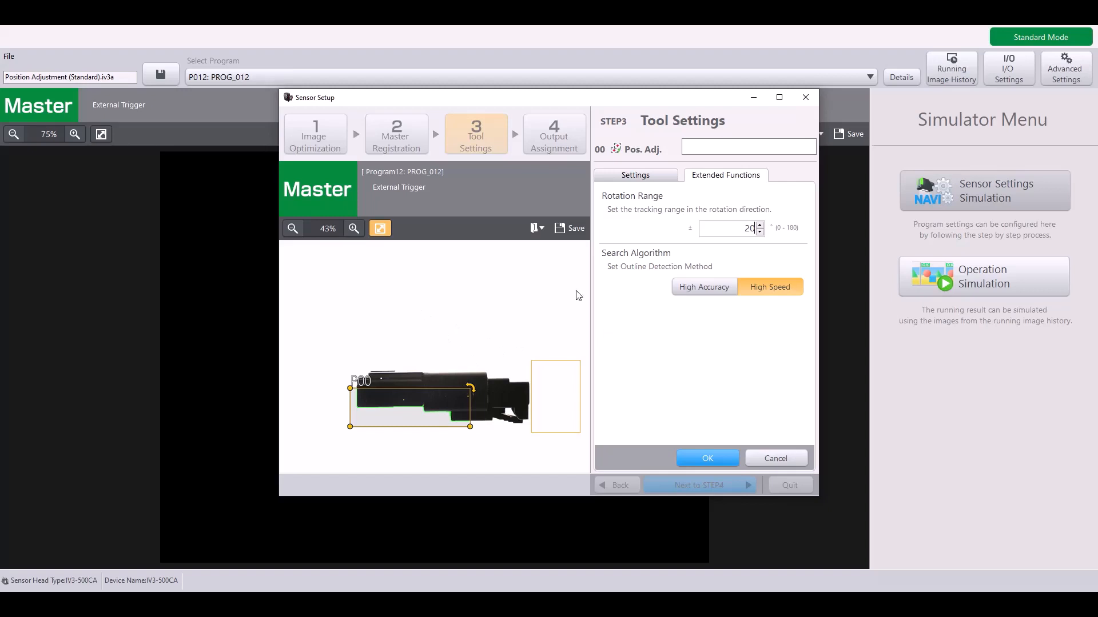
{"action": "mouse_move", "coordinate": [608, 264]}
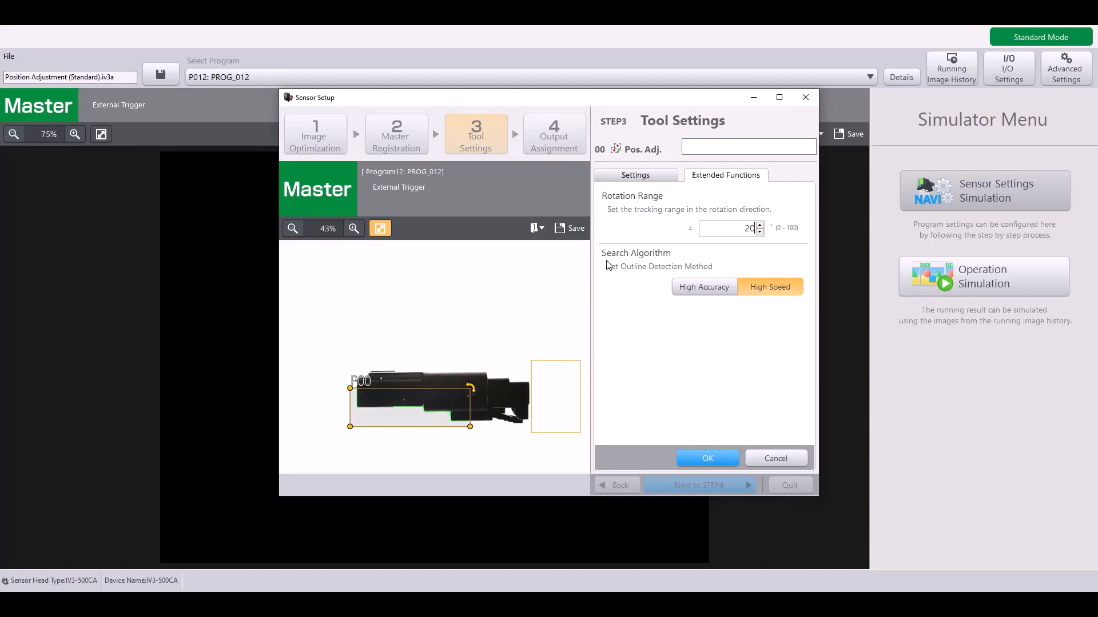
{"action": "mouse_move", "coordinate": [608, 270]}
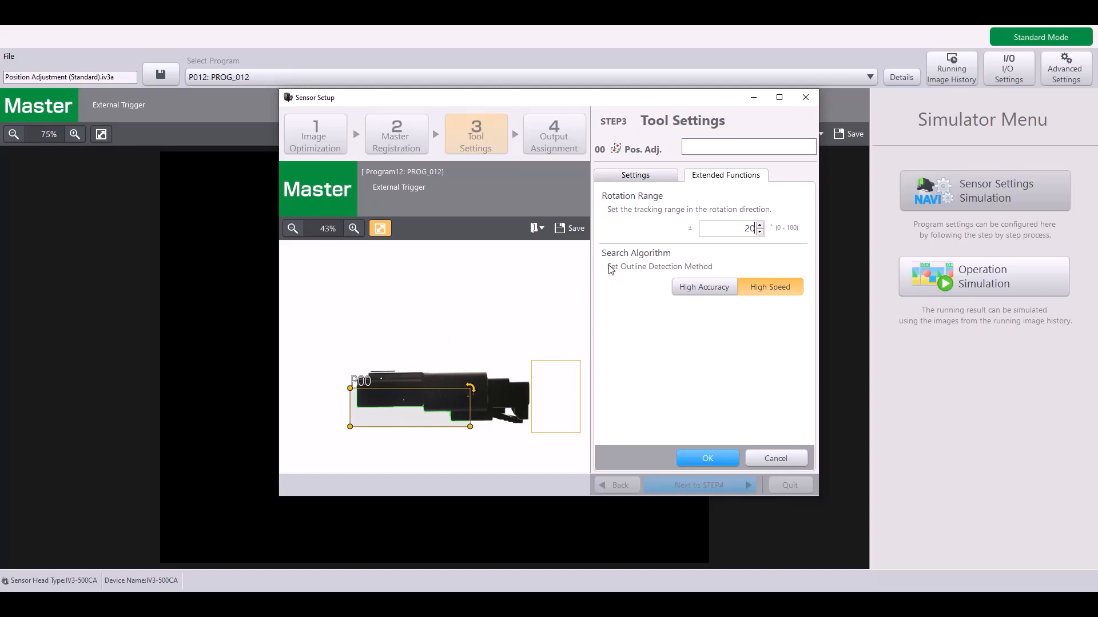
{"action": "mouse_move", "coordinate": [703, 287]}
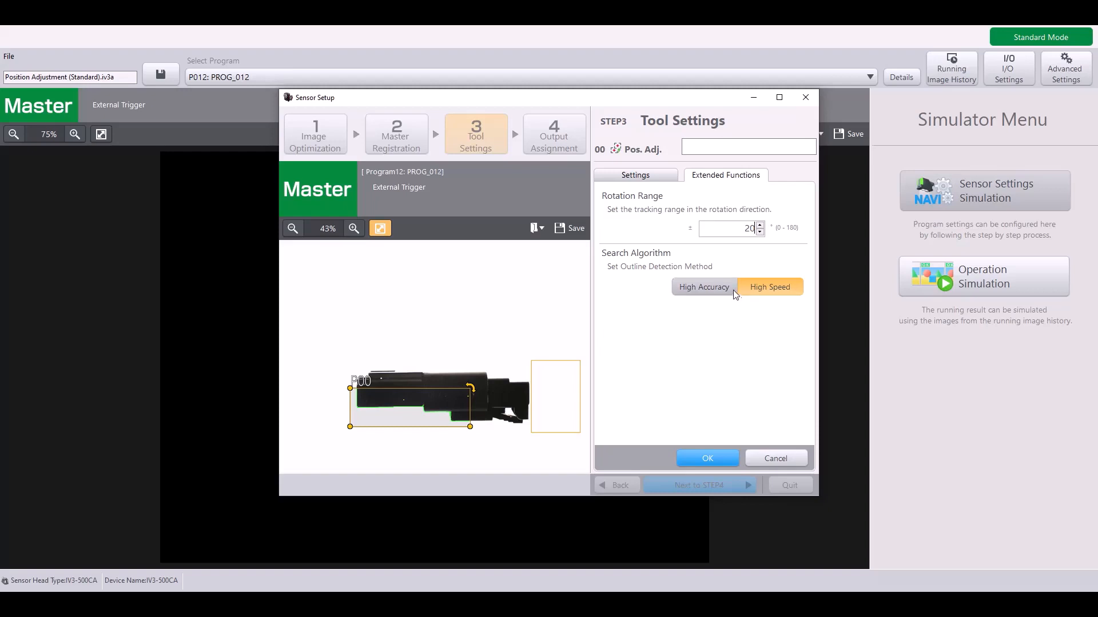
{"action": "left_click", "coordinate": [703, 287]}
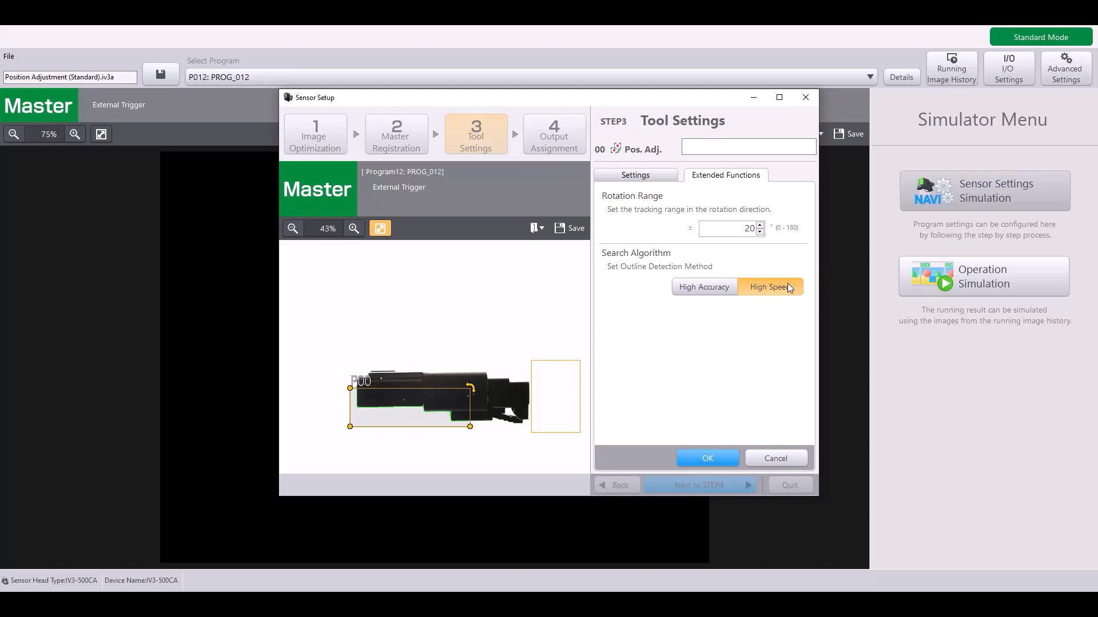
{"action": "mouse_move", "coordinate": [779, 293]}
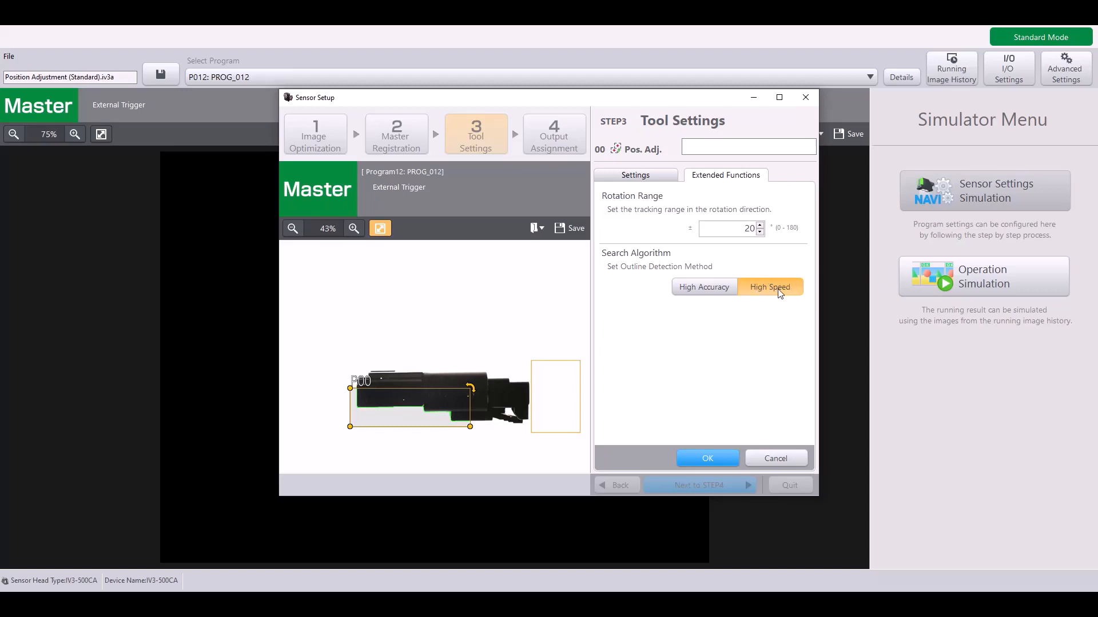
{"action": "mouse_move", "coordinate": [784, 286]}
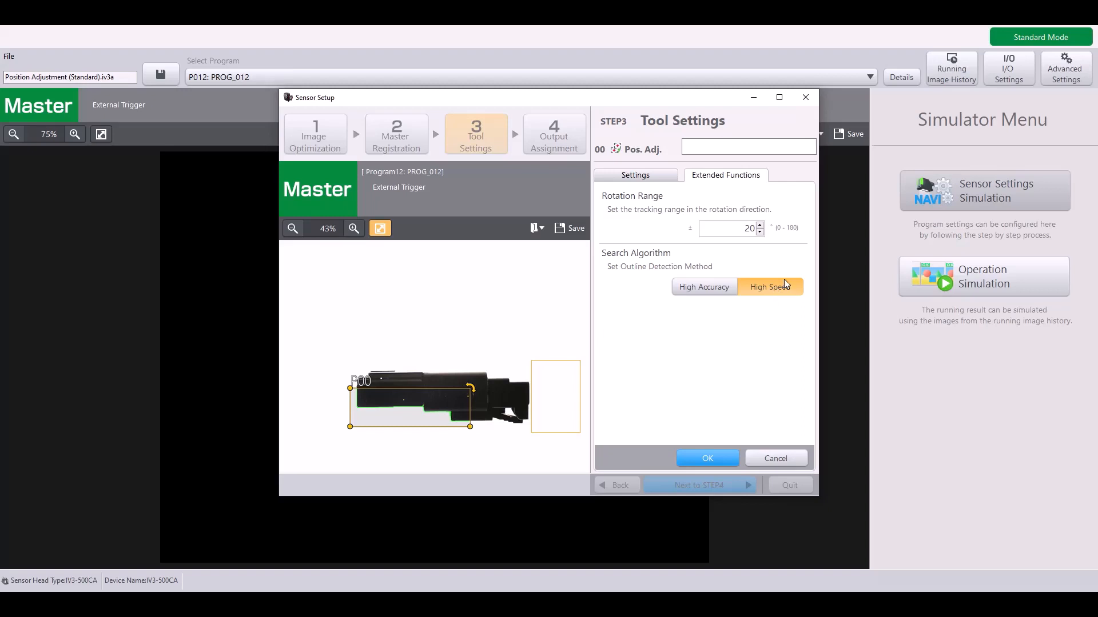
{"action": "left_click", "coordinate": [704, 287]}
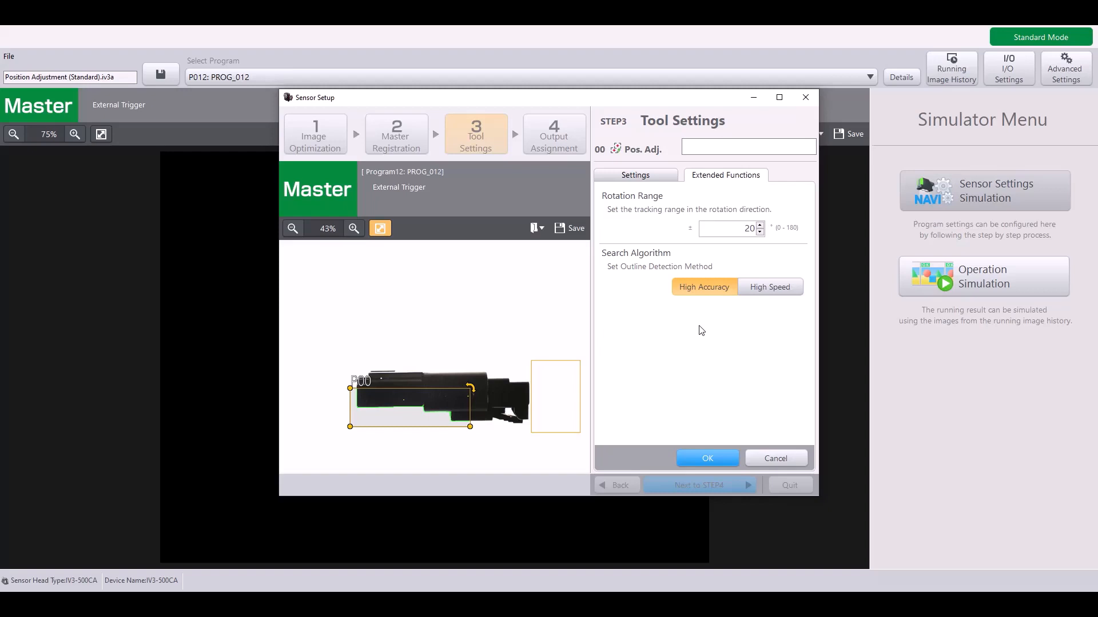
{"action": "mouse_move", "coordinate": [703, 291]}
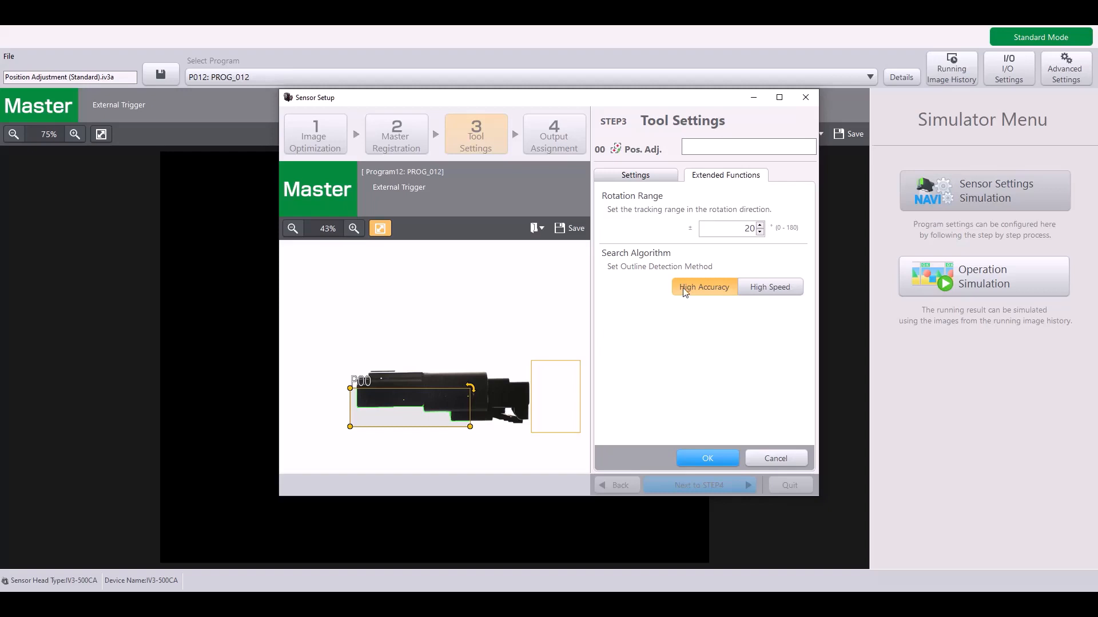
{"action": "mouse_move", "coordinate": [658, 170]}
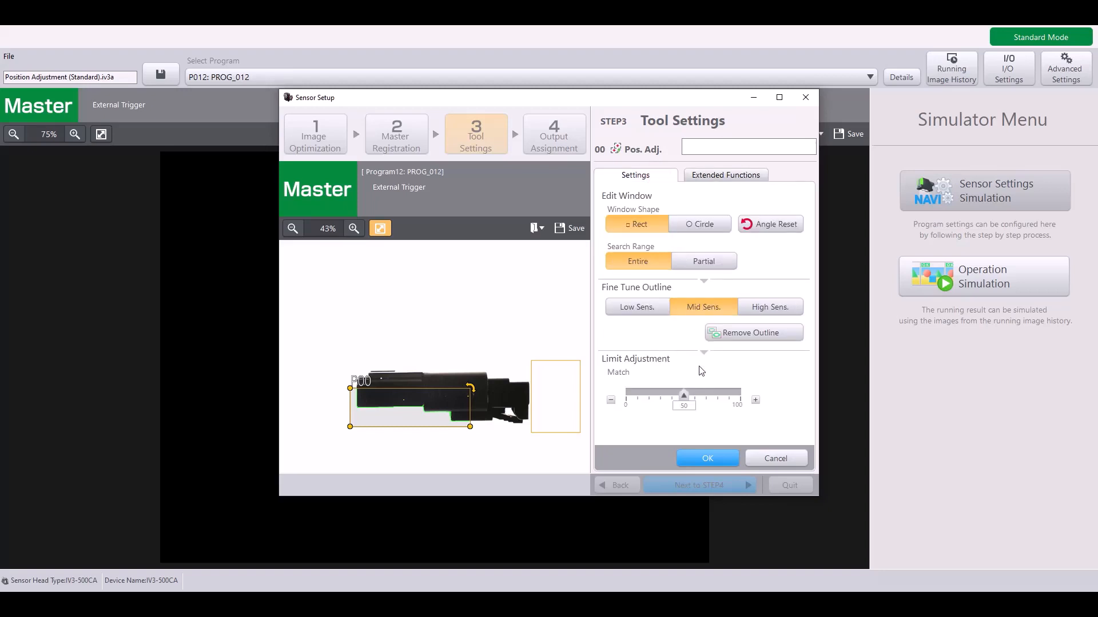
{"action": "mouse_move", "coordinate": [741, 383]}
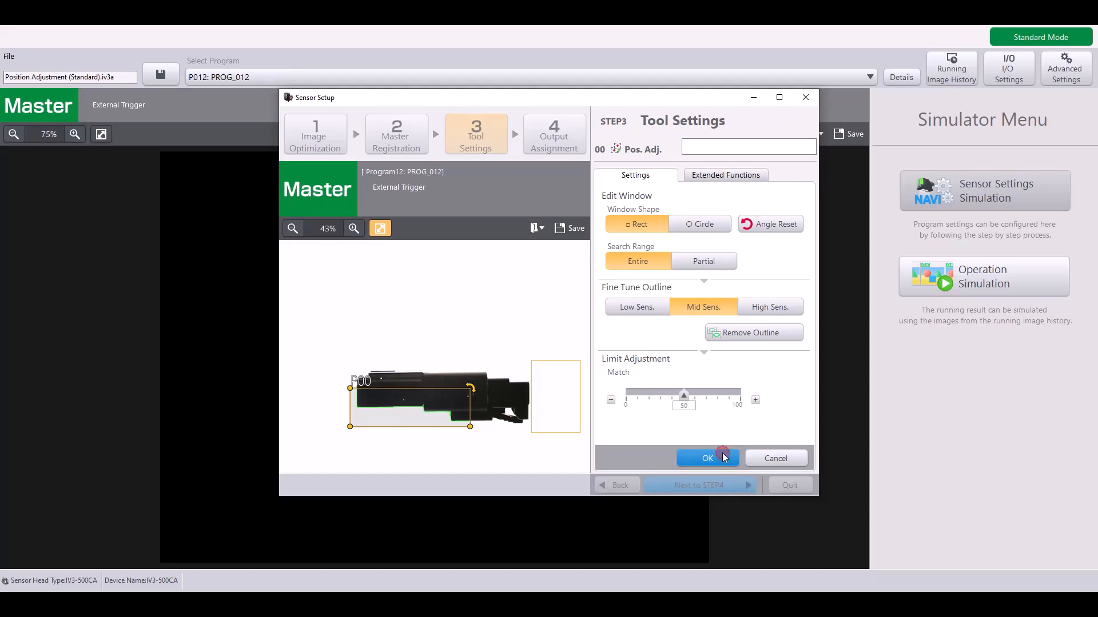
Step: Confirm the P00 settings and advance to STEP4 to finish the sensor setup wizard
{"action": "left_click", "coordinate": [706, 457]}
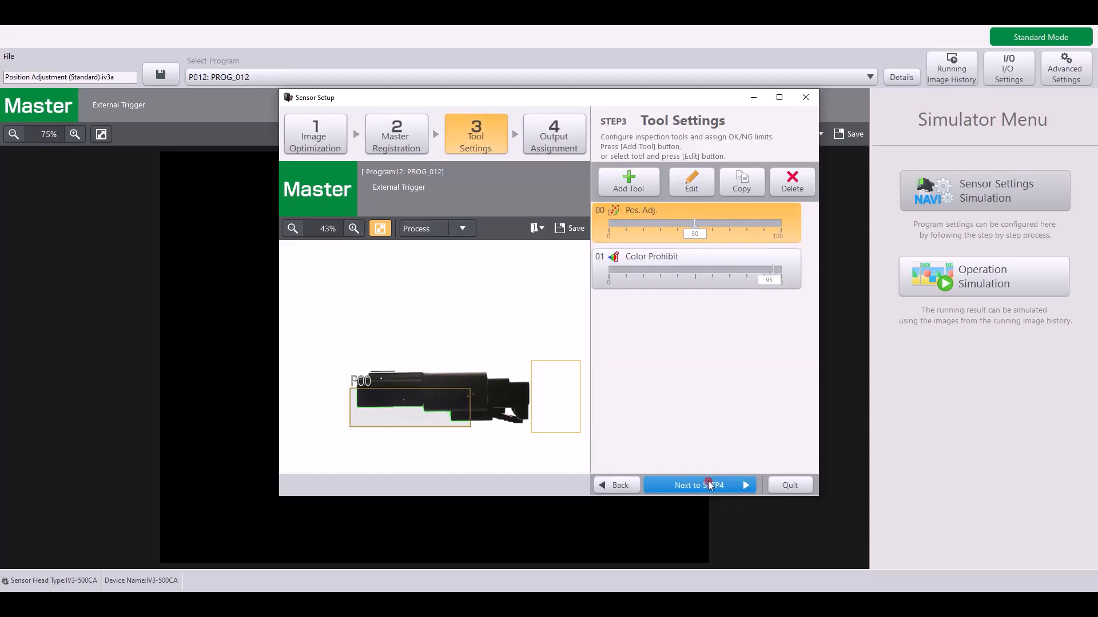
{"action": "left_click", "coordinate": [698, 484]}
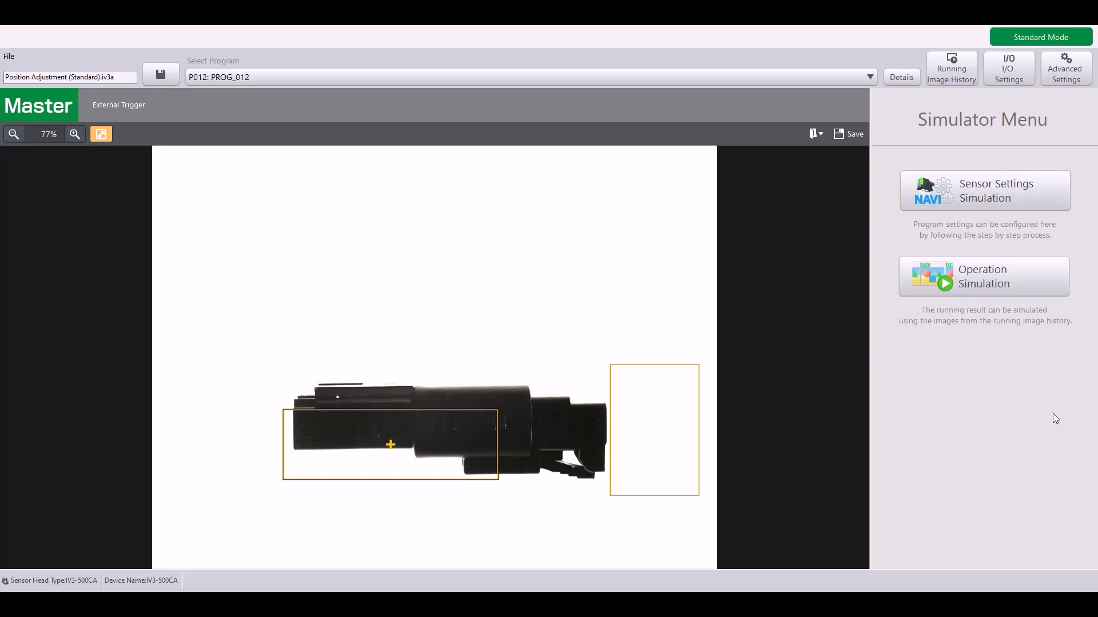
{"action": "mouse_move", "coordinate": [943, 293]}
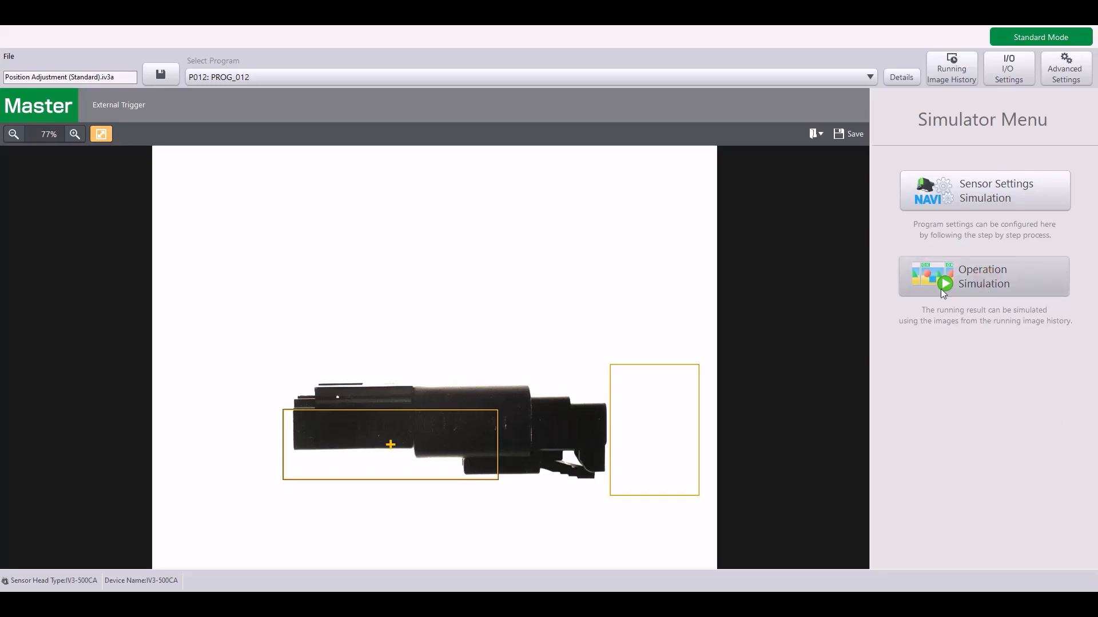
Step: Start Operation Simulation and judge the first saved images: image 1 OK, images 2–3 NG on Color Prohibit
{"action": "left_click", "coordinate": [984, 276]}
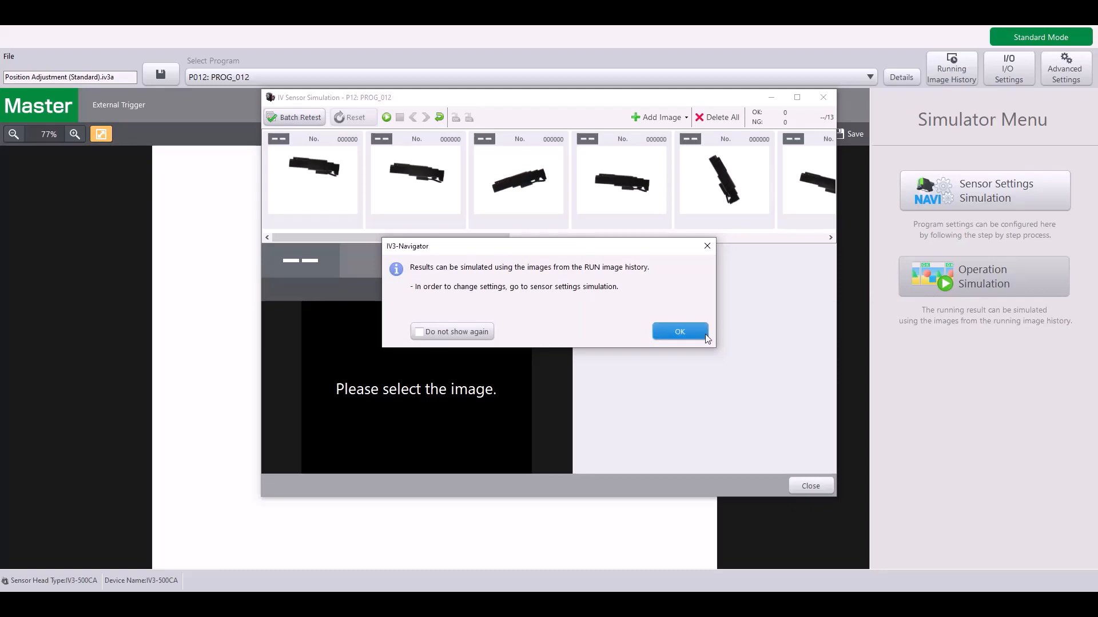
{"action": "left_click", "coordinate": [679, 332]}
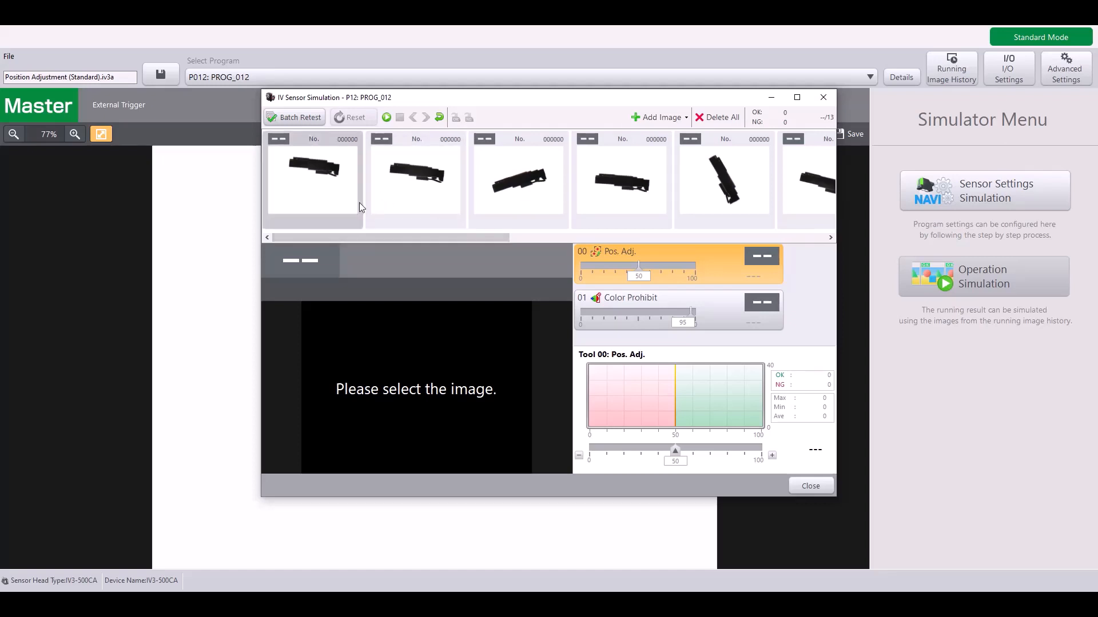
{"action": "left_click", "coordinate": [311, 179]}
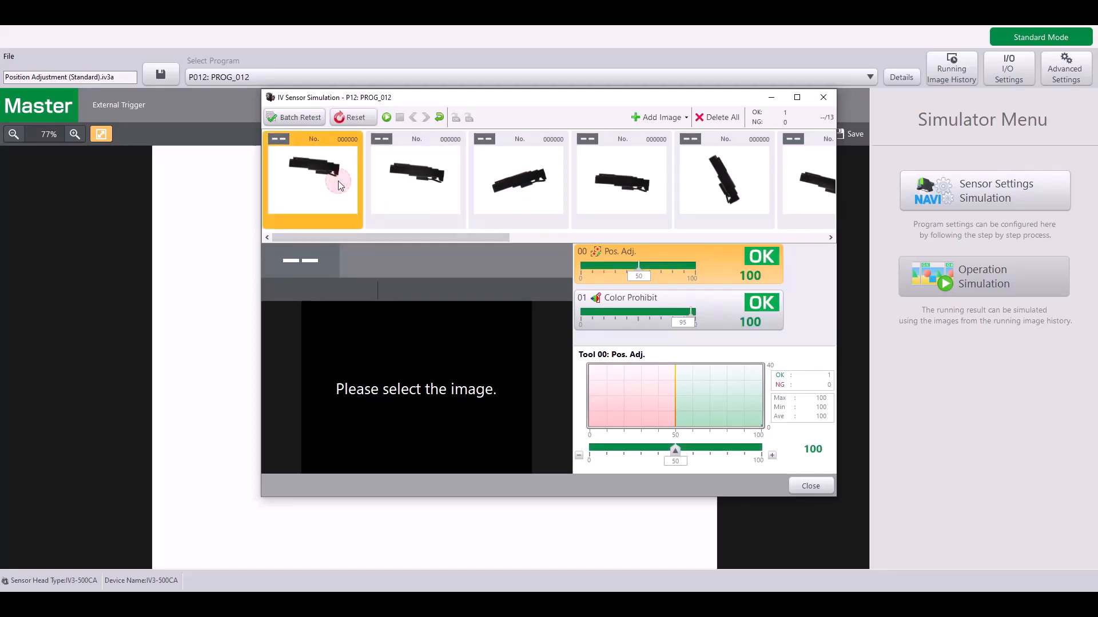
{"action": "left_click", "coordinate": [311, 178]}
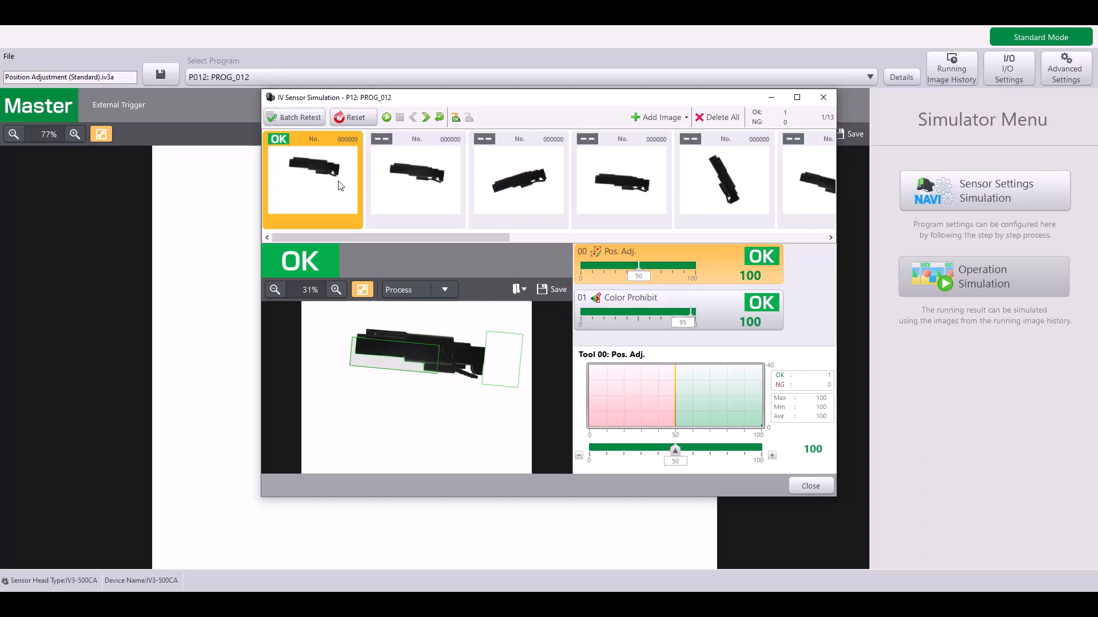
{"action": "mouse_move", "coordinate": [650, 272]}
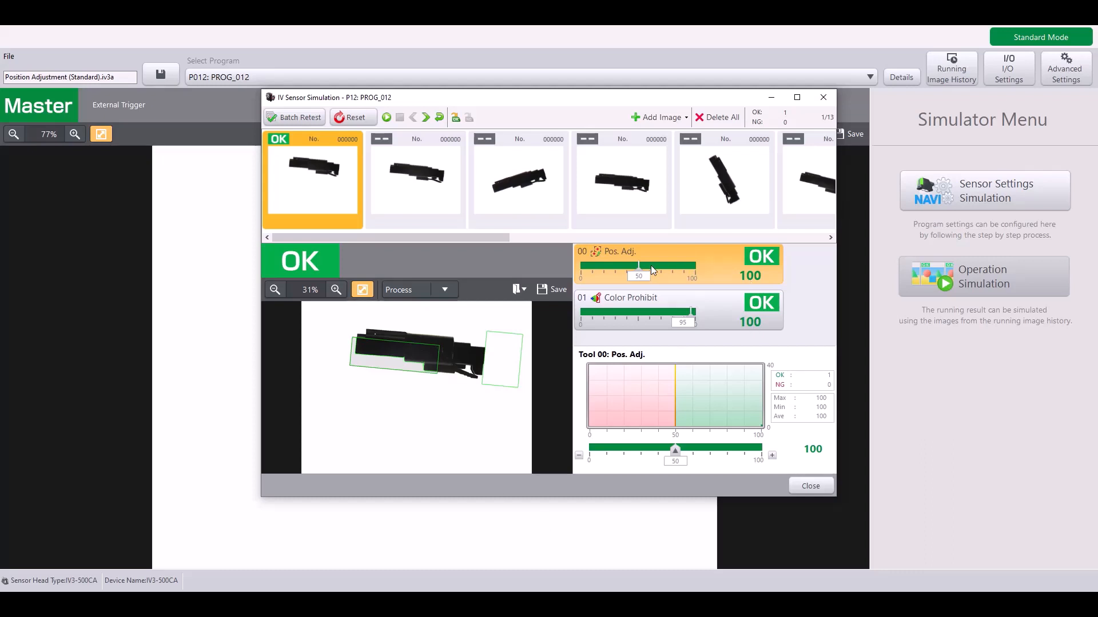
{"action": "mouse_move", "coordinate": [406, 363]}
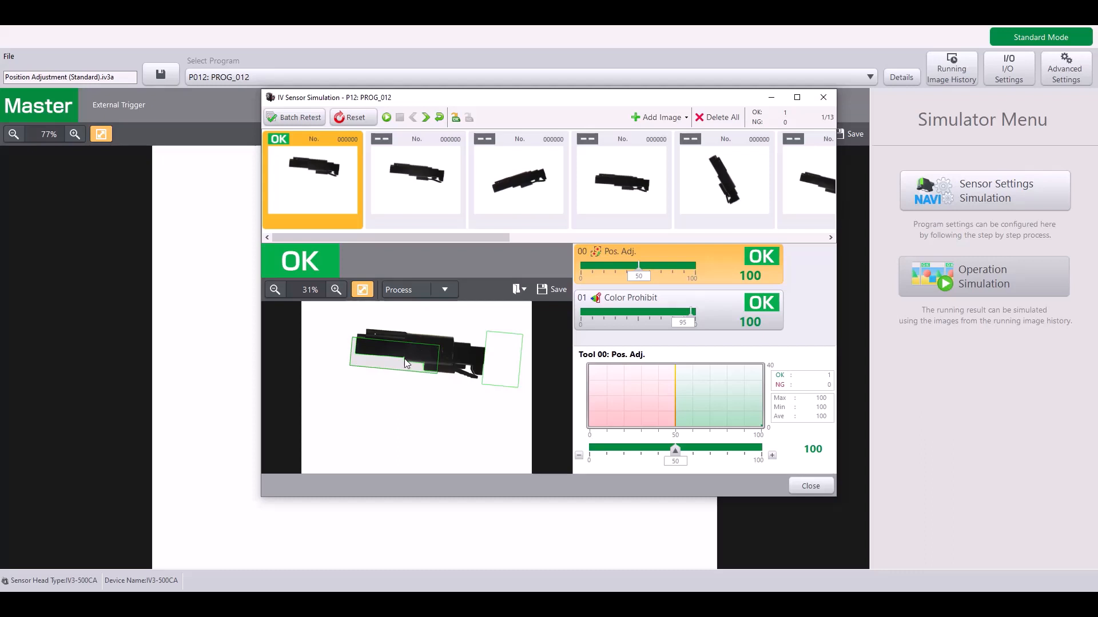
{"action": "mouse_move", "coordinate": [389, 361]}
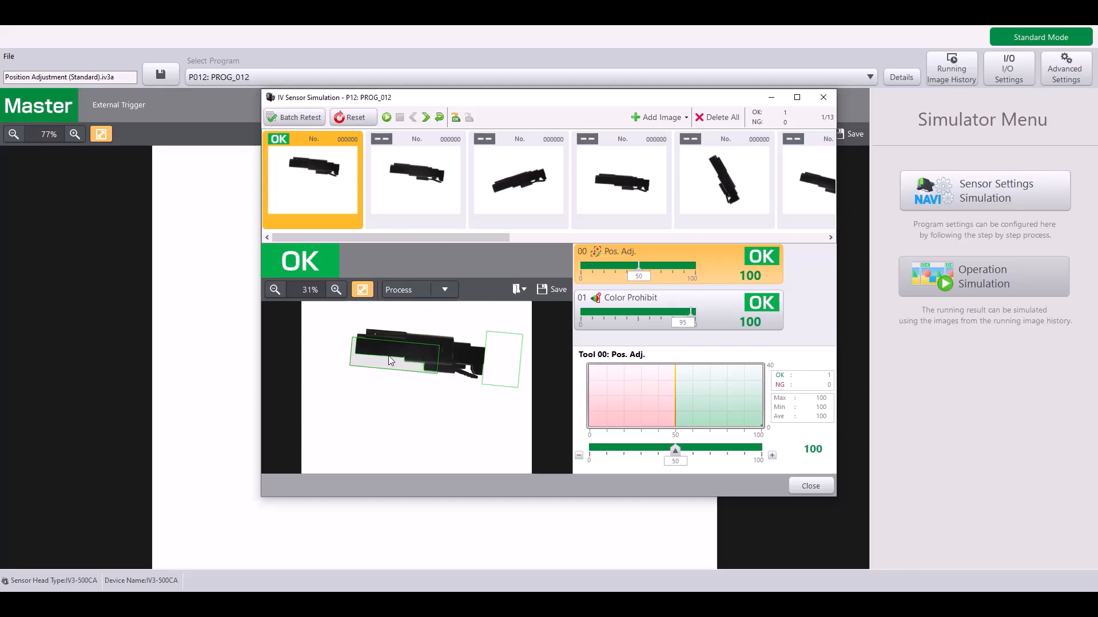
{"action": "left_click", "coordinate": [630, 310]}
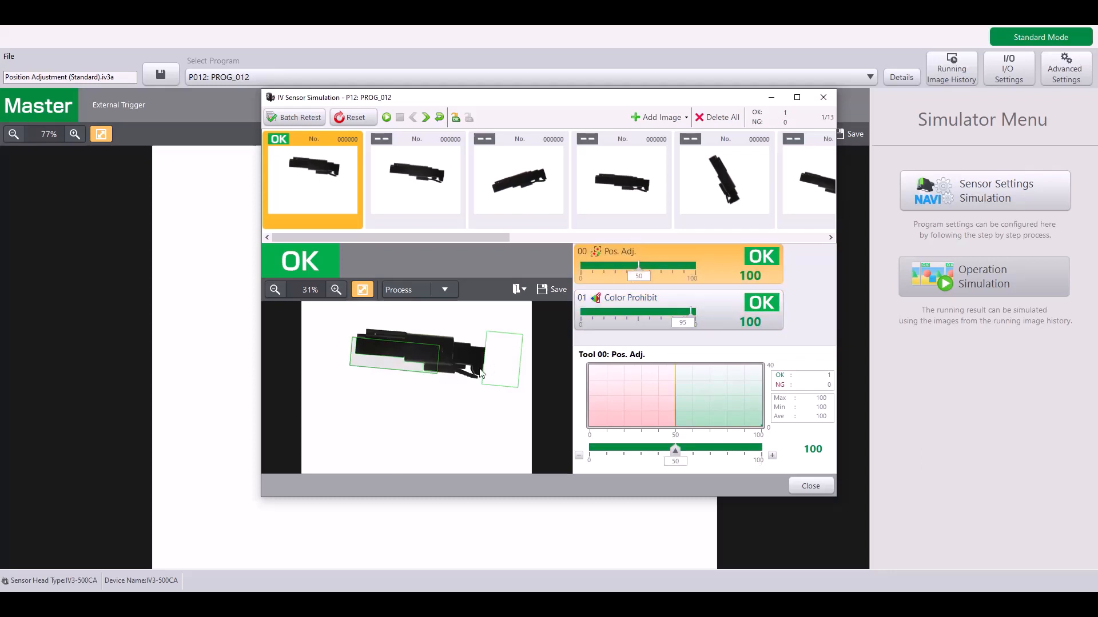
{"action": "left_click", "coordinate": [414, 179]}
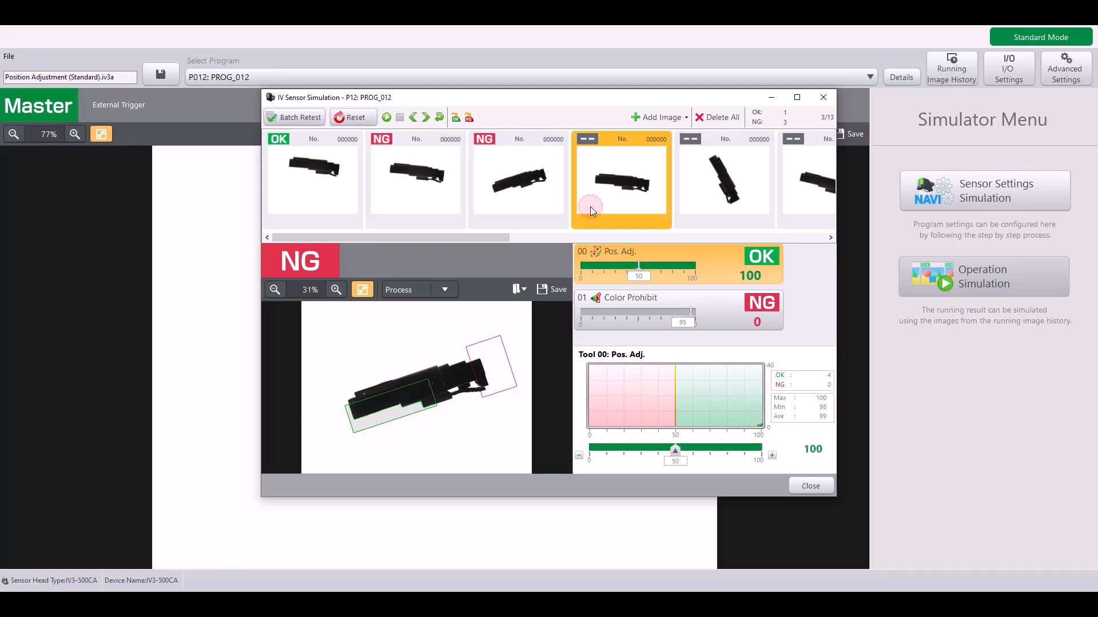
Step: Judge the steeply rotated fifth image (NG, match 33) and the following images 6–7 (OK)
{"action": "left_click", "coordinate": [725, 179]}
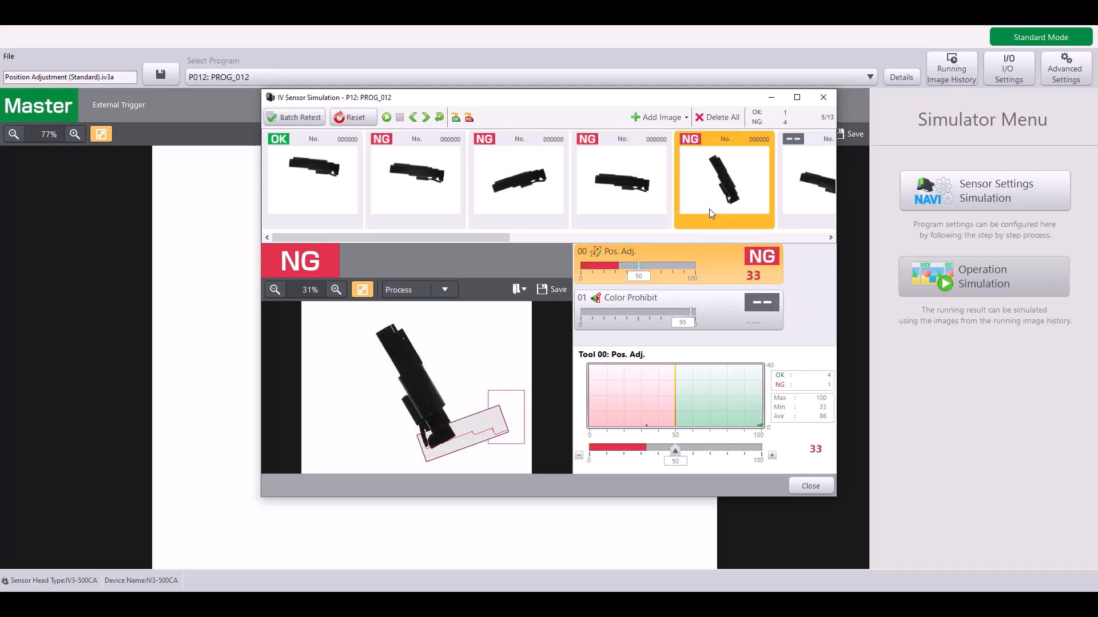
{"action": "mouse_move", "coordinate": [744, 246]}
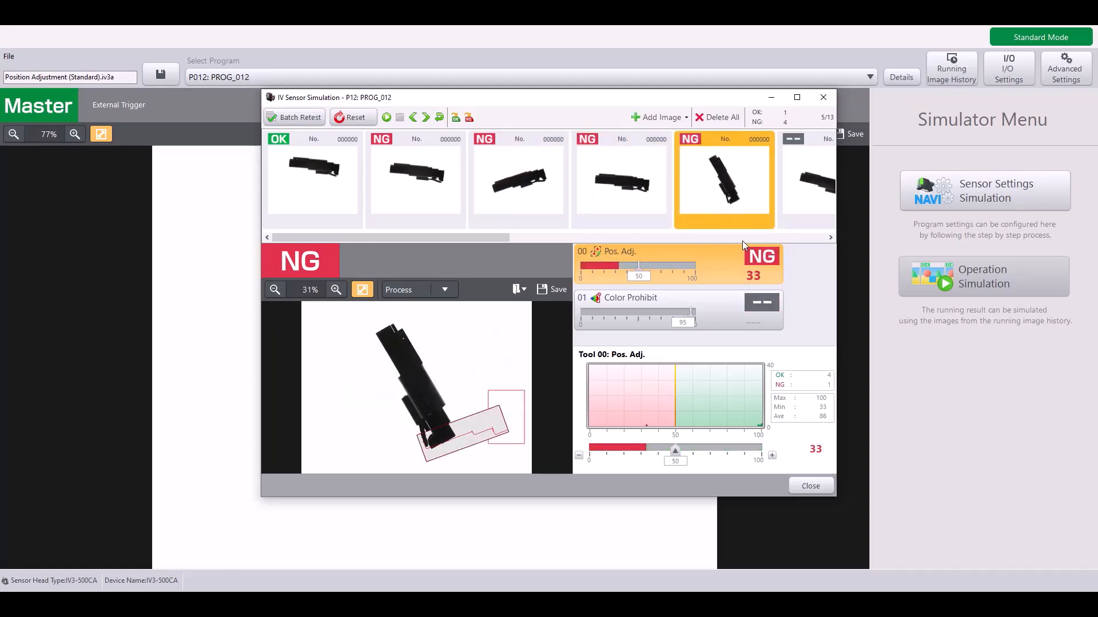
{"action": "mouse_move", "coordinate": [713, 264]}
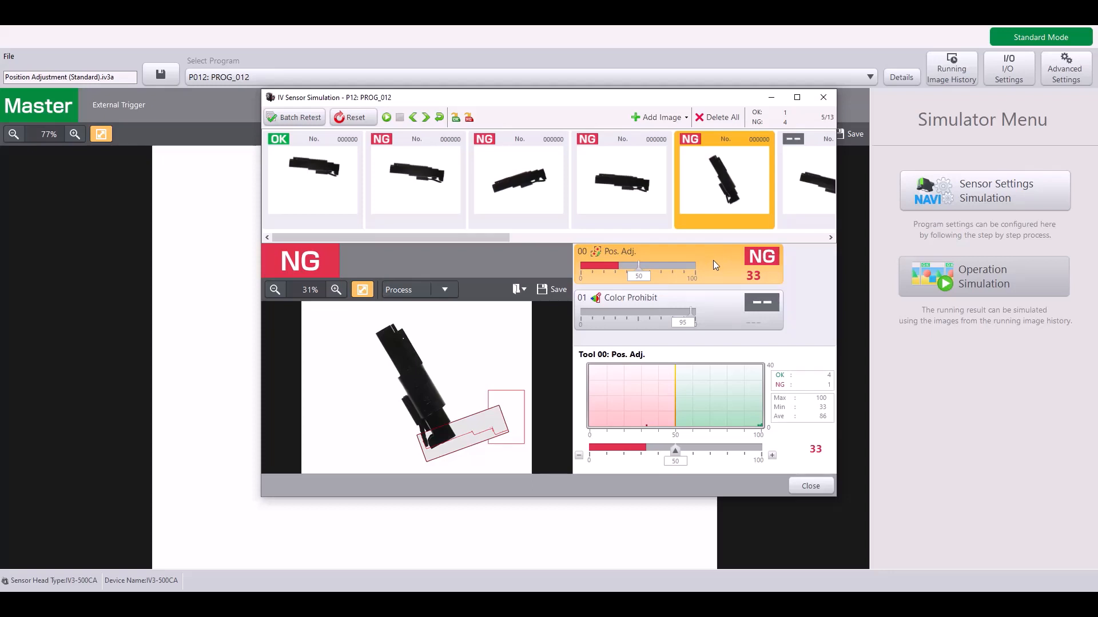
{"action": "mouse_move", "coordinate": [530, 521]}
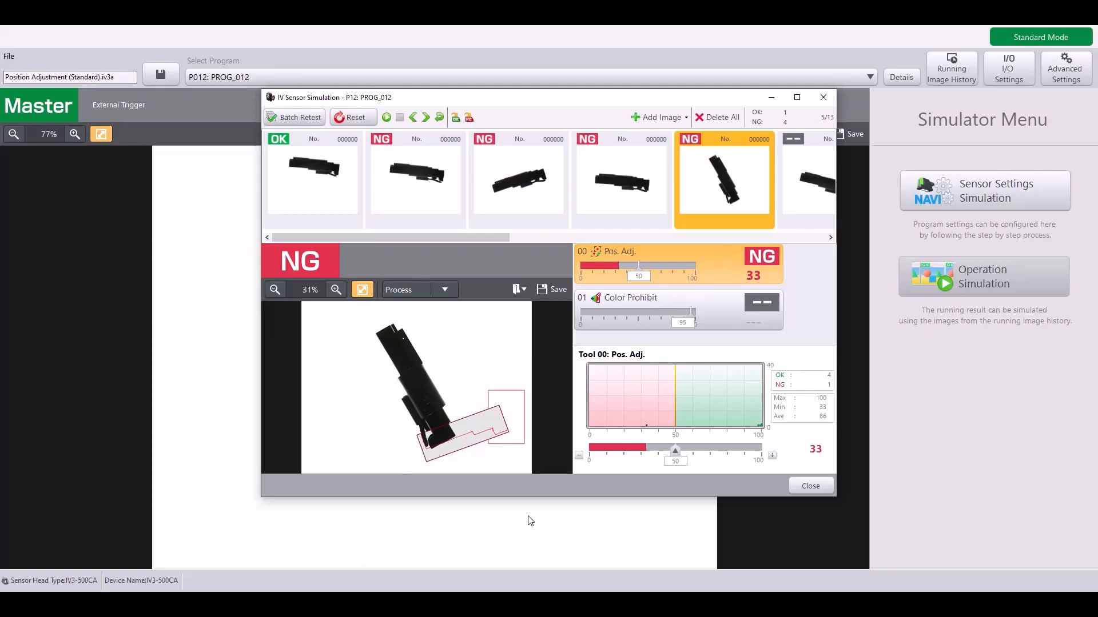
{"action": "mouse_move", "coordinate": [470, 413]}
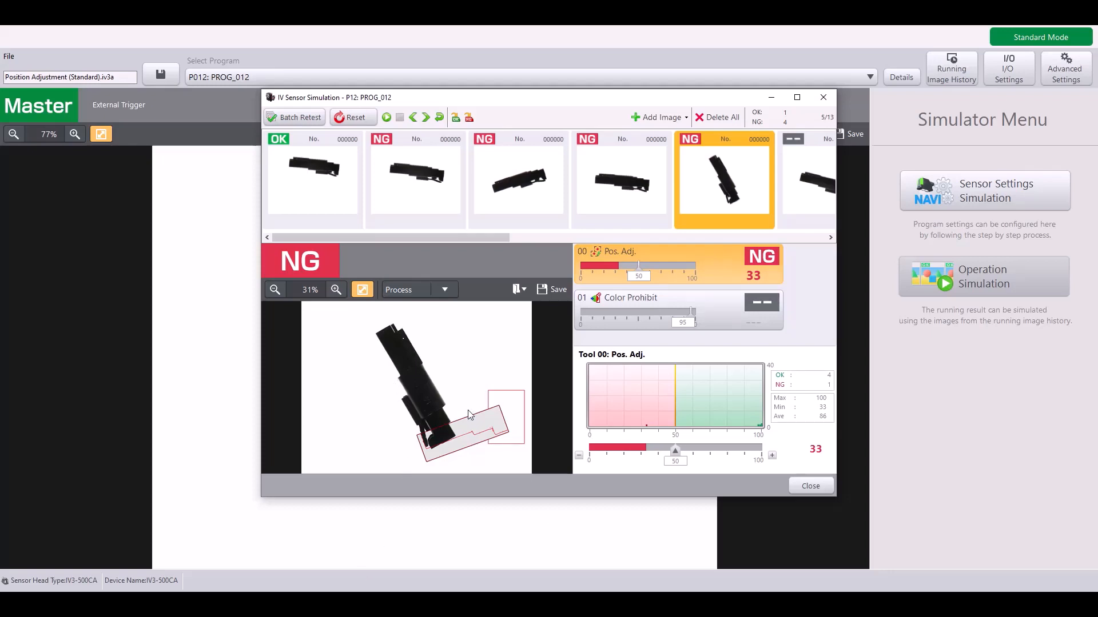
{"action": "mouse_move", "coordinate": [553, 262]}
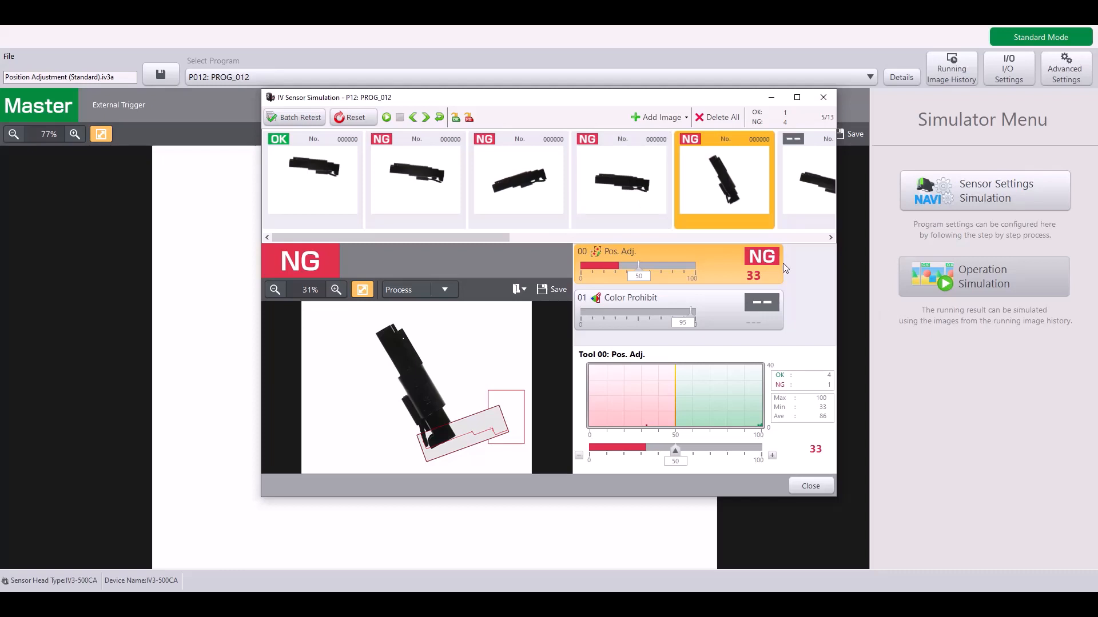
{"action": "mouse_move", "coordinate": [725, 234]}
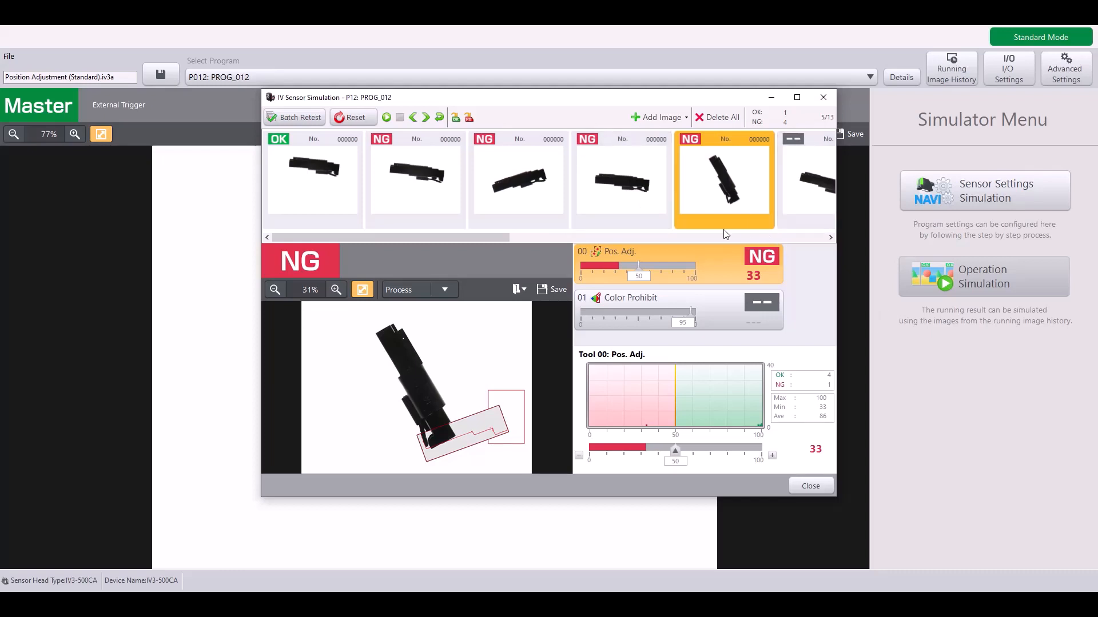
{"action": "mouse_move", "coordinate": [790, 185]}
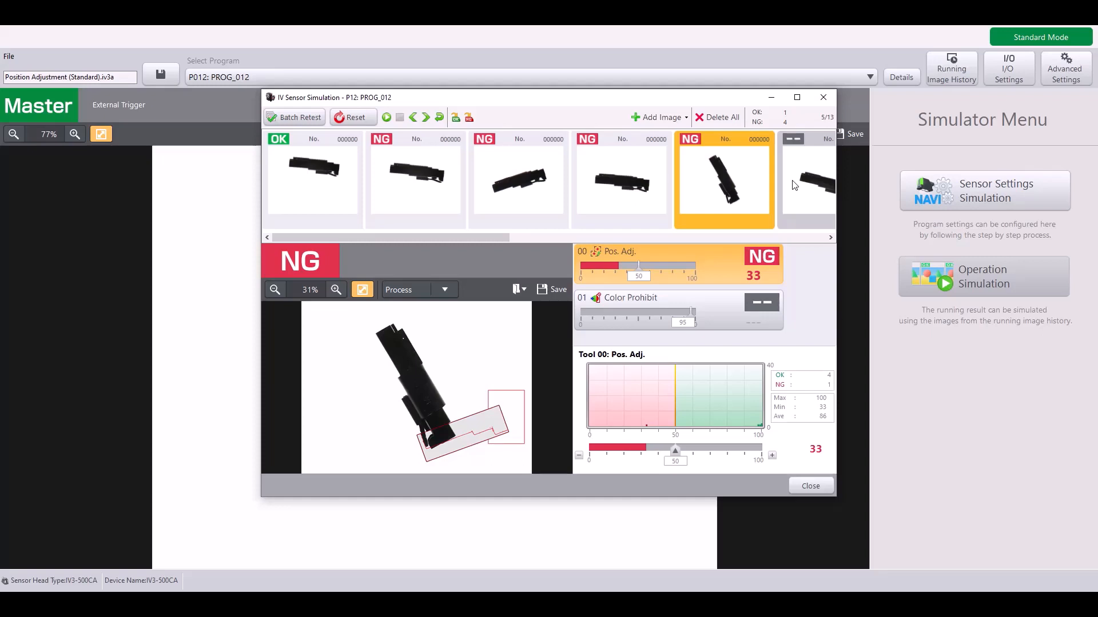
{"action": "left_click", "coordinate": [427, 116]}
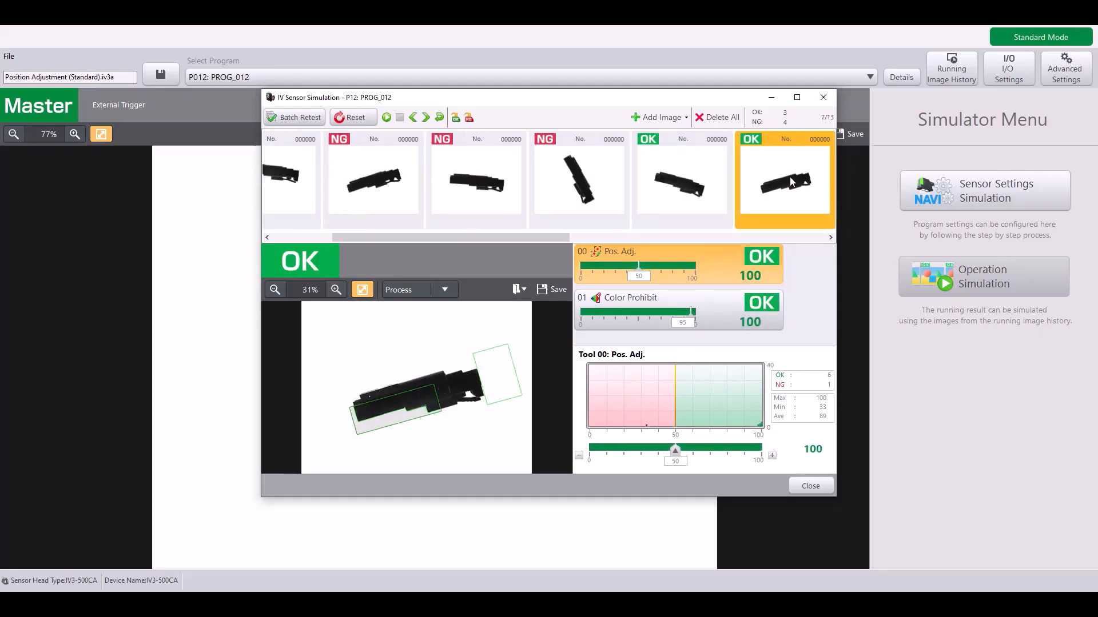
Step: Simulate the remaining images (5 OK, 8 NG of 13), return to the first, and close the simulation
{"action": "left_click", "coordinate": [426, 117]}
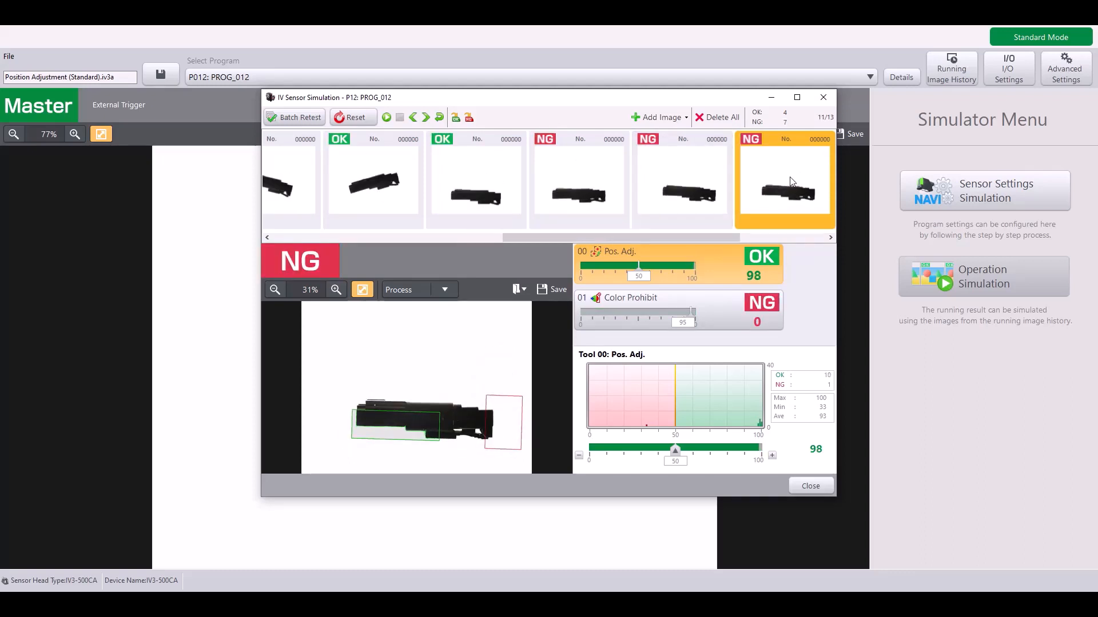
{"action": "left_click", "coordinate": [426, 117]}
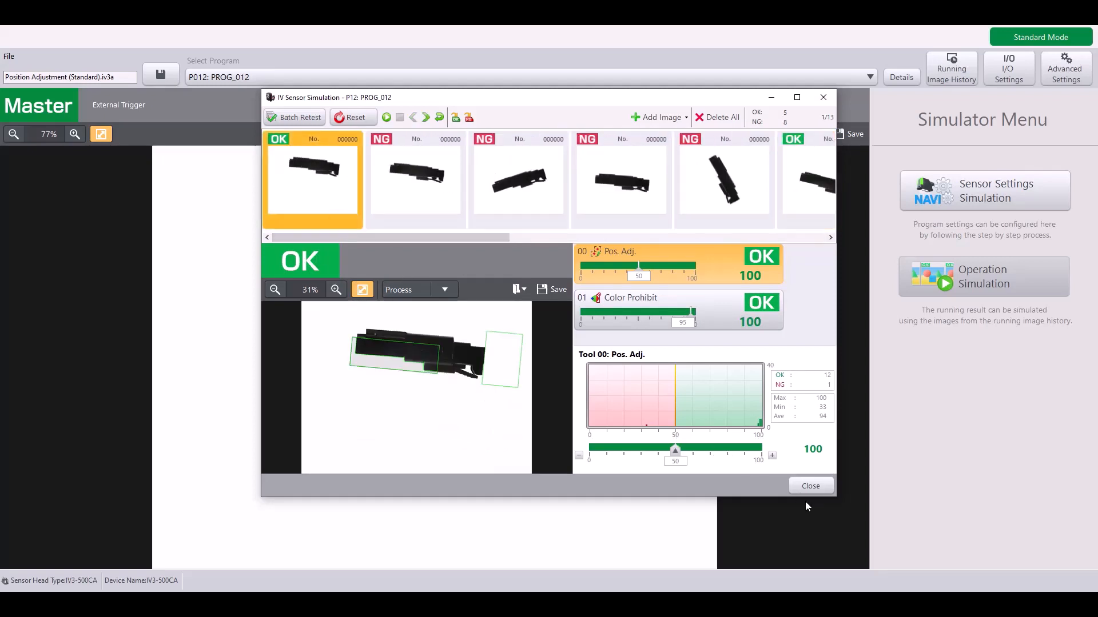
{"action": "left_click", "coordinate": [810, 486]}
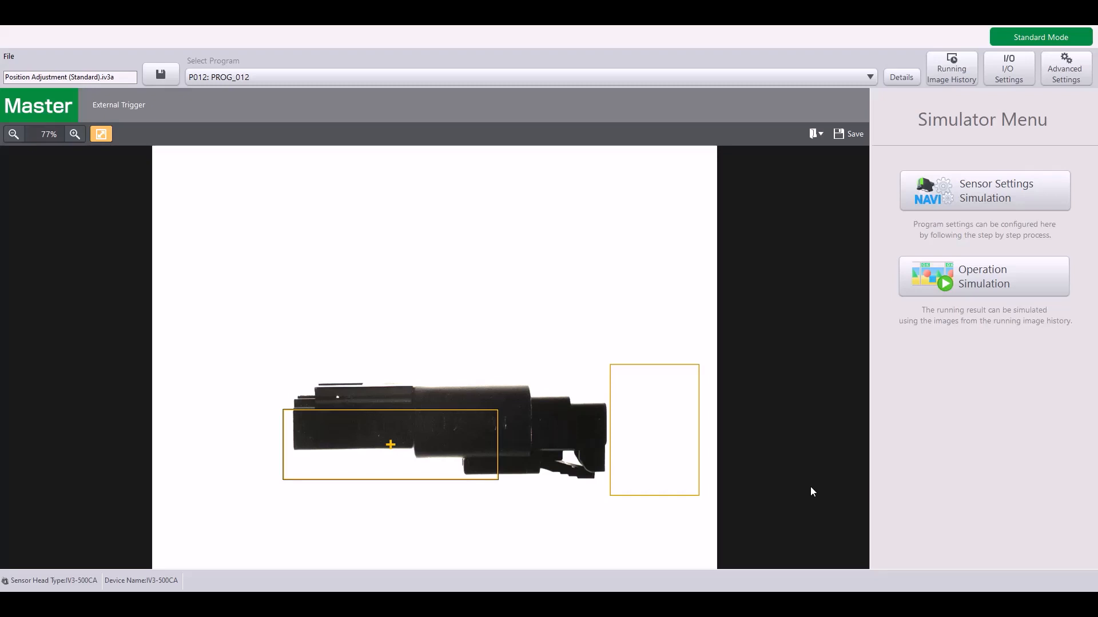